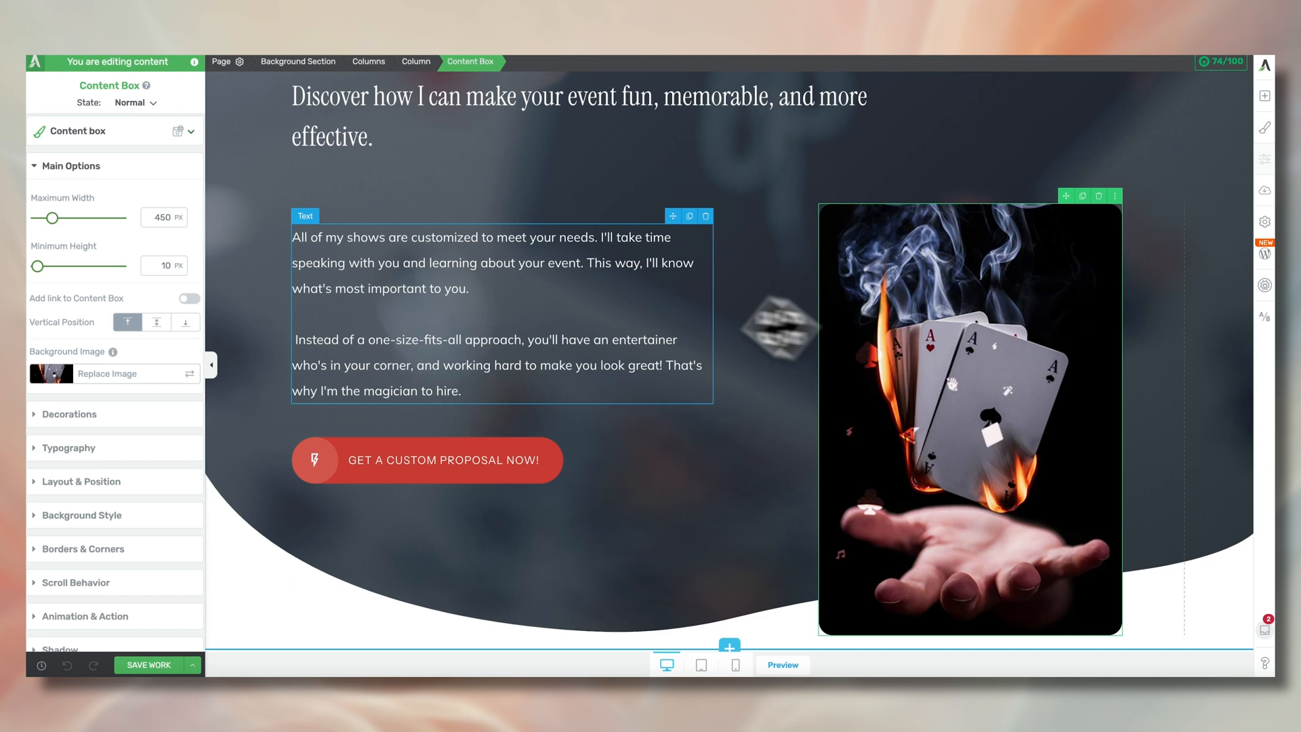
# Search the Unsplash stock library for 'wizard' photos as a replacement content-box background.
pyautogui.click(107, 374)
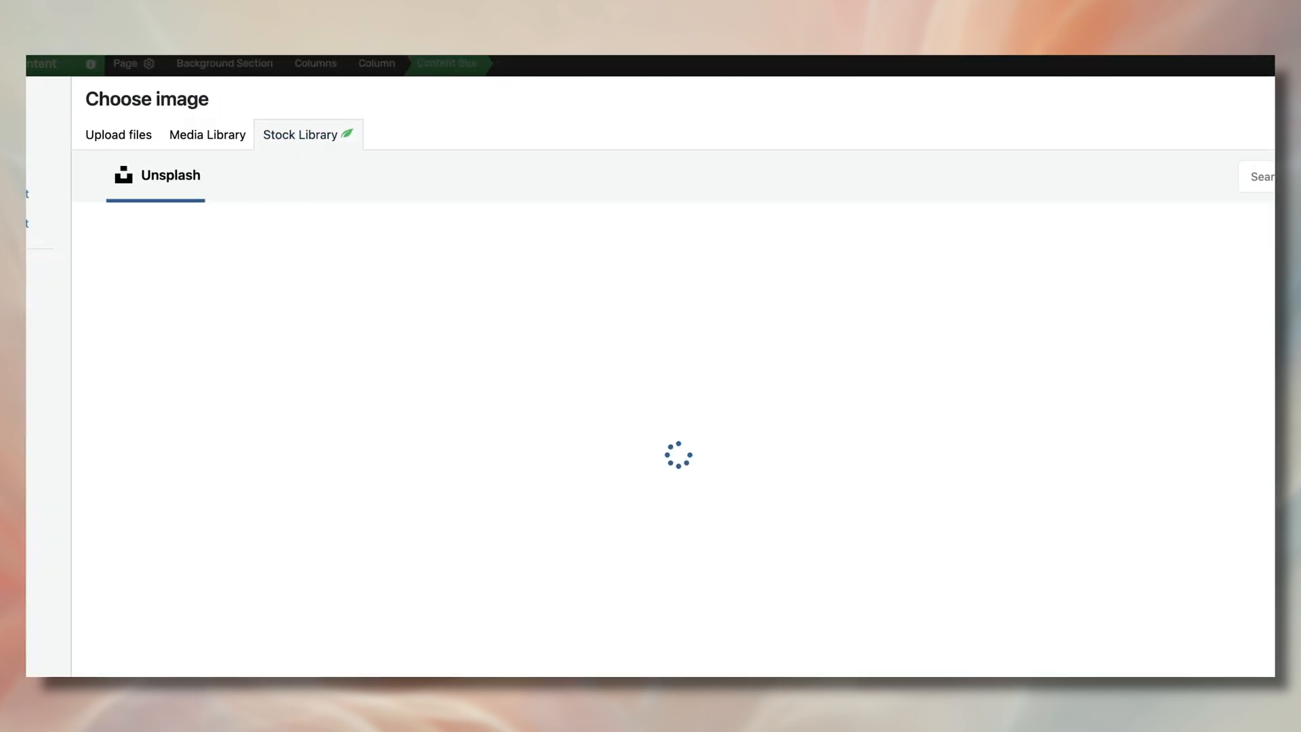
pyautogui.write('wizard')
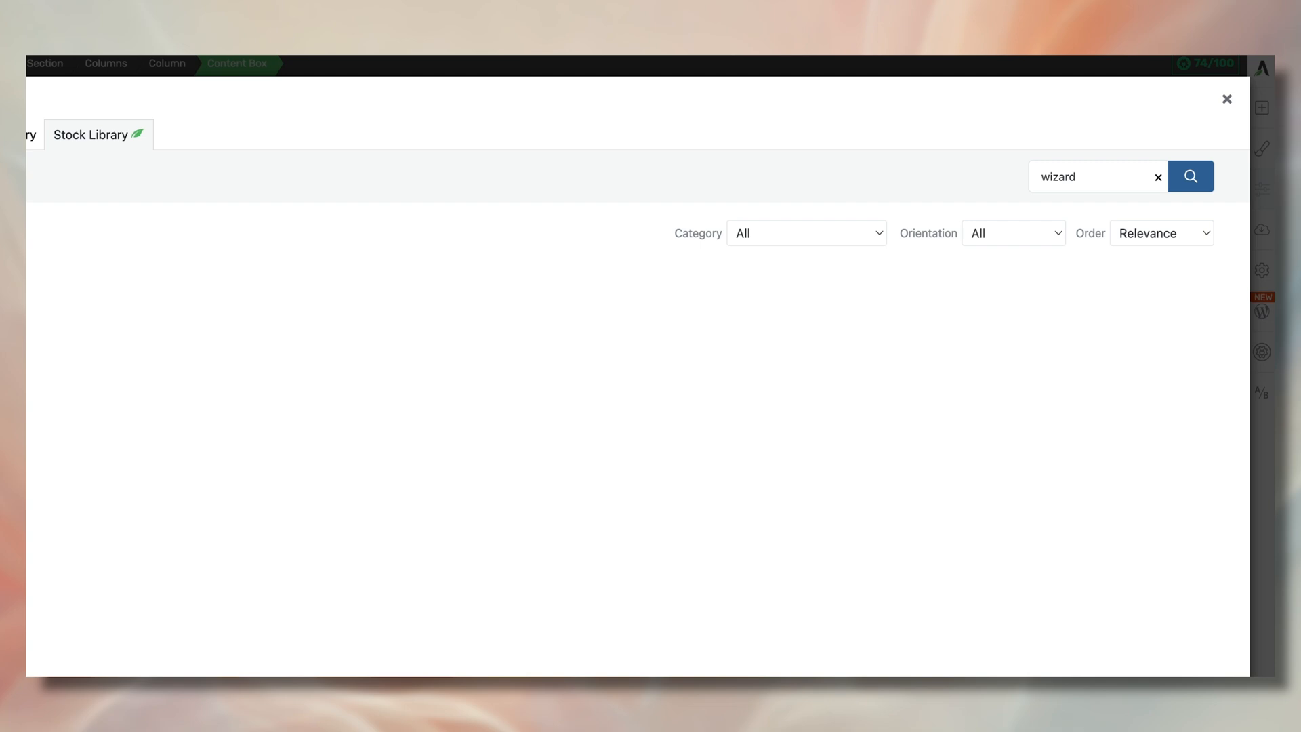
pyautogui.click(1189, 176)
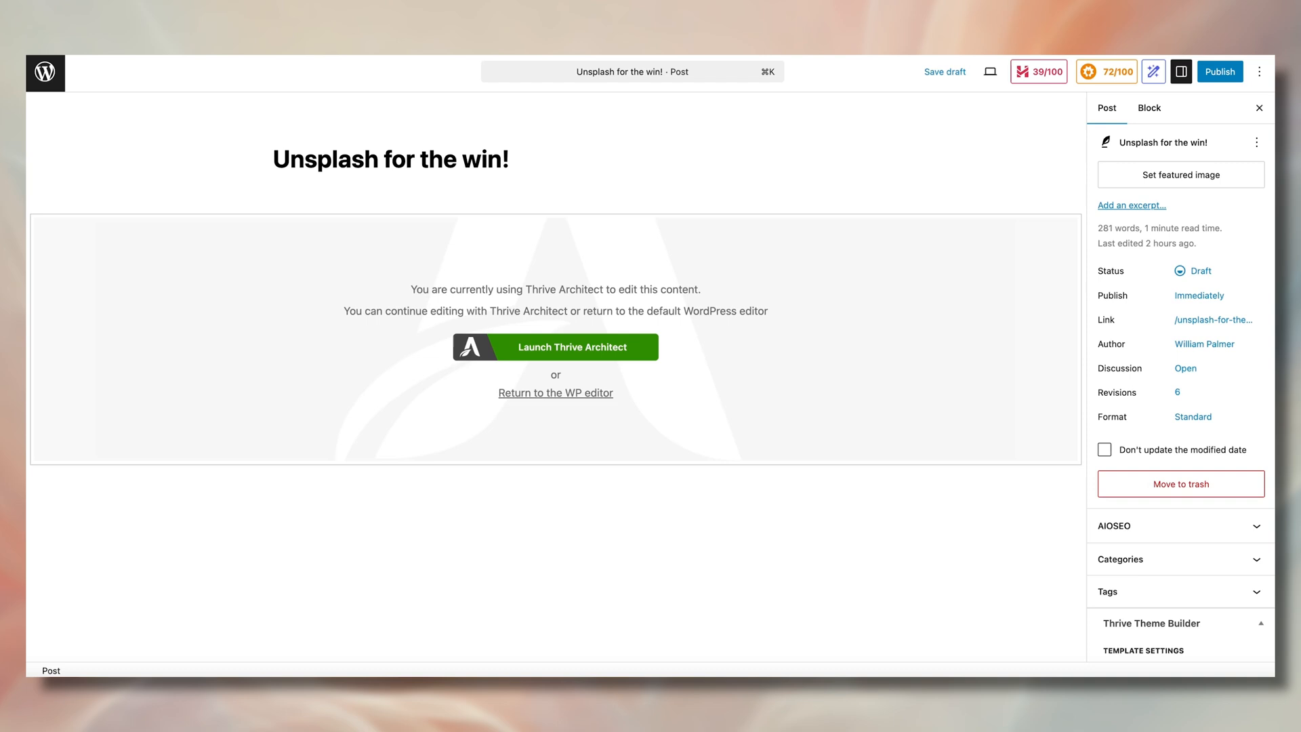
# Set the castle photo from the wizard stock search as the post's featured image.
pyautogui.click(1180, 175)
pyautogui.write('wizar')
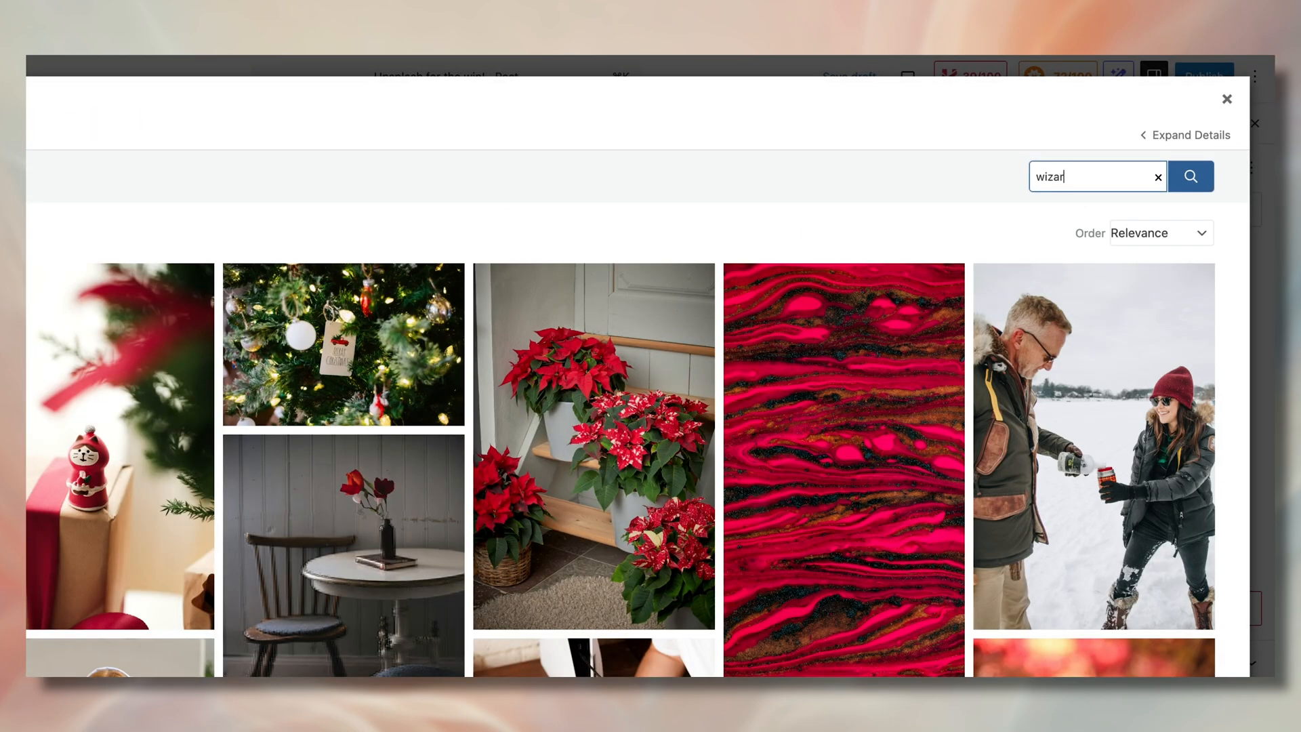
pyautogui.click(1190, 176)
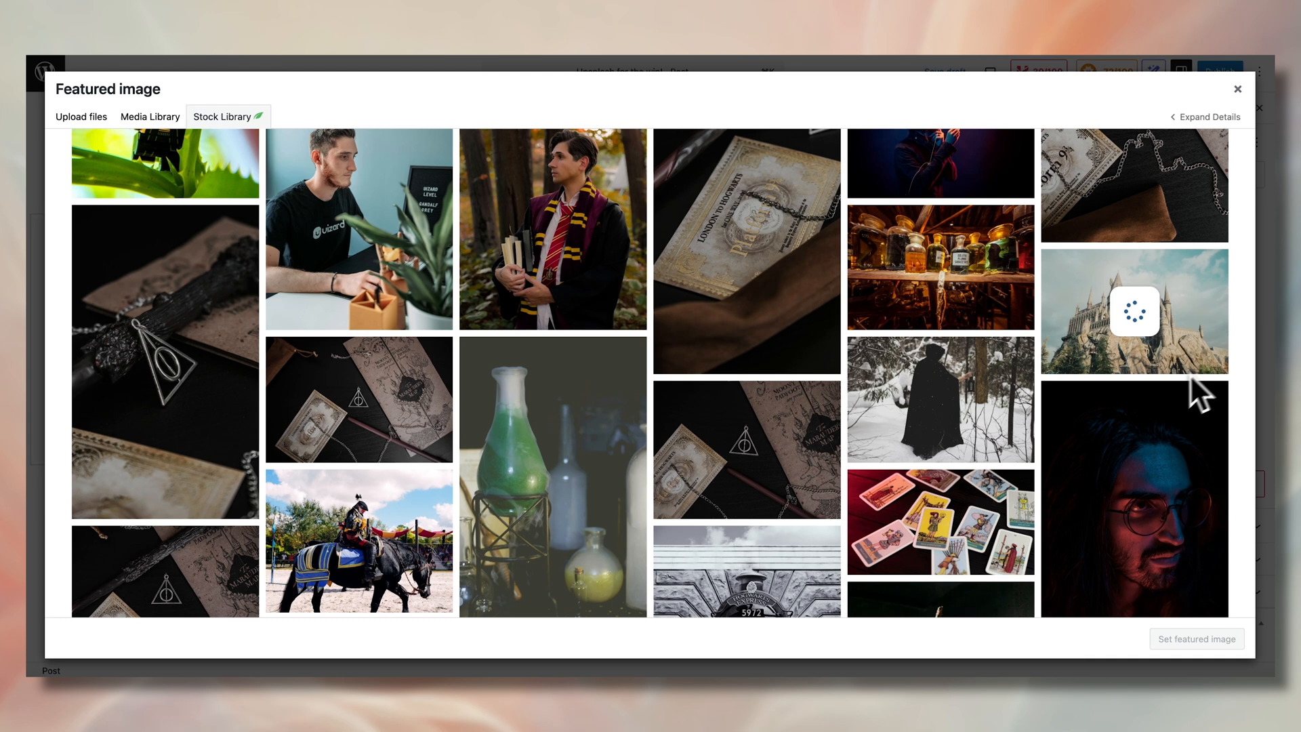
pyautogui.click(1132, 309)
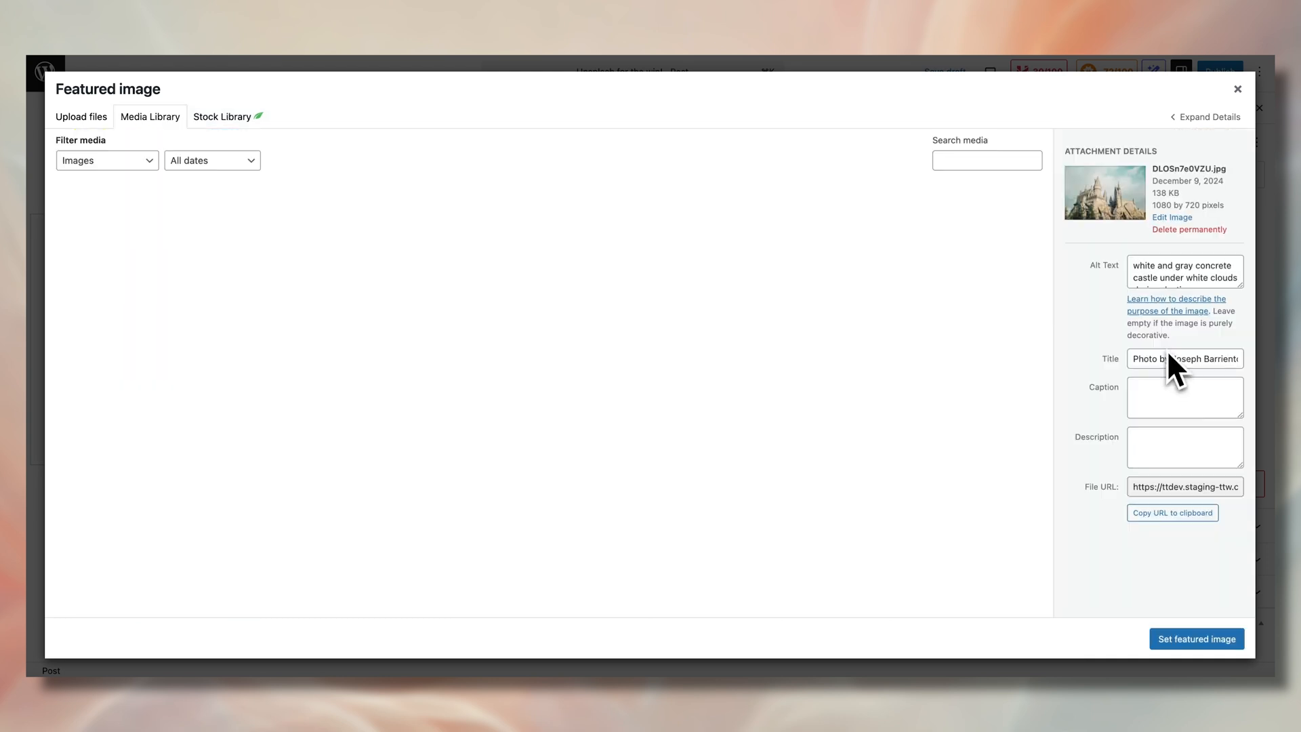
pyautogui.click(1196, 638)
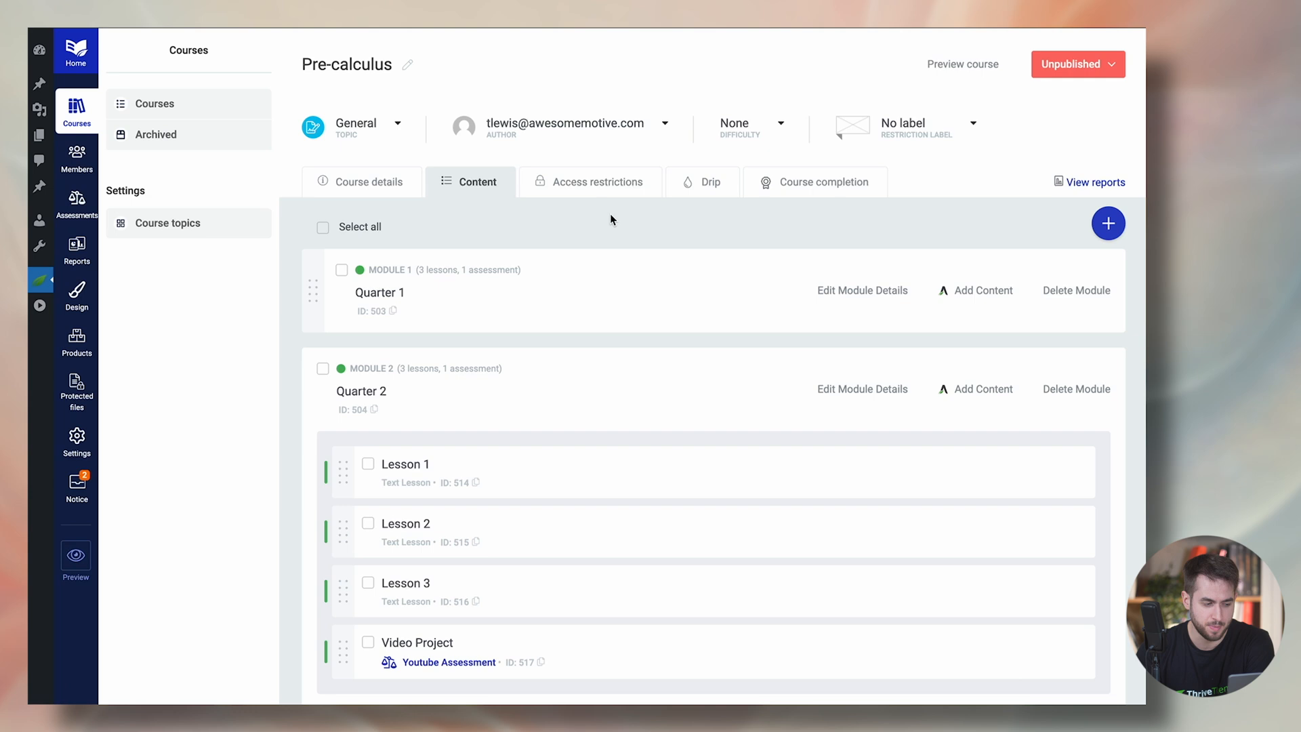
pyautogui.moveTo(497, 294)
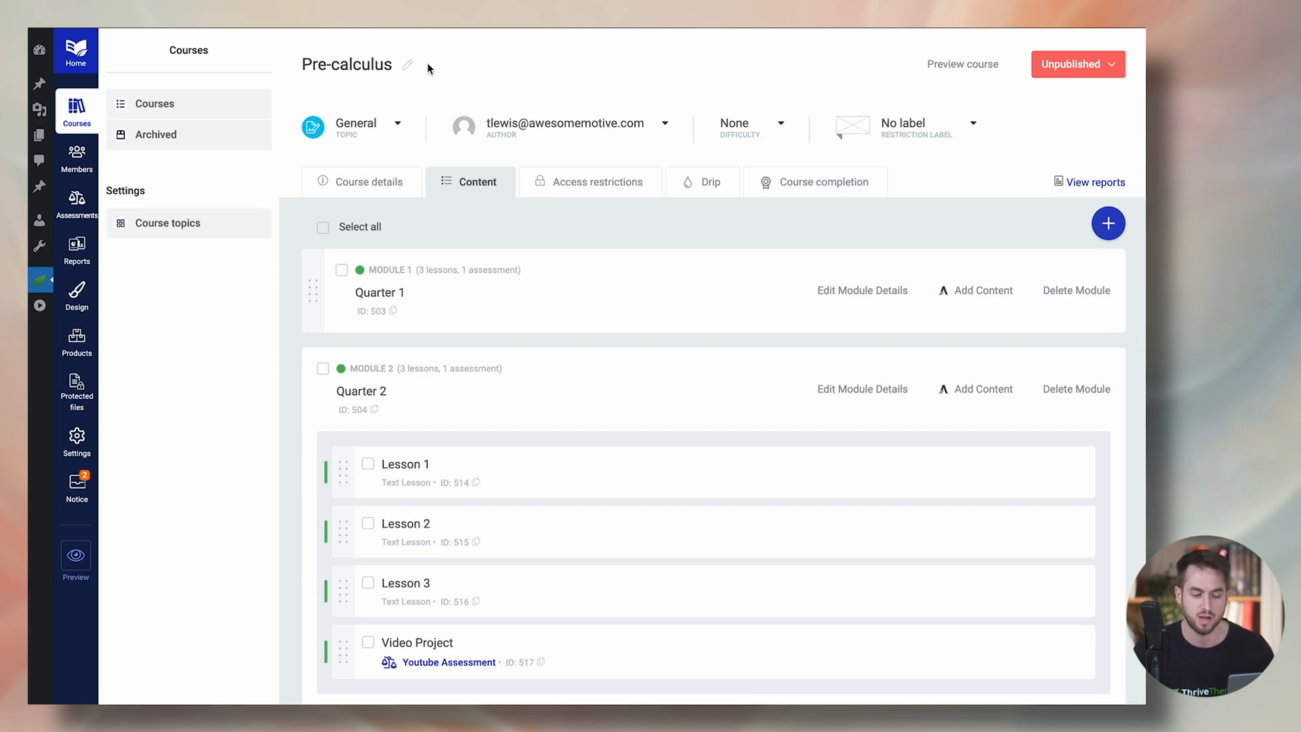
pyautogui.moveTo(294, 249)
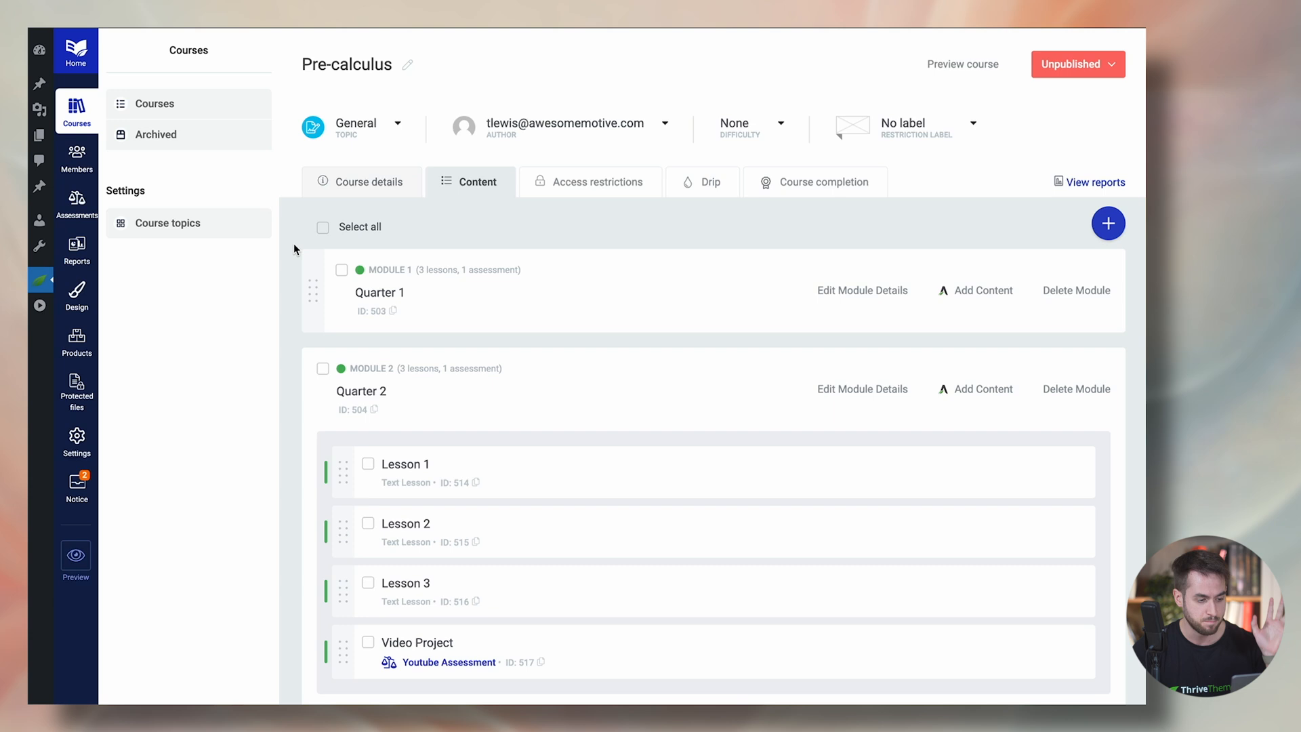
pyautogui.moveTo(273, 317)
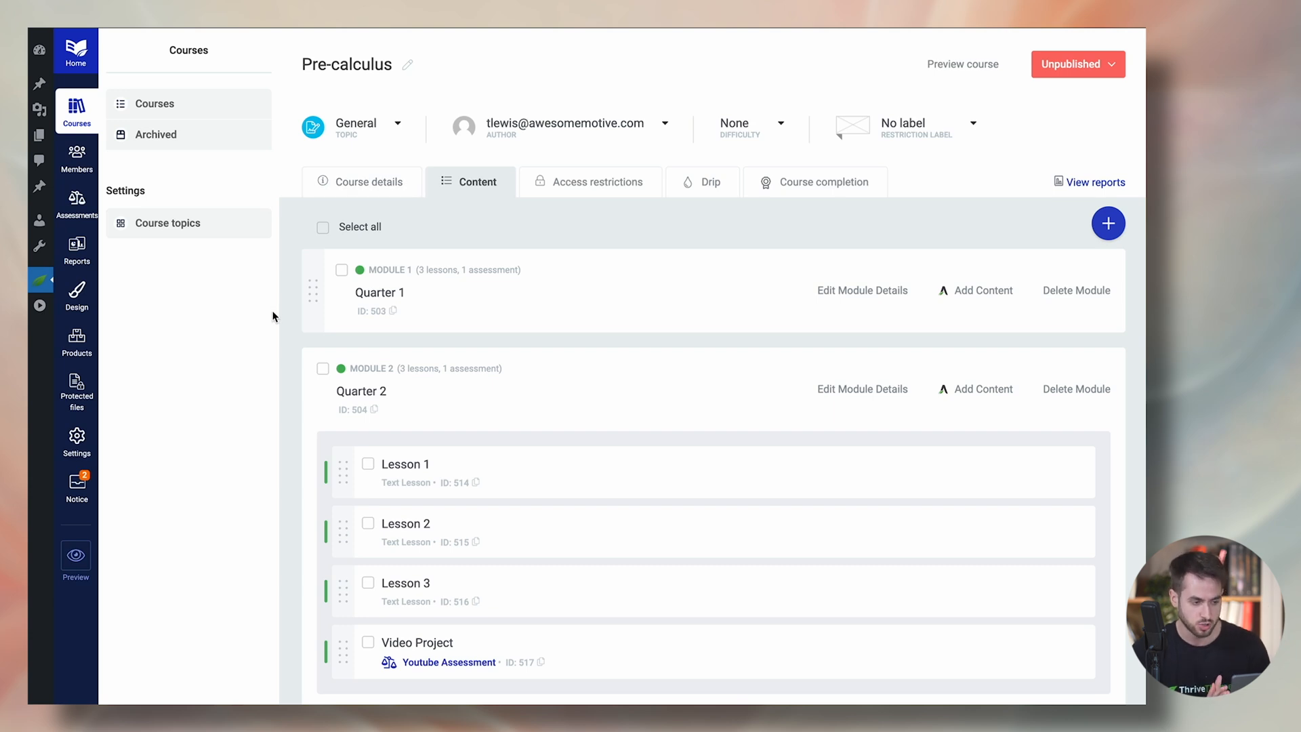
pyautogui.moveTo(547, 367)
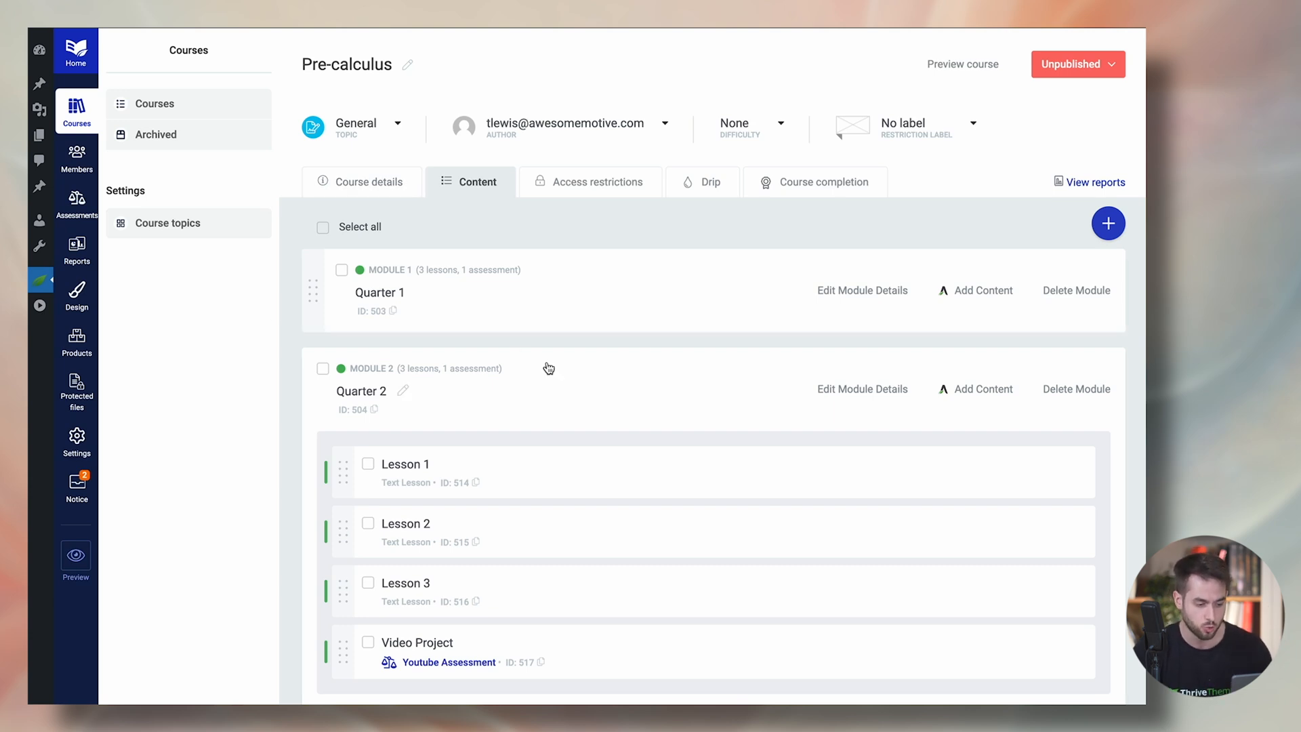
# Expand the Quarter 1 module to reveal its lessons and the Q1 Test.
pyautogui.scroll(-3)
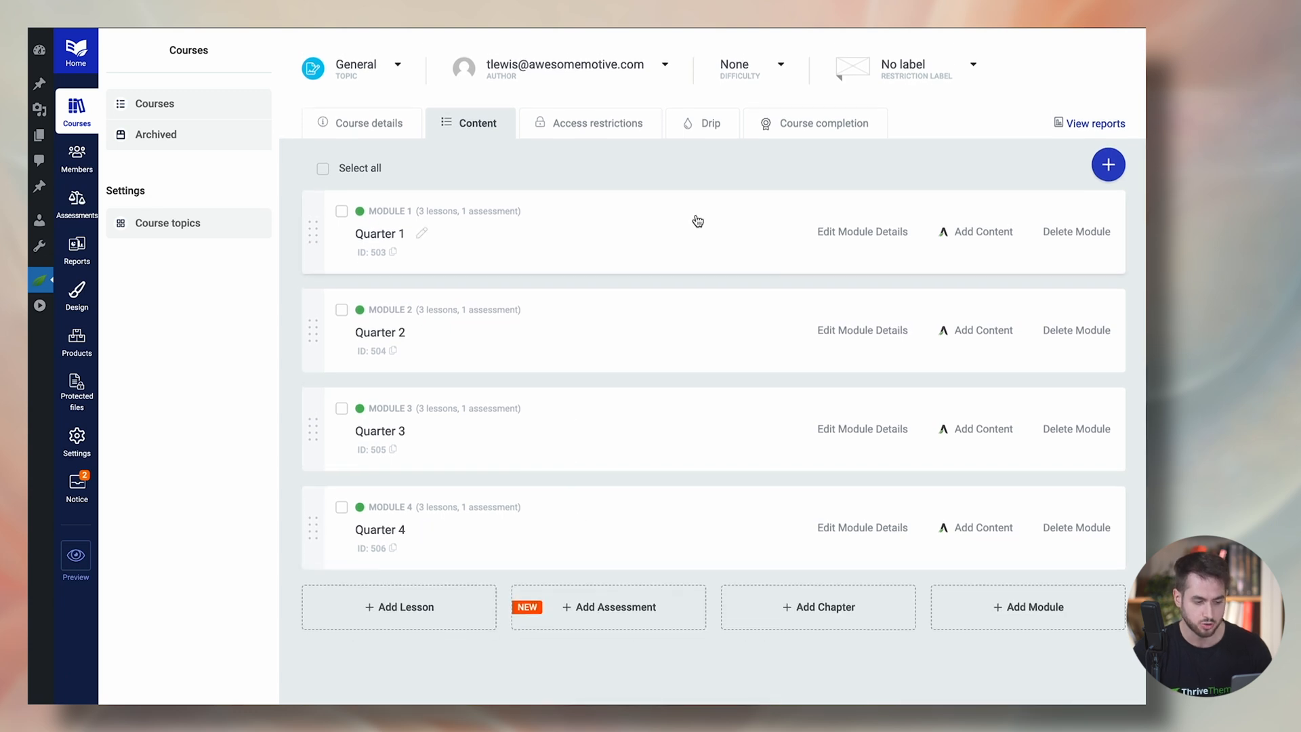
pyautogui.click(382, 211)
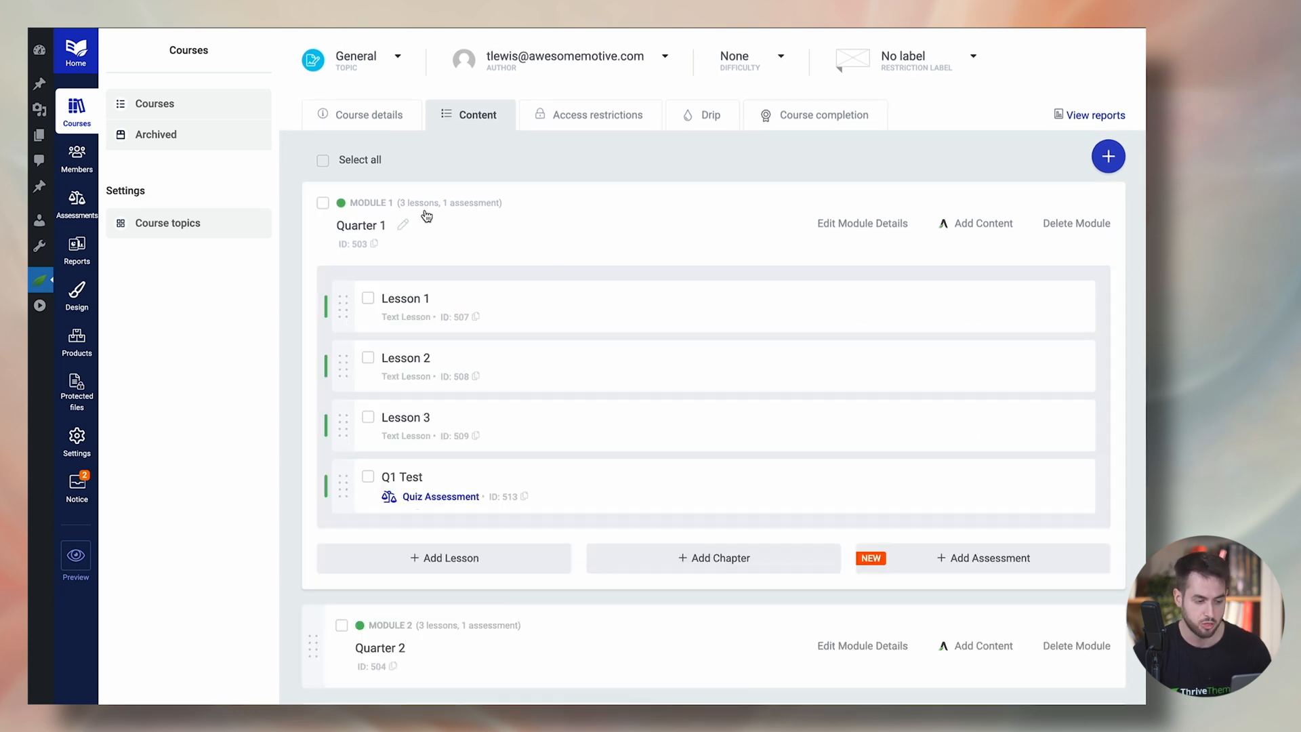
pyautogui.moveTo(531, 280)
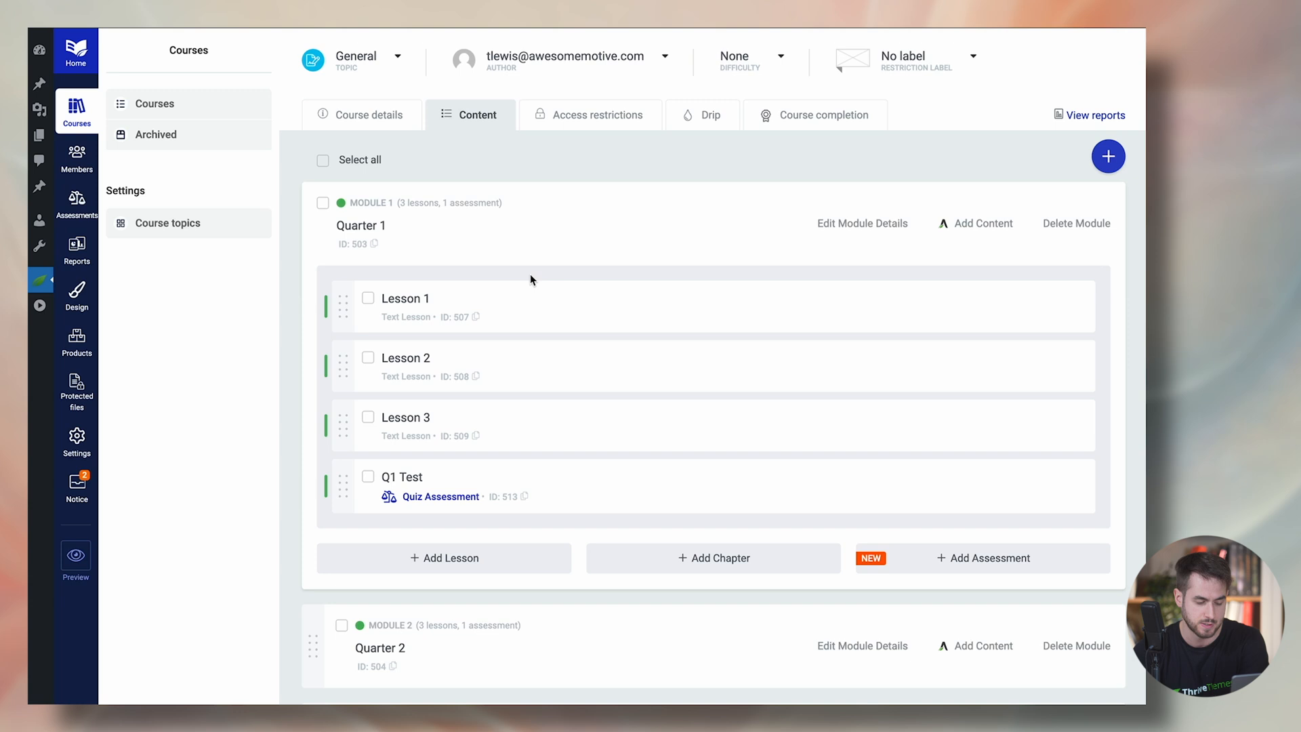
pyautogui.scroll(3)
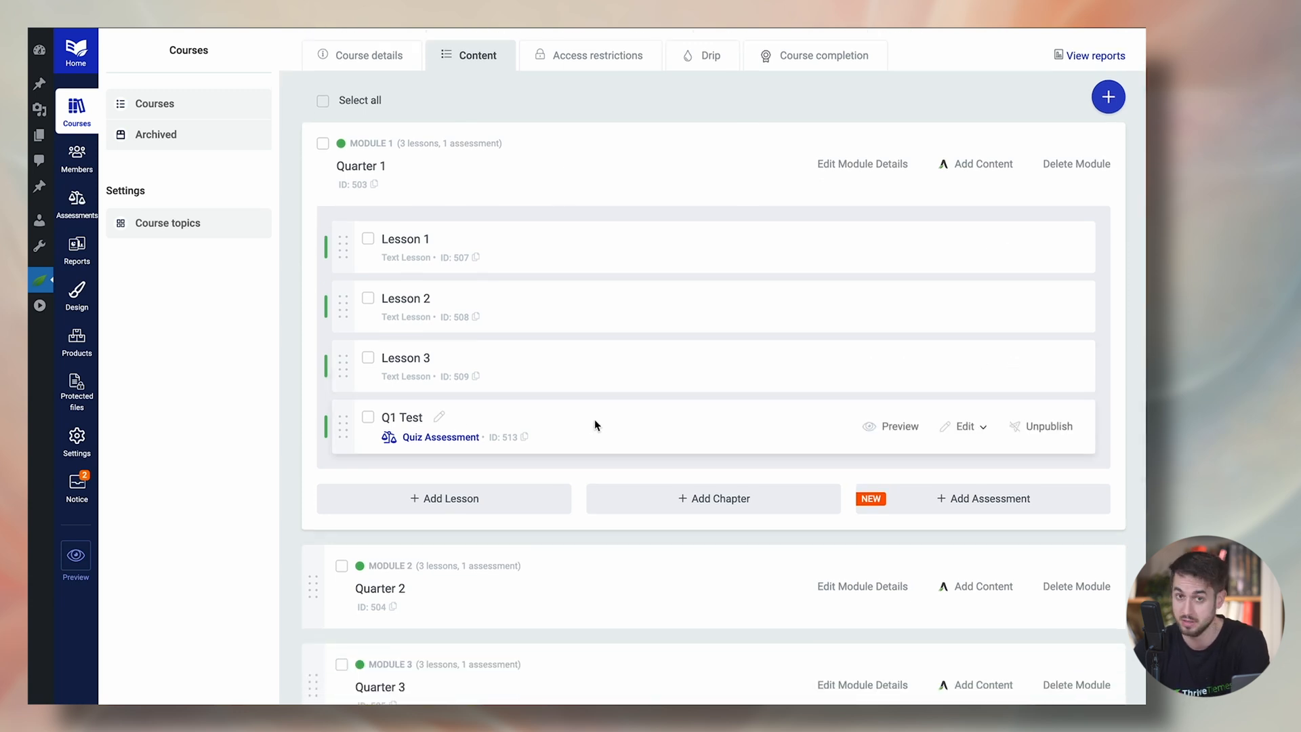
pyautogui.scroll(-3)
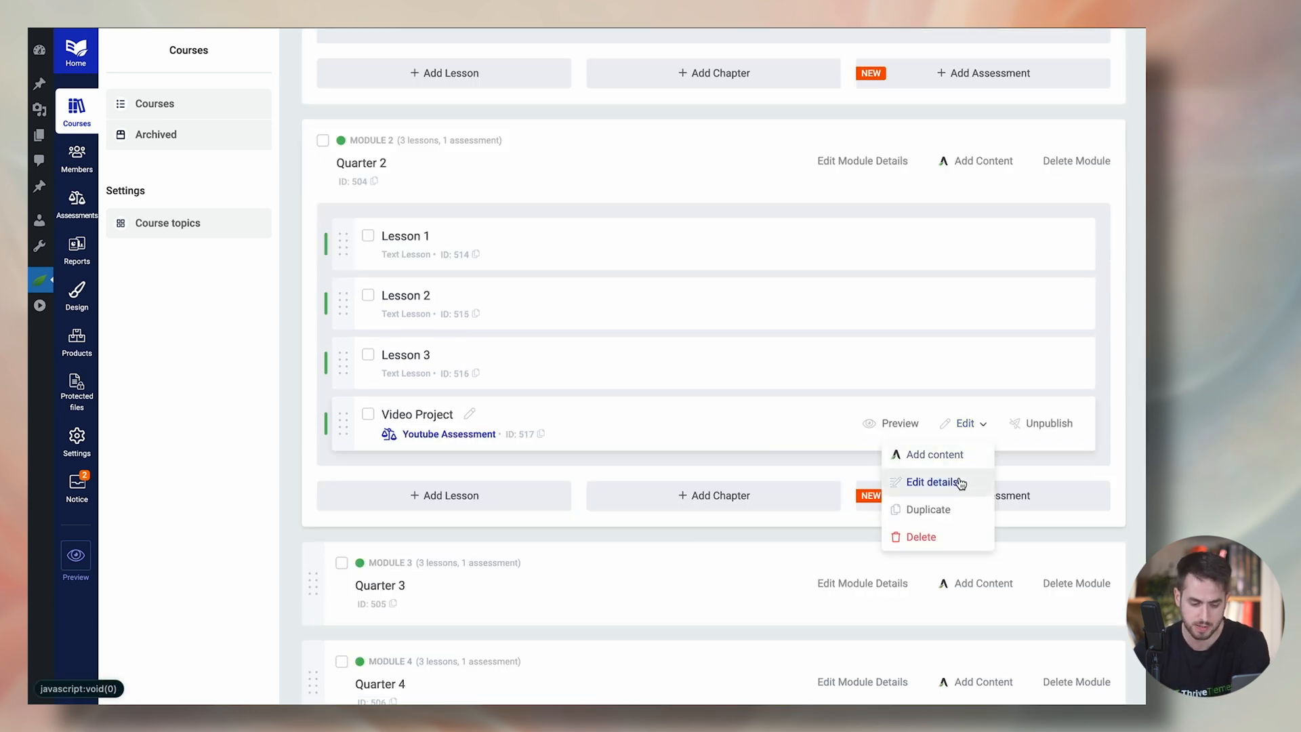
pyautogui.click(931, 482)
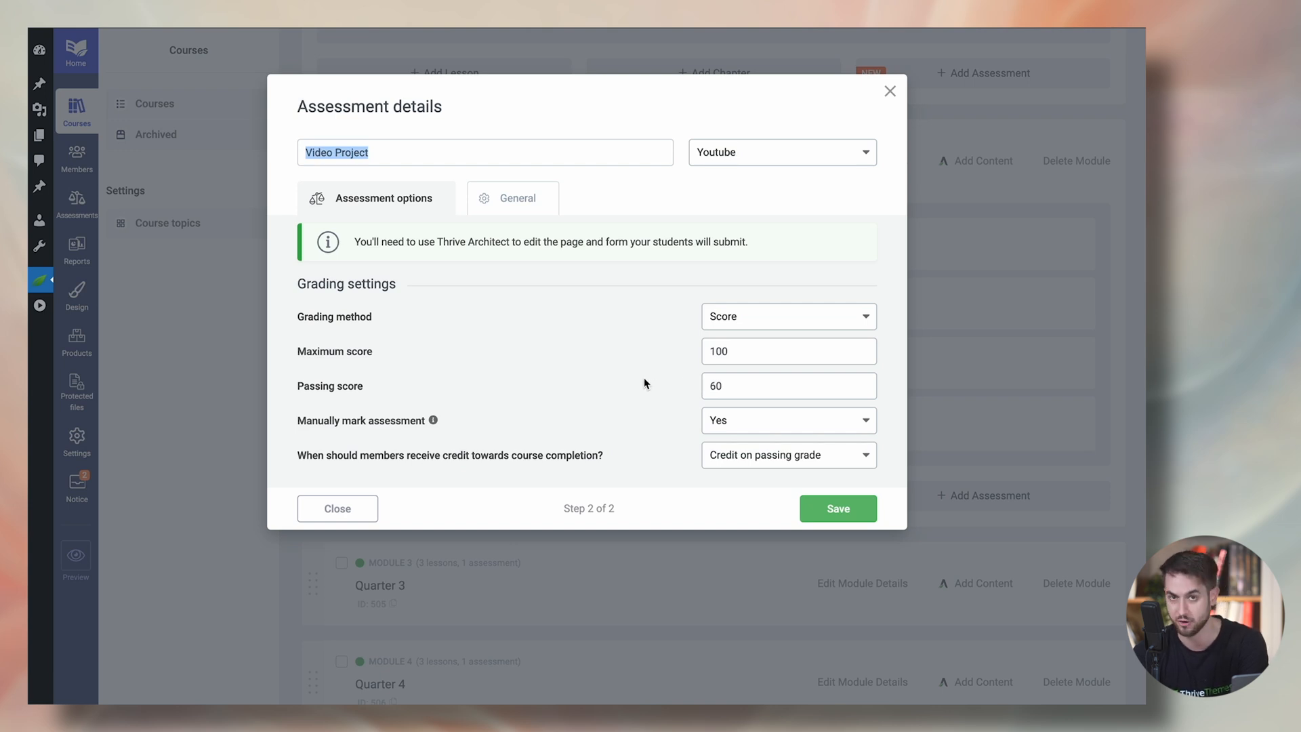
pyautogui.click(784, 385)
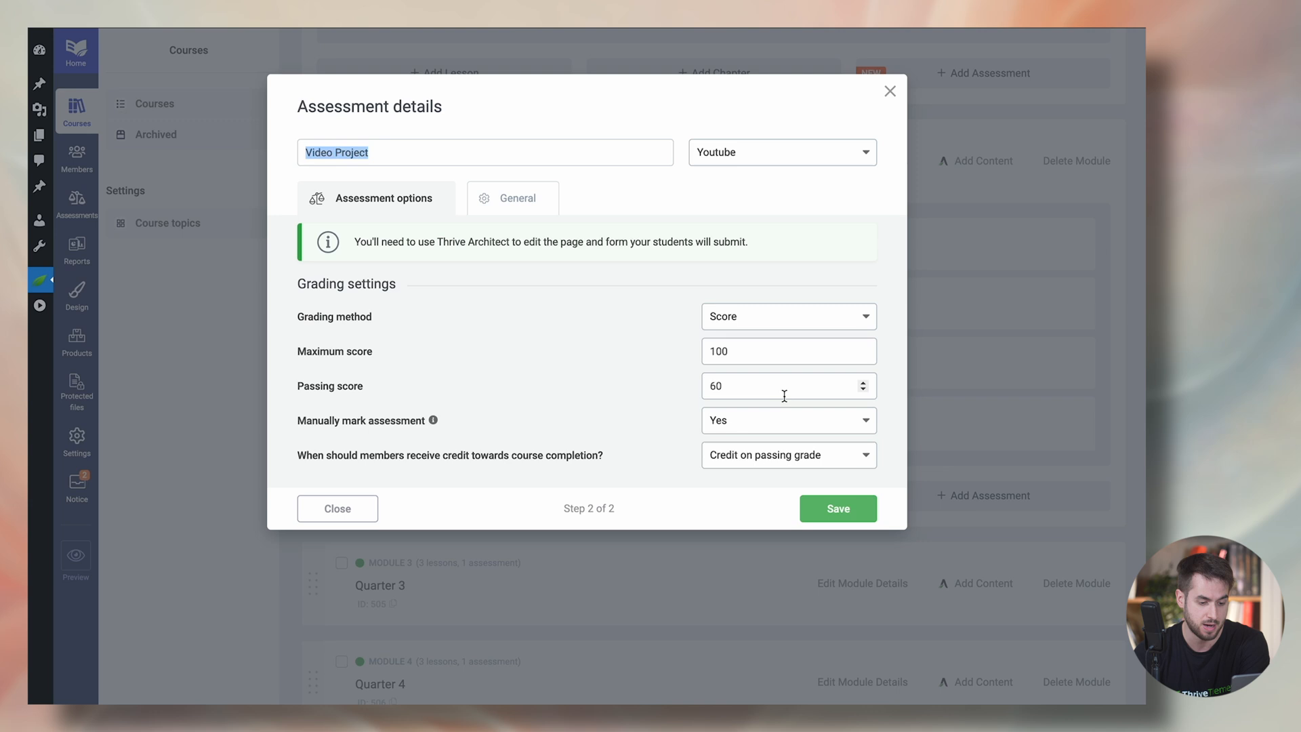
pyautogui.moveTo(813, 207)
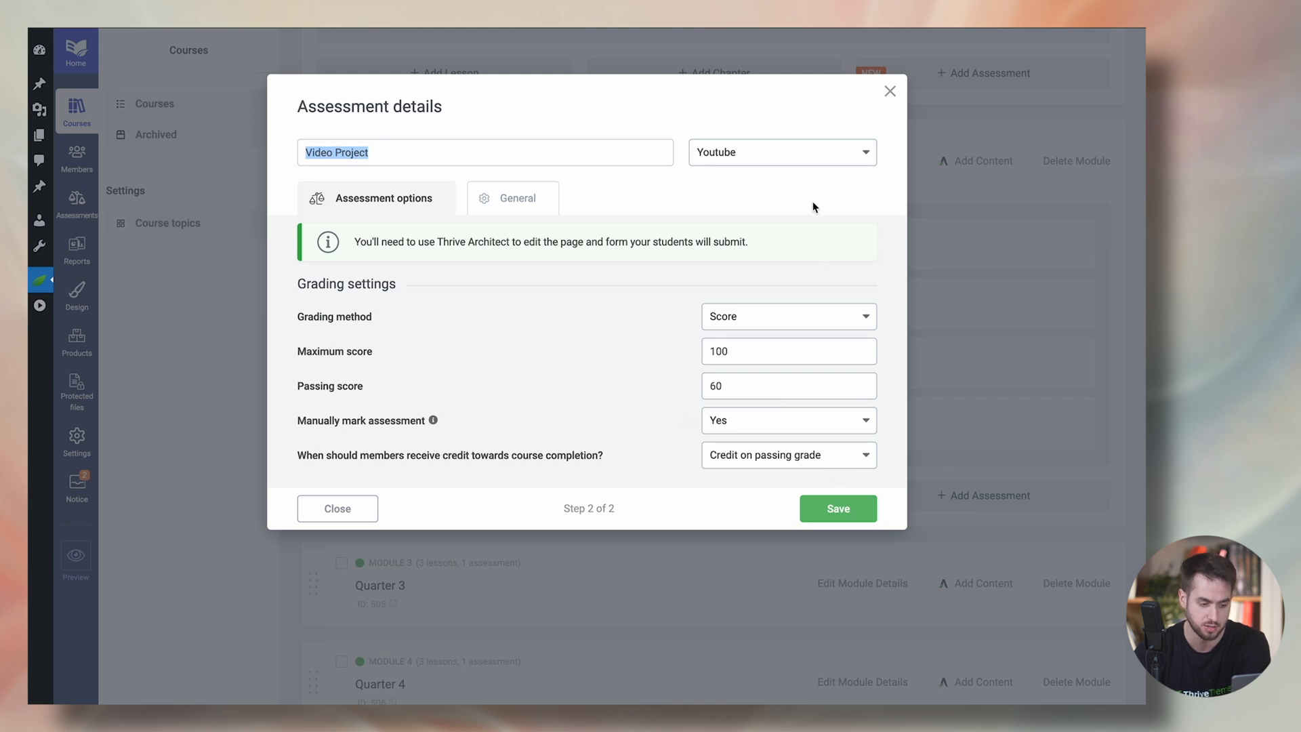
pyautogui.click(837, 508)
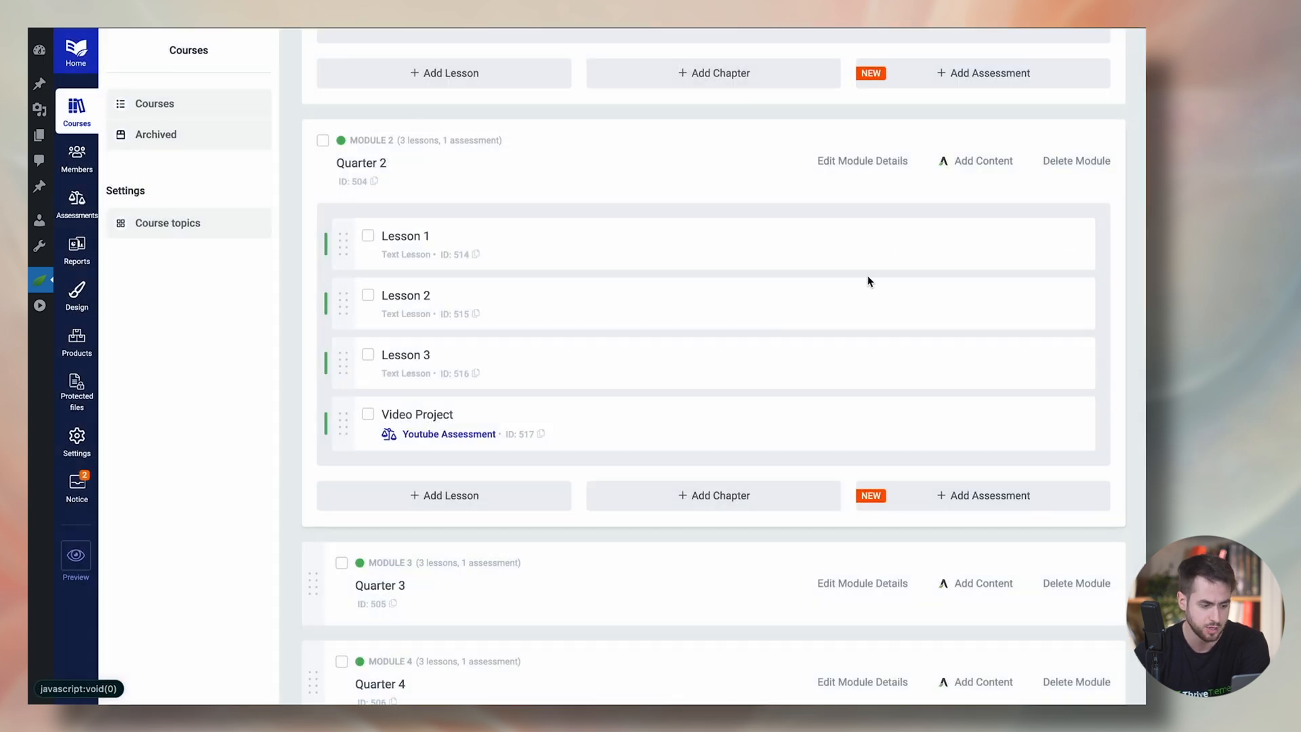
pyautogui.scroll(3)
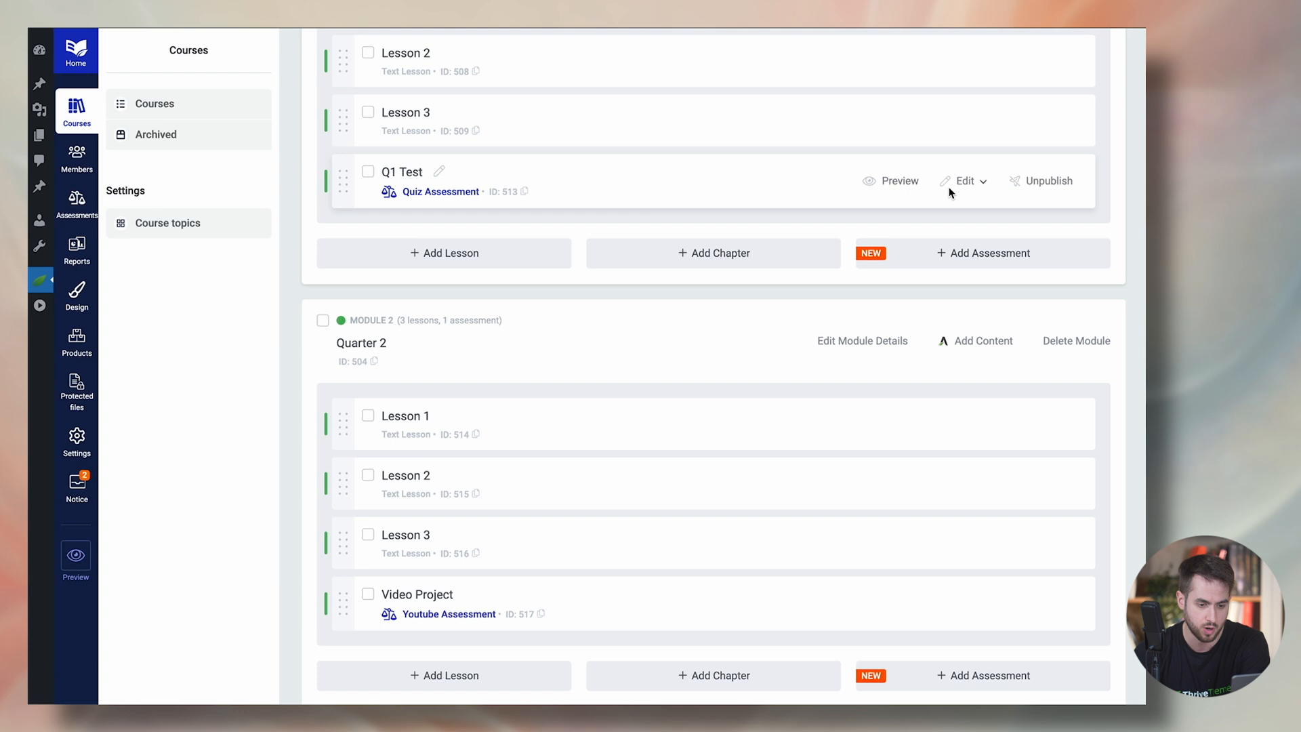
pyautogui.click(959, 180)
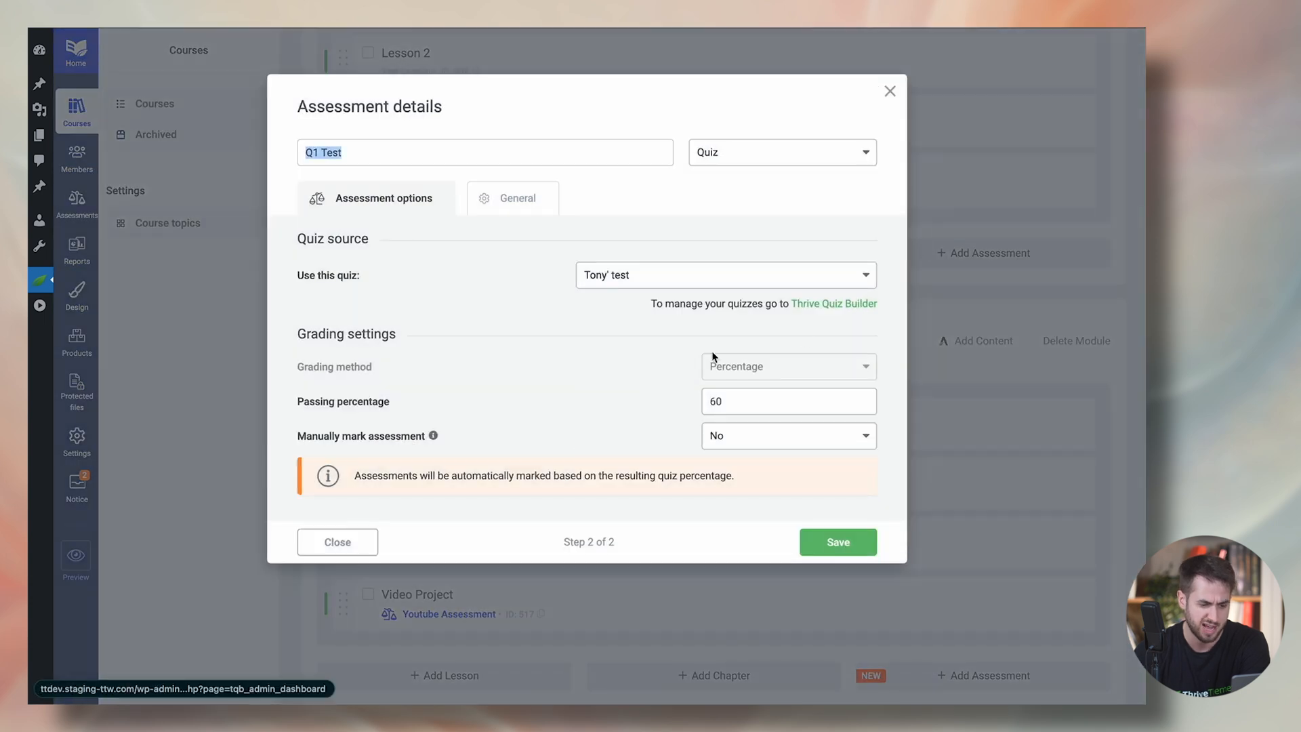
pyautogui.moveTo(633, 354)
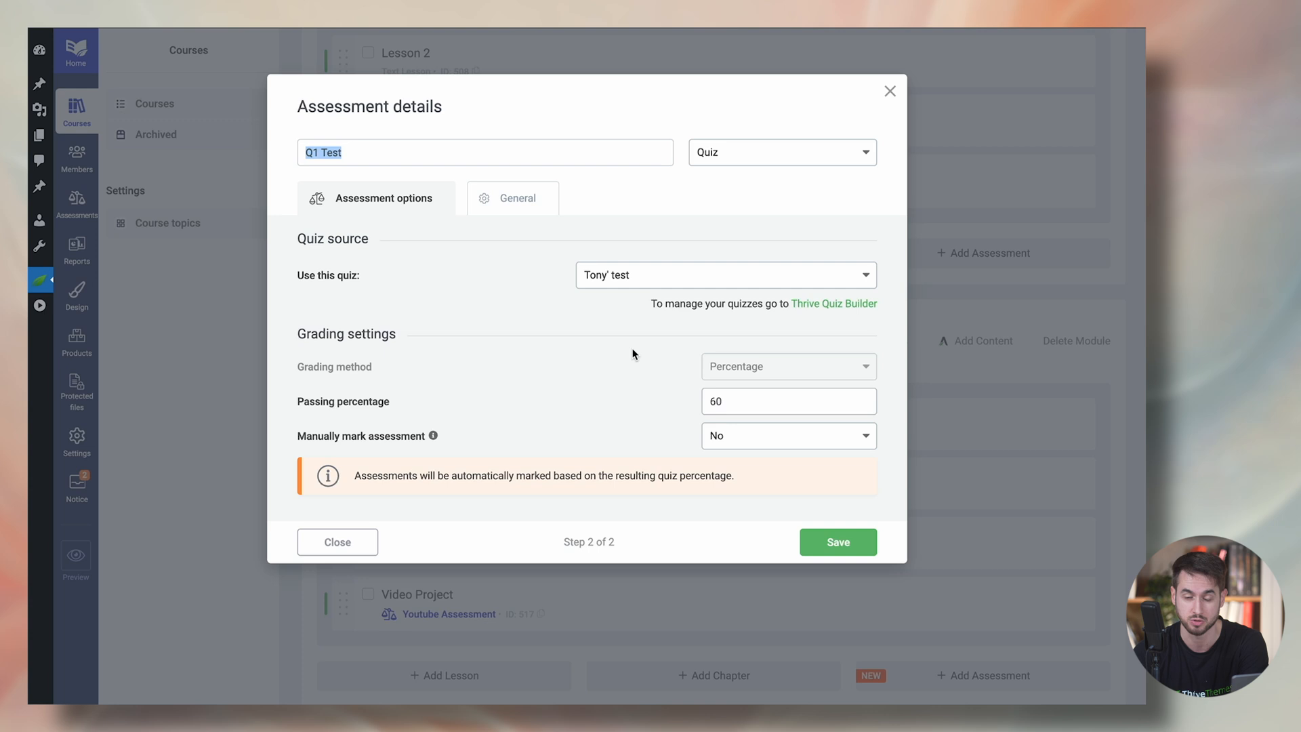
pyautogui.moveTo(631, 419)
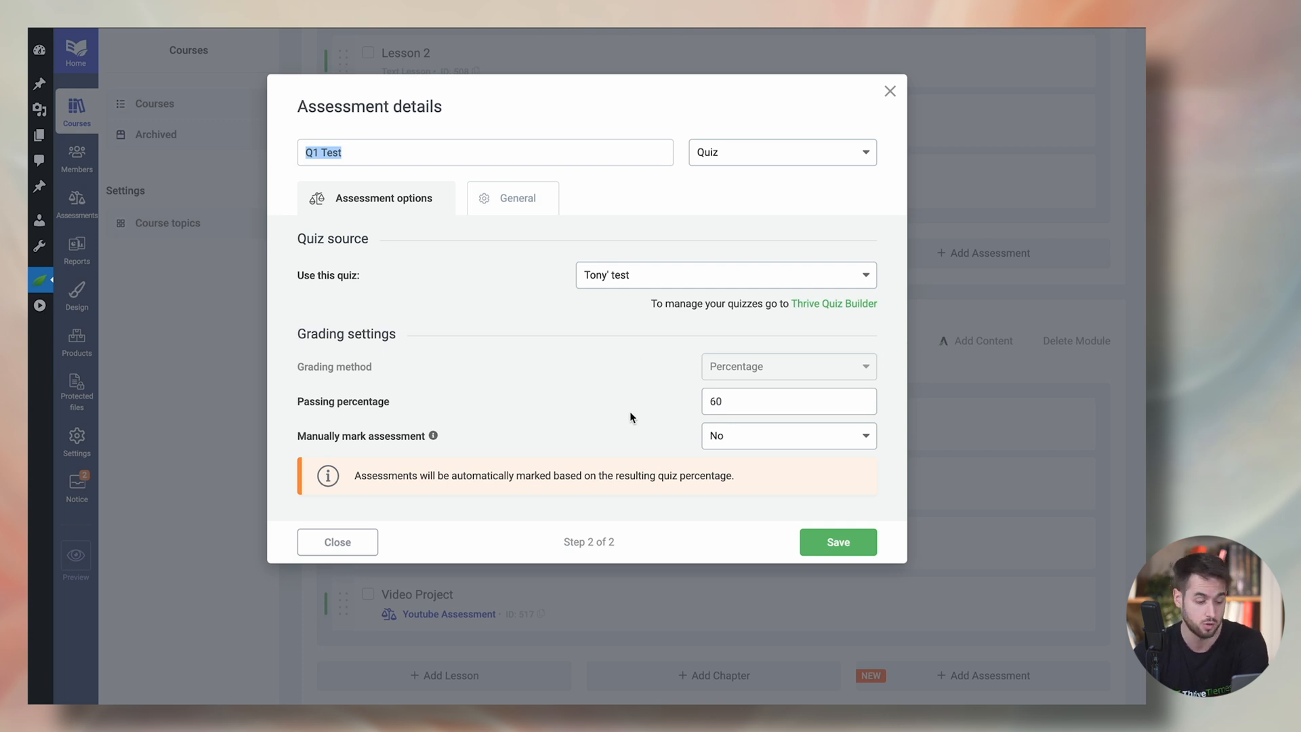
pyautogui.moveTo(681, 389)
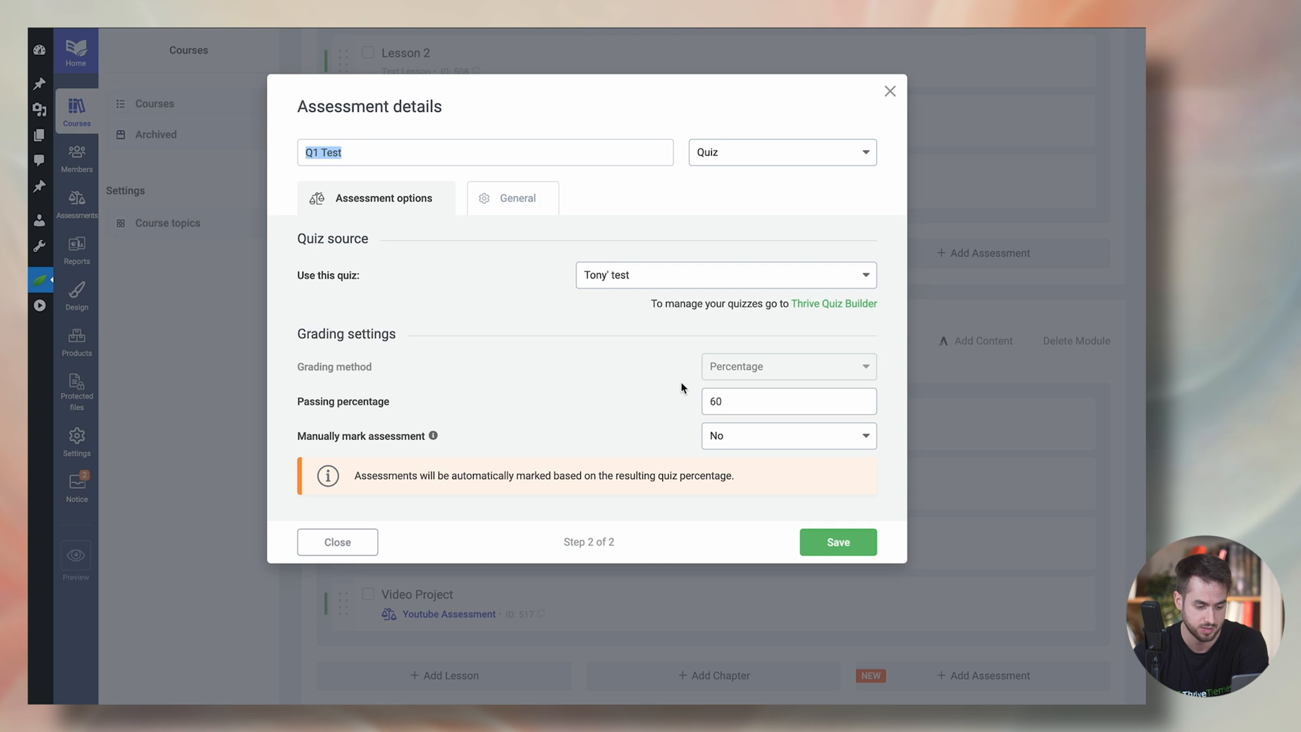
pyautogui.moveTo(862, 122)
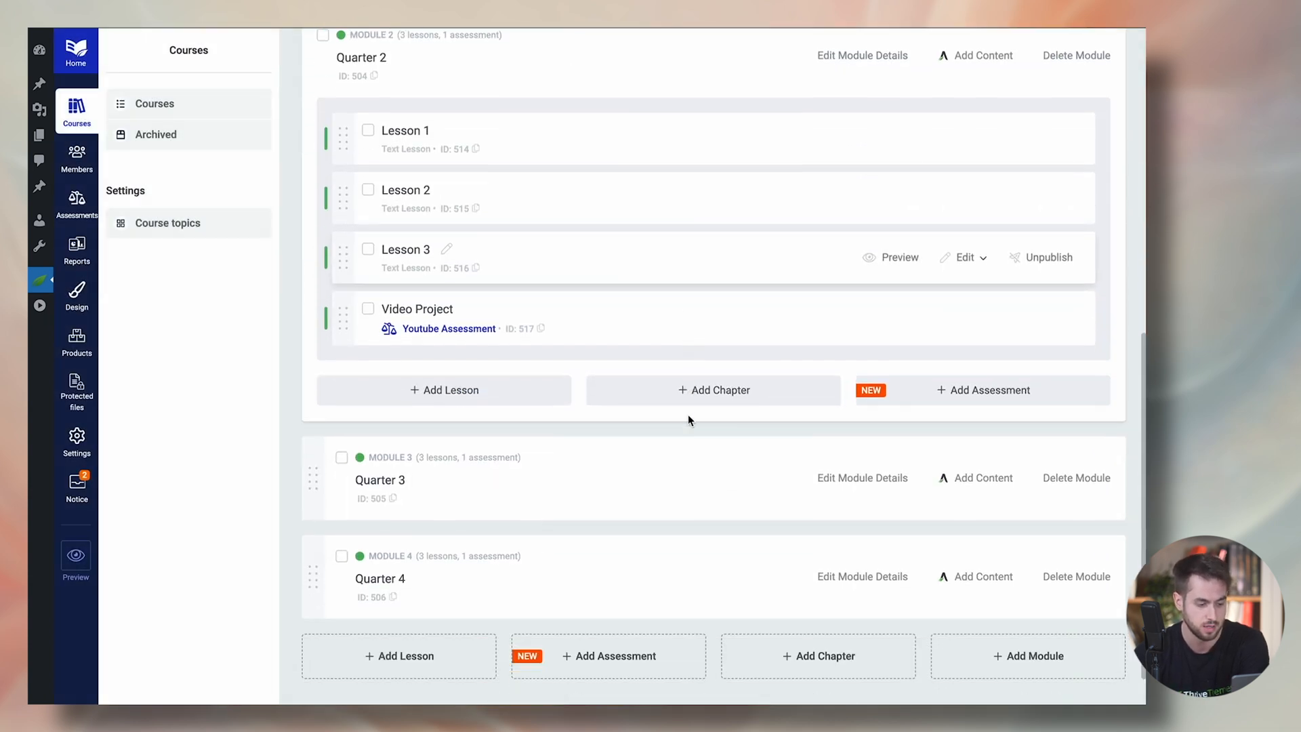
pyautogui.click(967, 485)
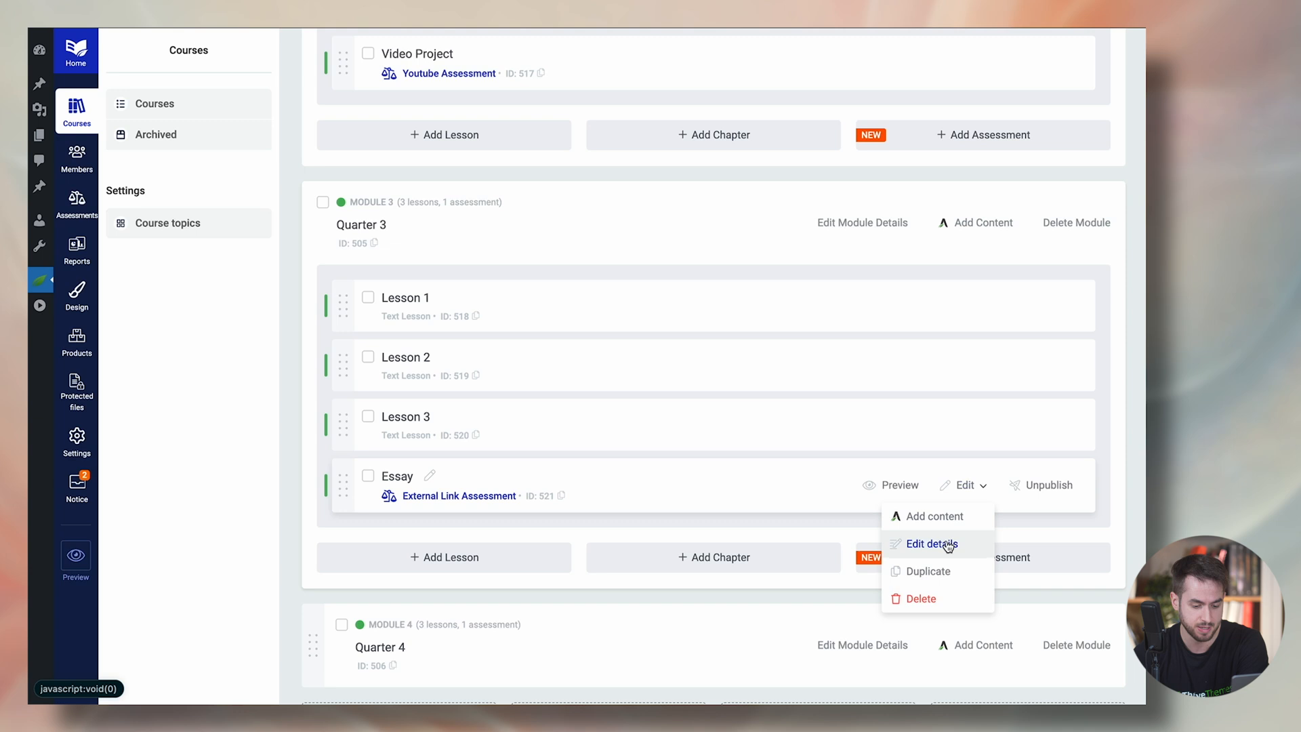
pyautogui.click(931, 544)
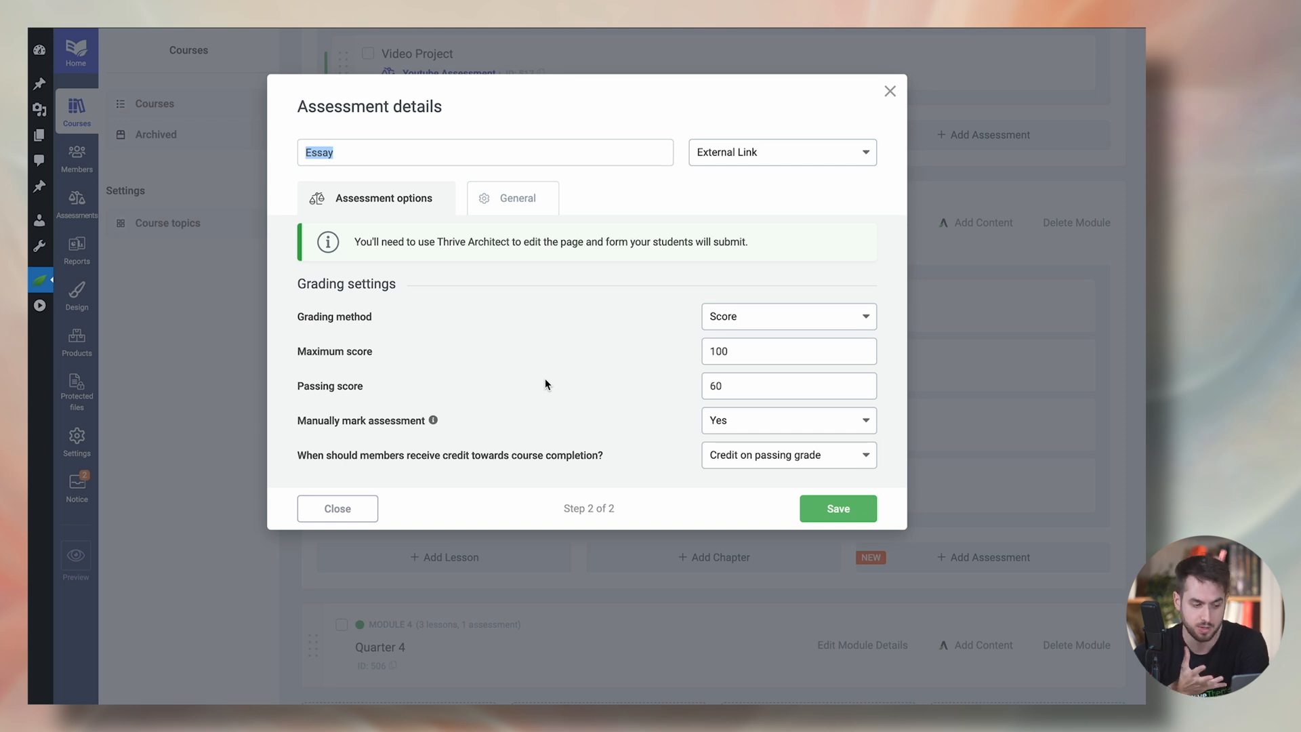
pyautogui.moveTo(888, 106)
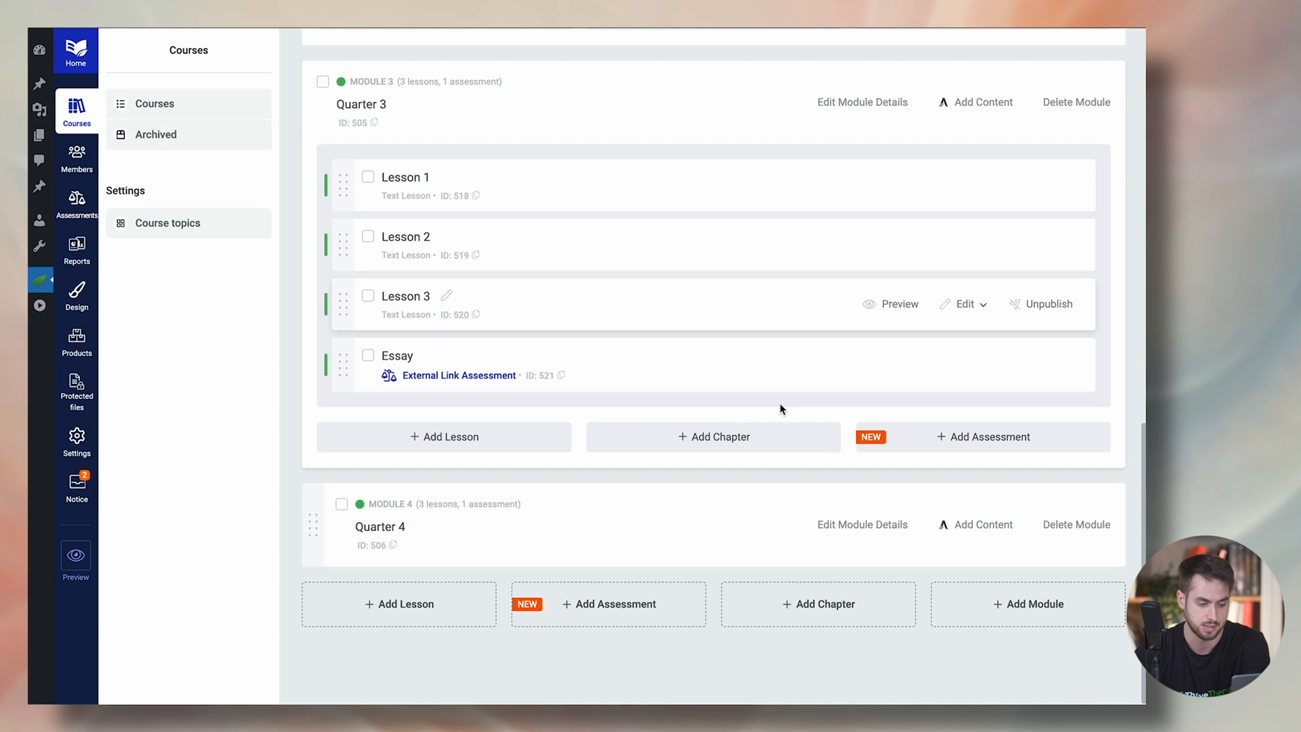
# Scroll to Quarter 4 and show the Final exam assessment's edit options.
pyautogui.scroll(-3)
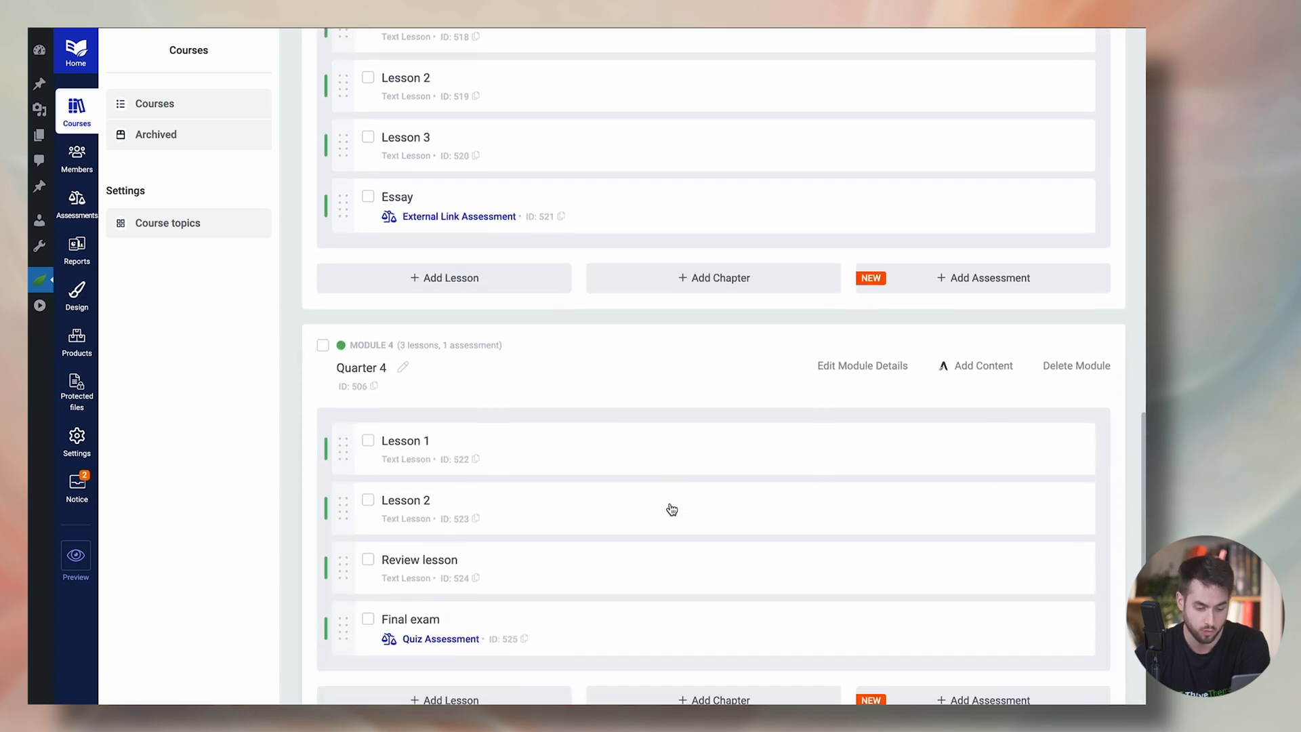
pyautogui.scroll(-3)
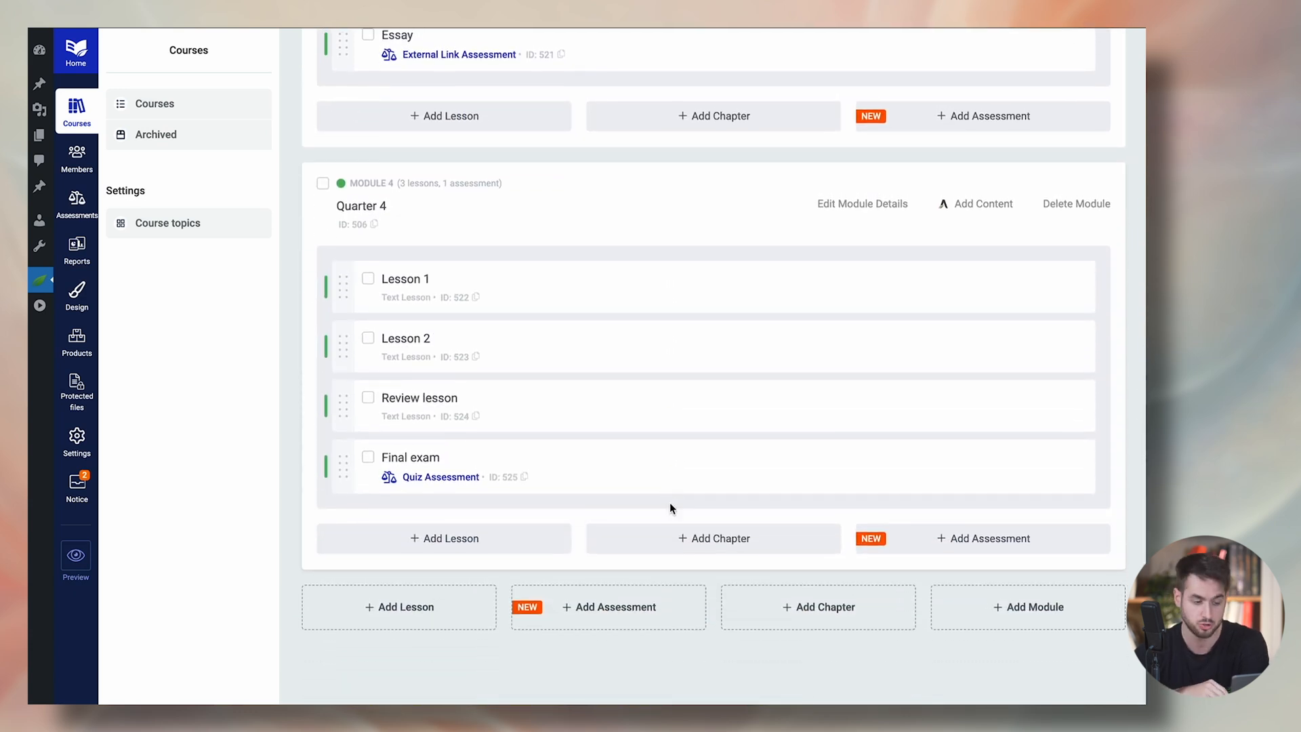
pyautogui.moveTo(729, 276)
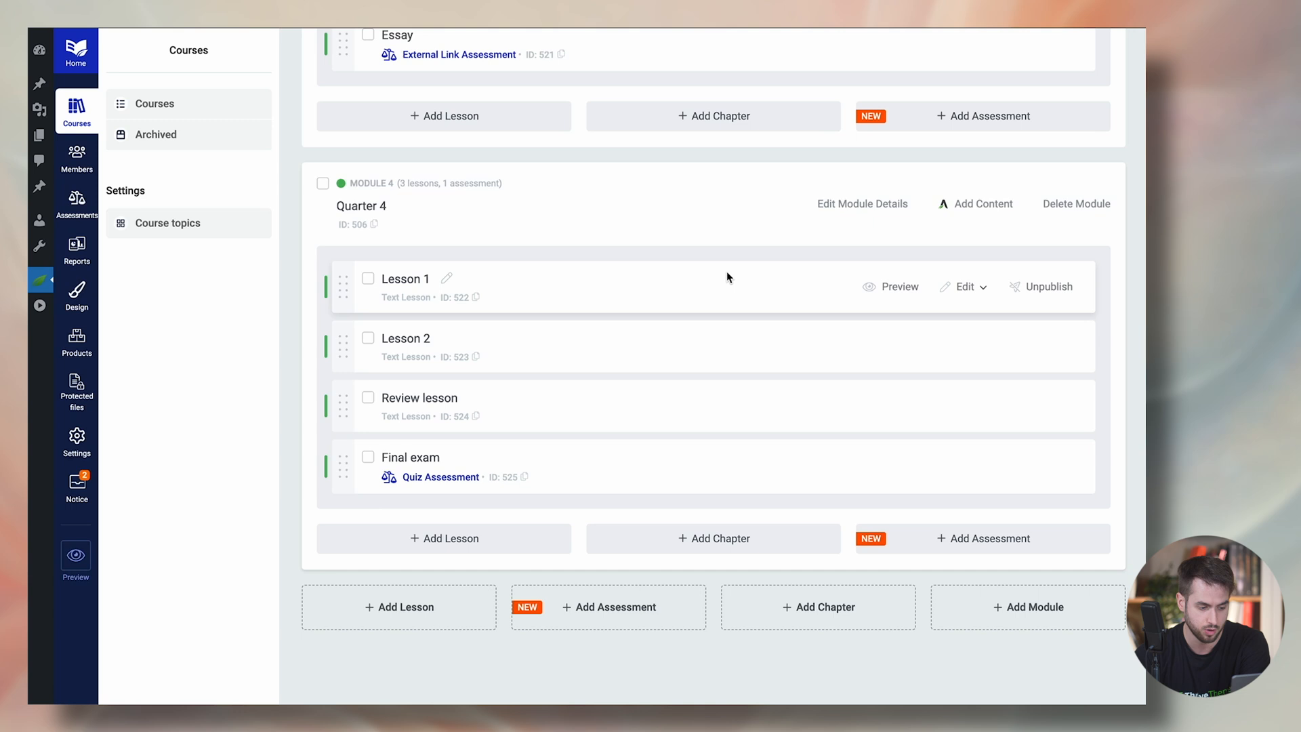
pyautogui.moveTo(866, 438)
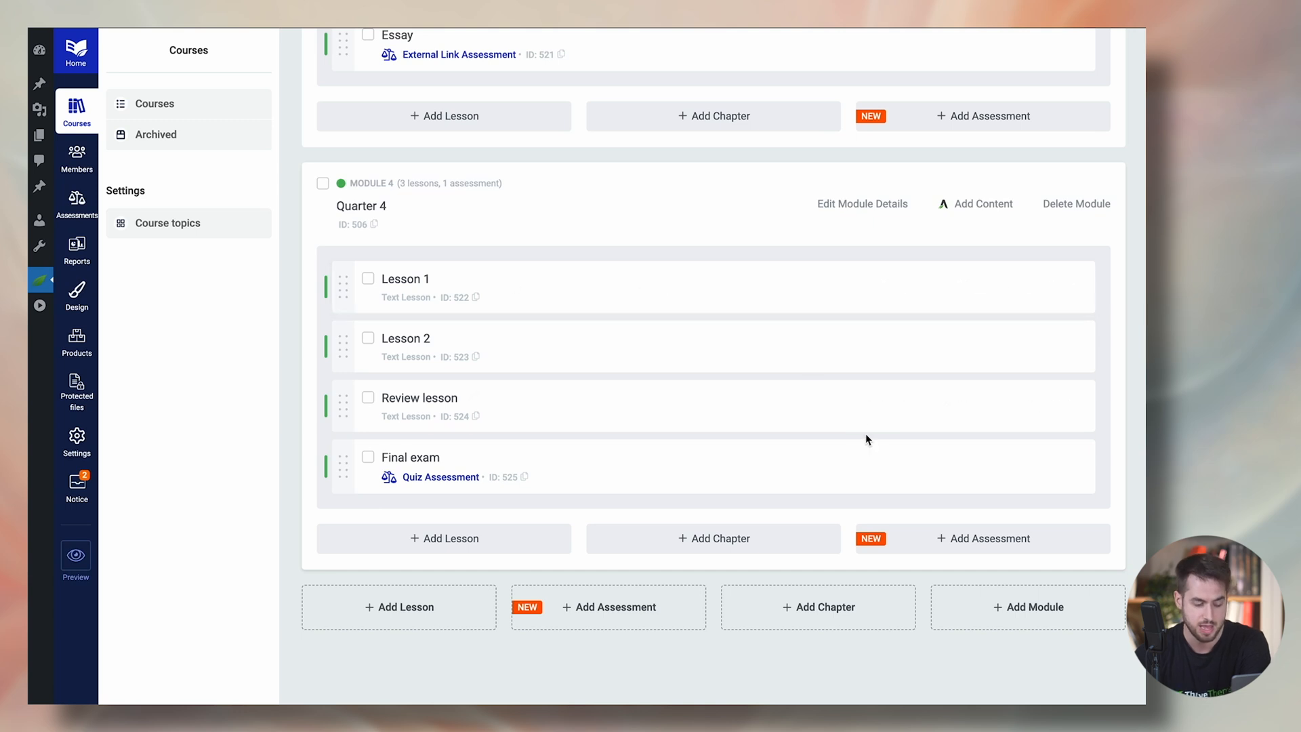
pyautogui.moveTo(419, 406)
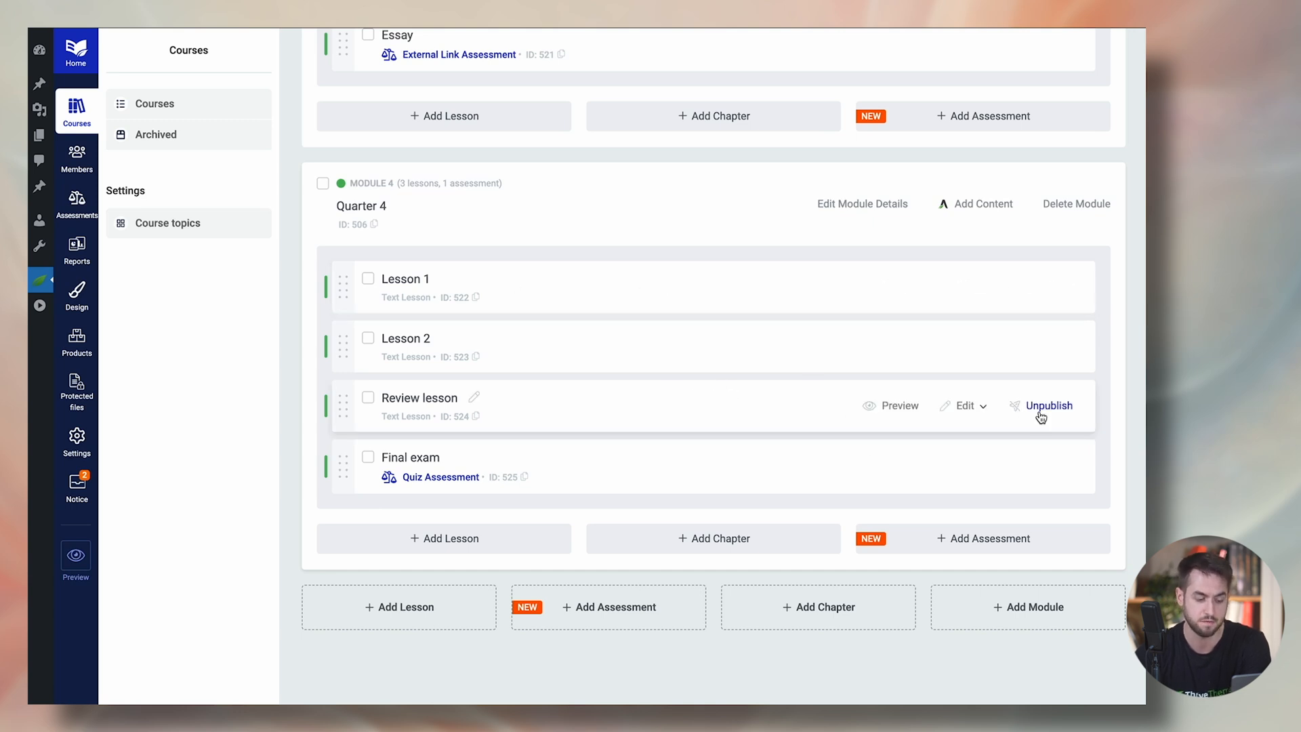
pyautogui.moveTo(804, 450)
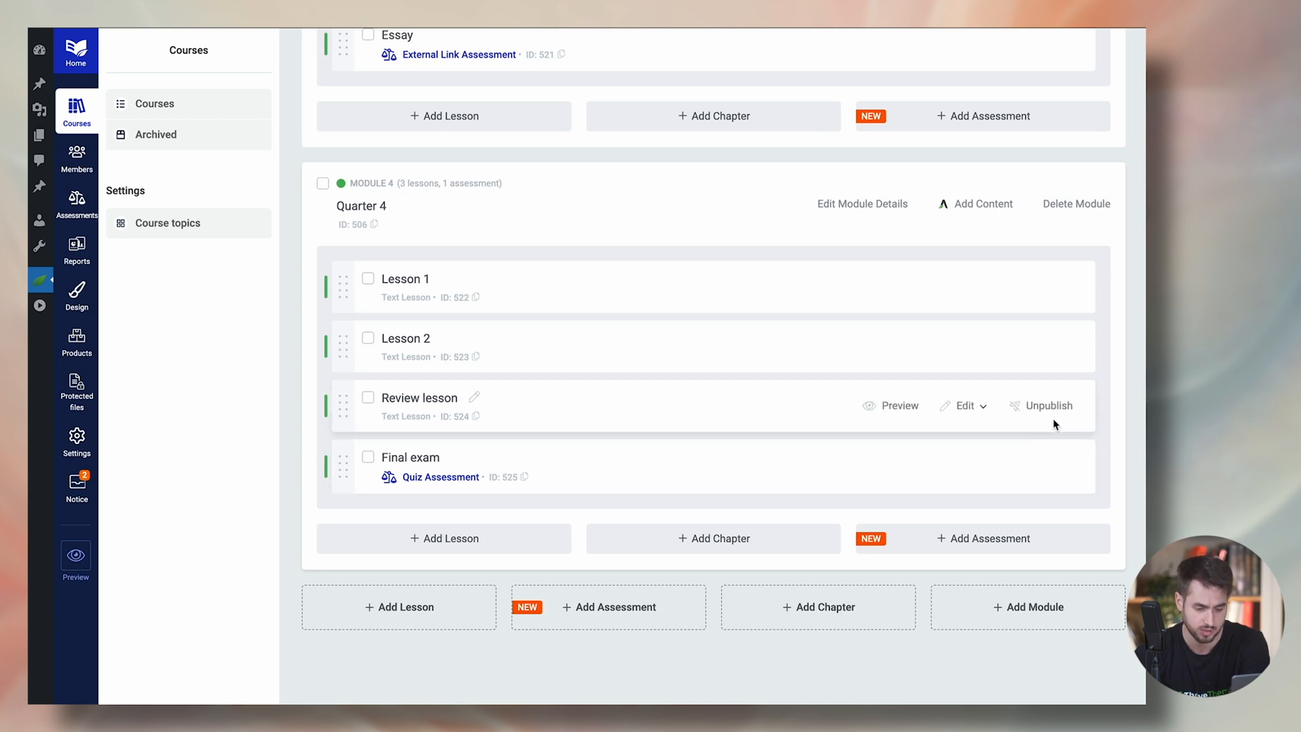
pyautogui.click(965, 465)
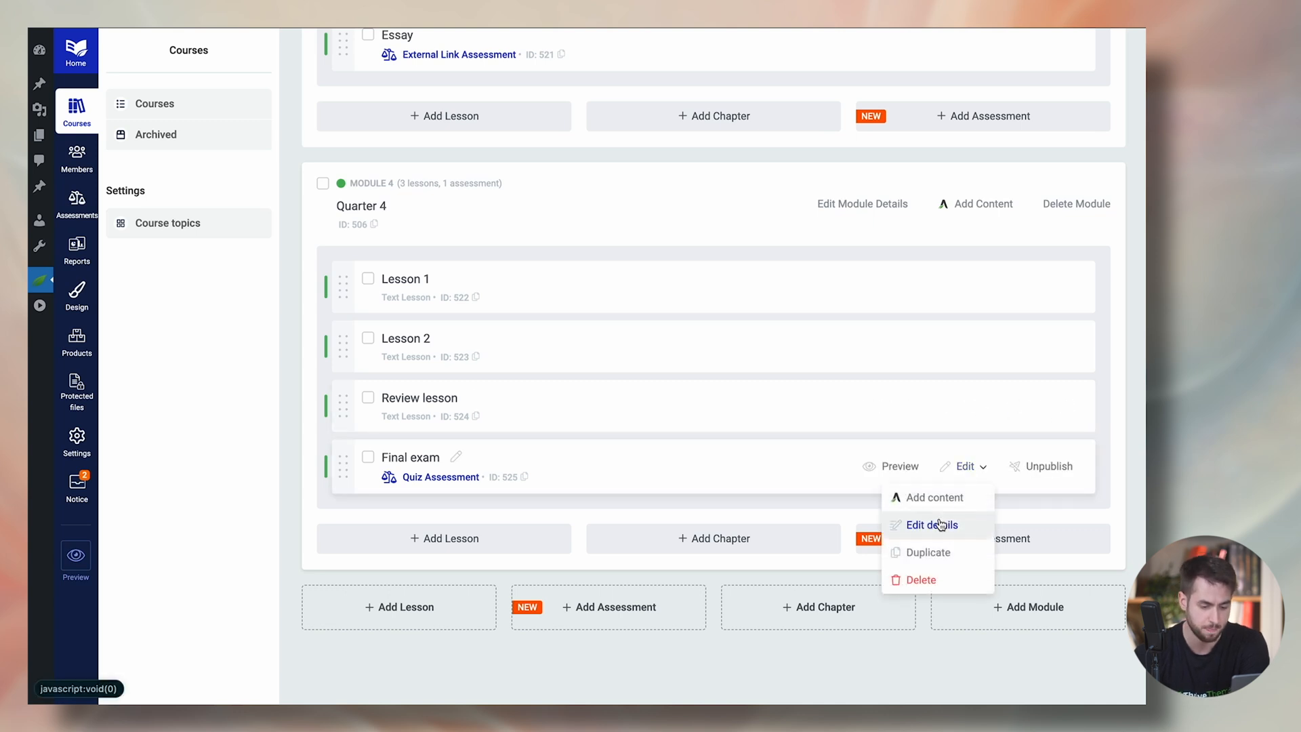
pyautogui.click(932, 524)
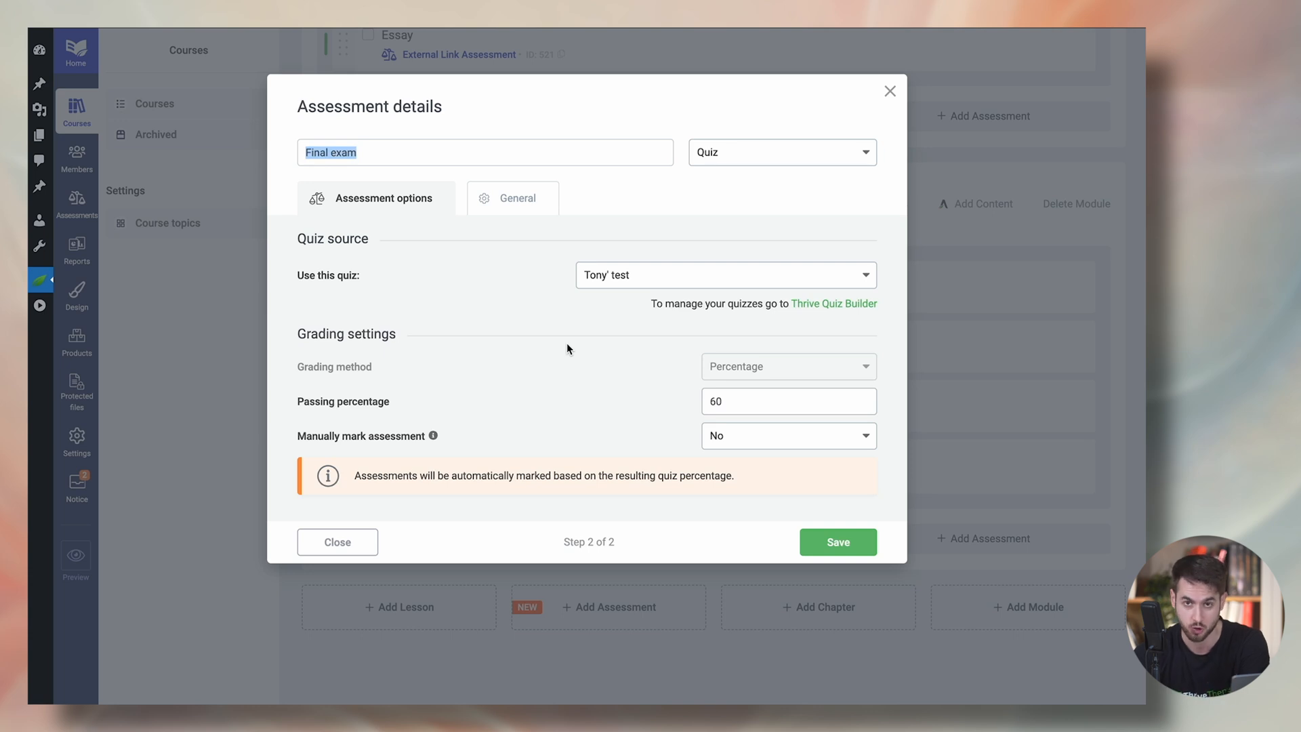
pyautogui.moveTo(846, 157)
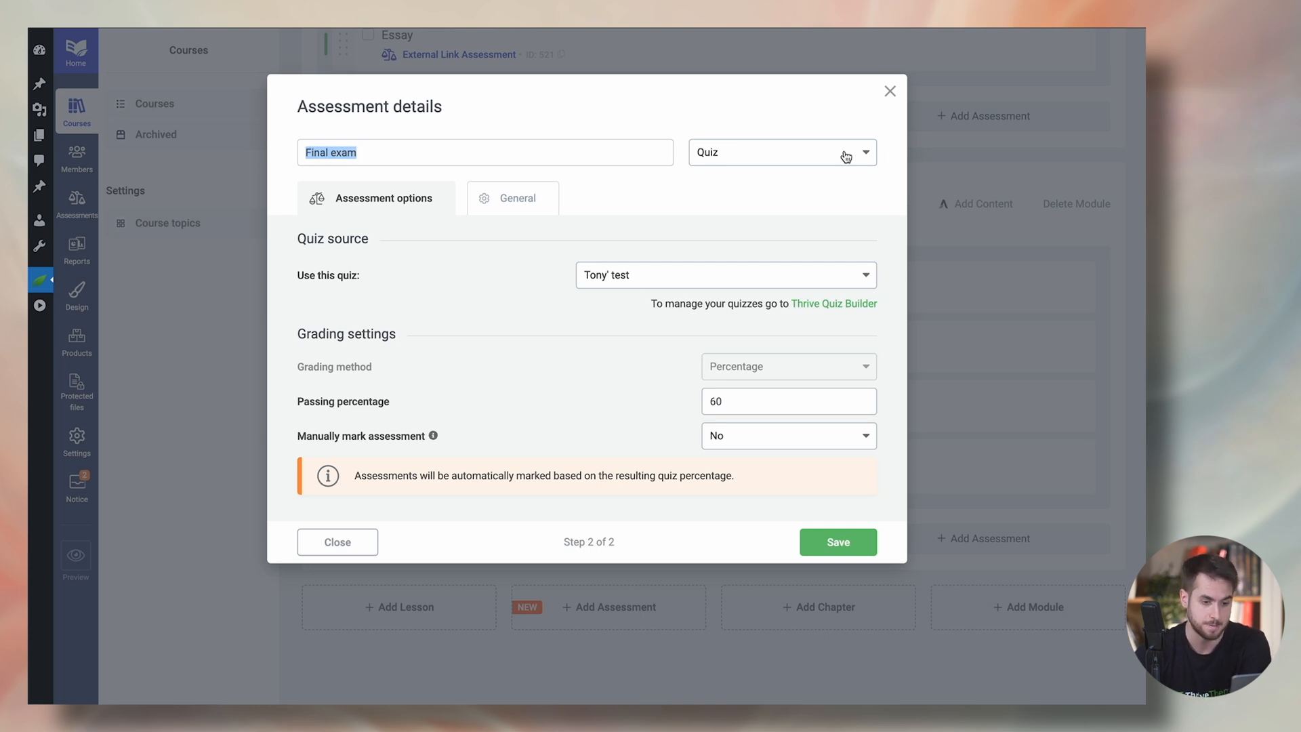
pyautogui.click(836, 542)
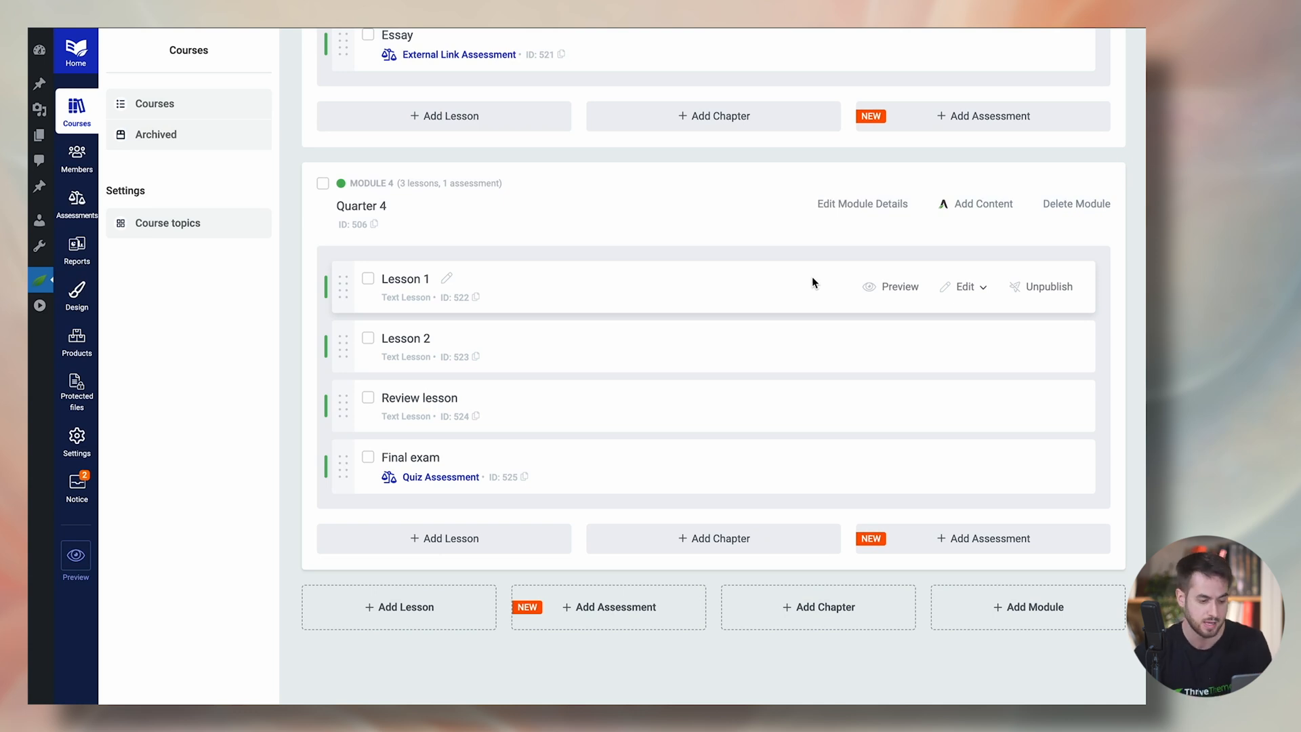
pyautogui.scroll(-3)
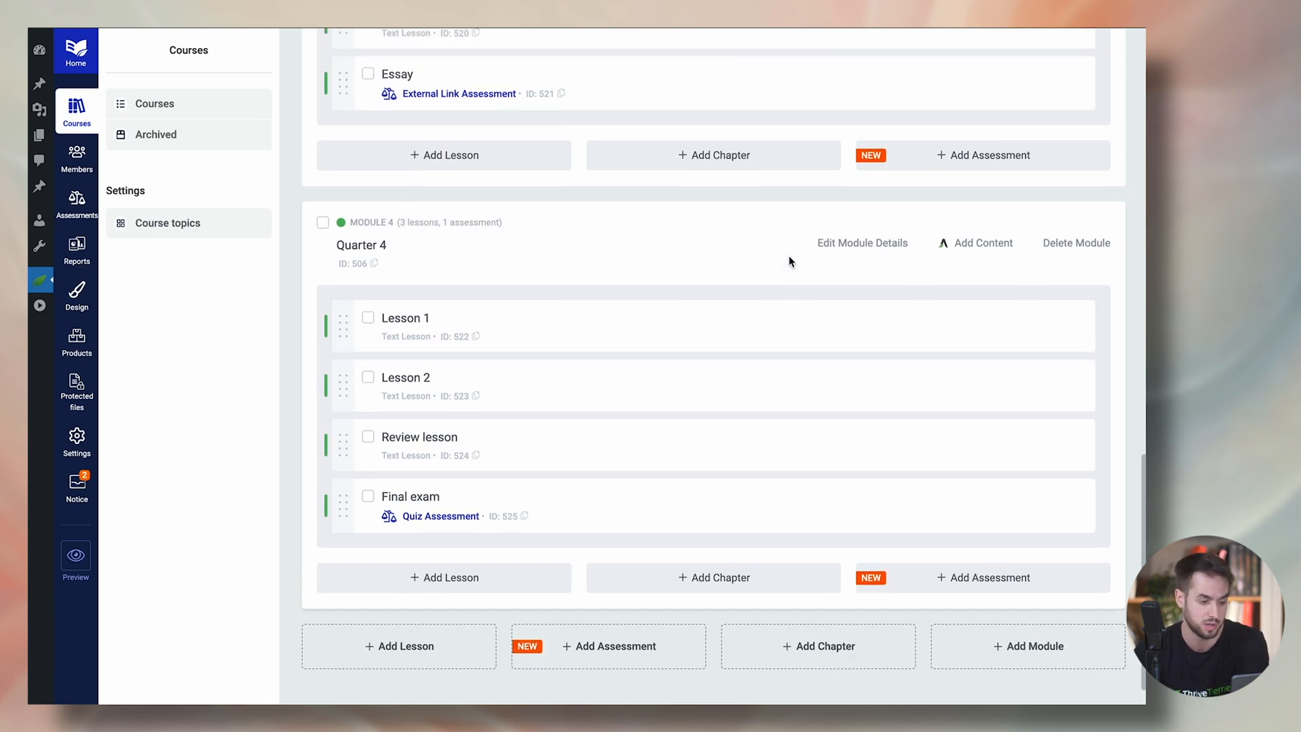
pyautogui.scroll(3)
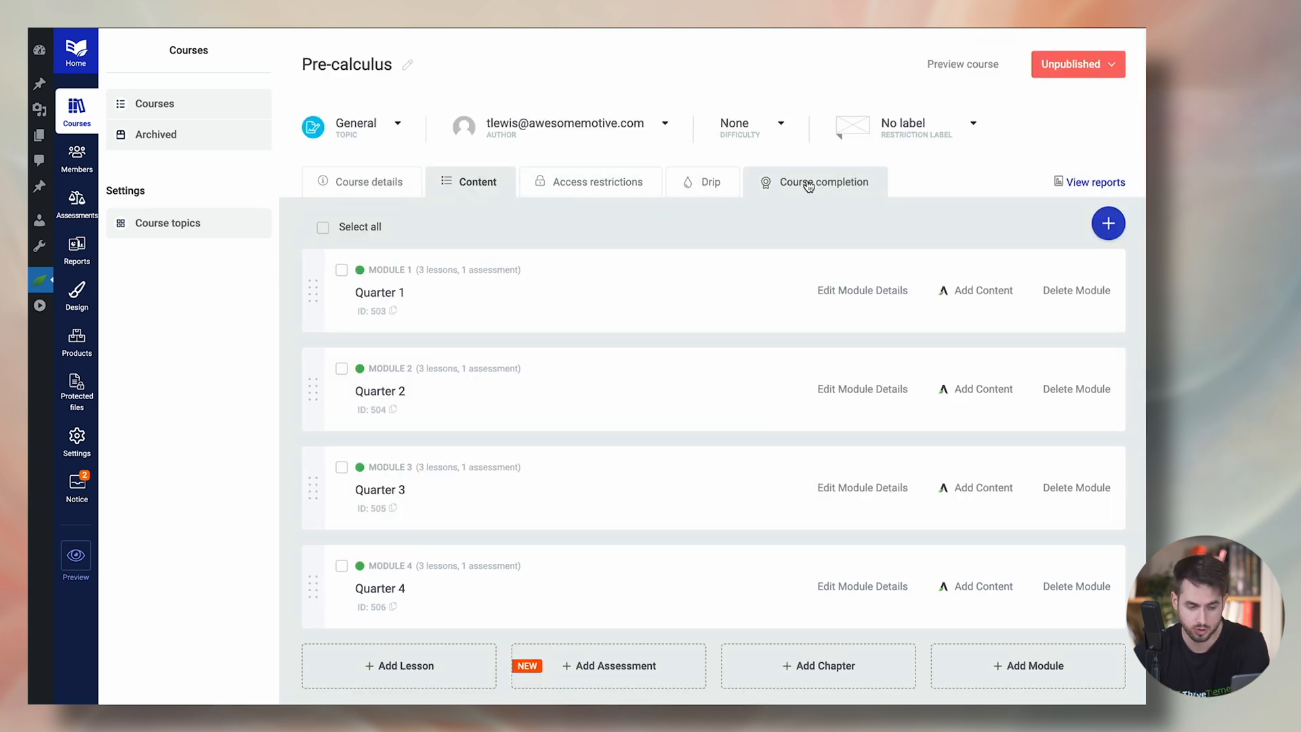
# Enable custom course completion behaviour, redirecting to the Pre-calculus completed page.
pyautogui.click(822, 181)
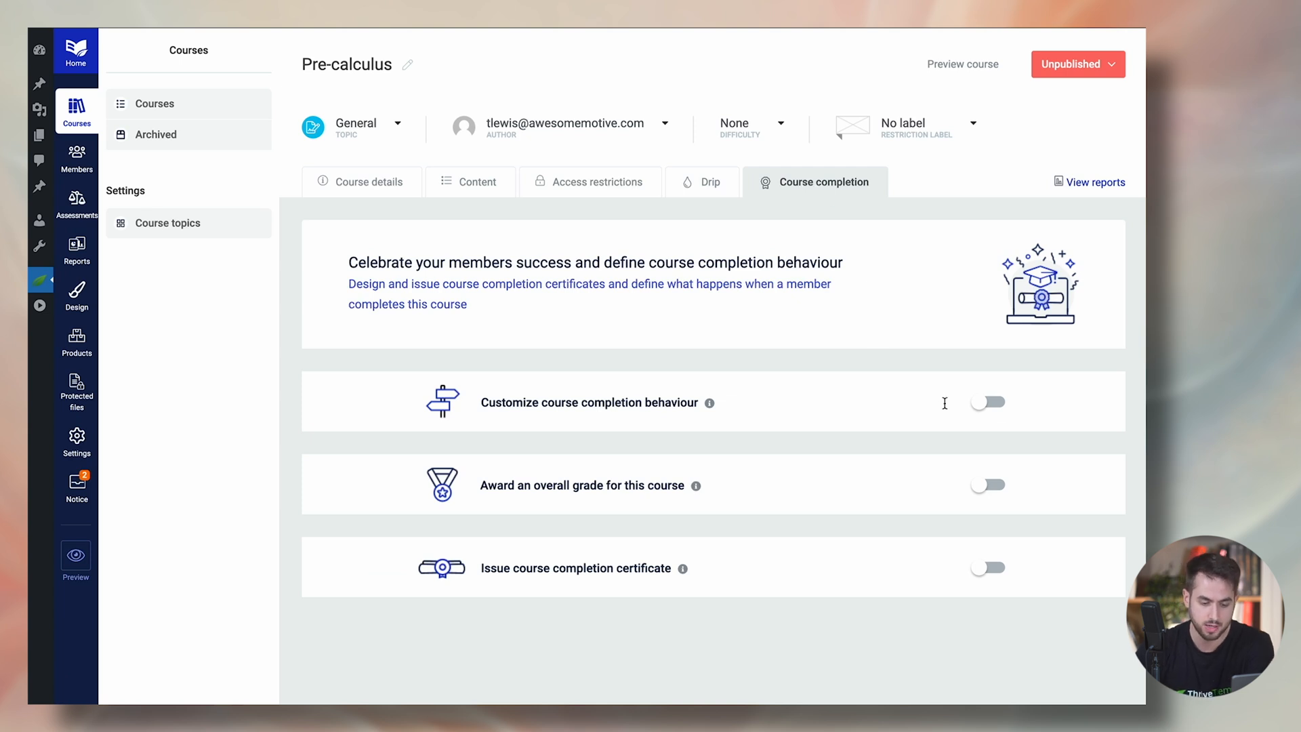
pyautogui.moveTo(987, 405)
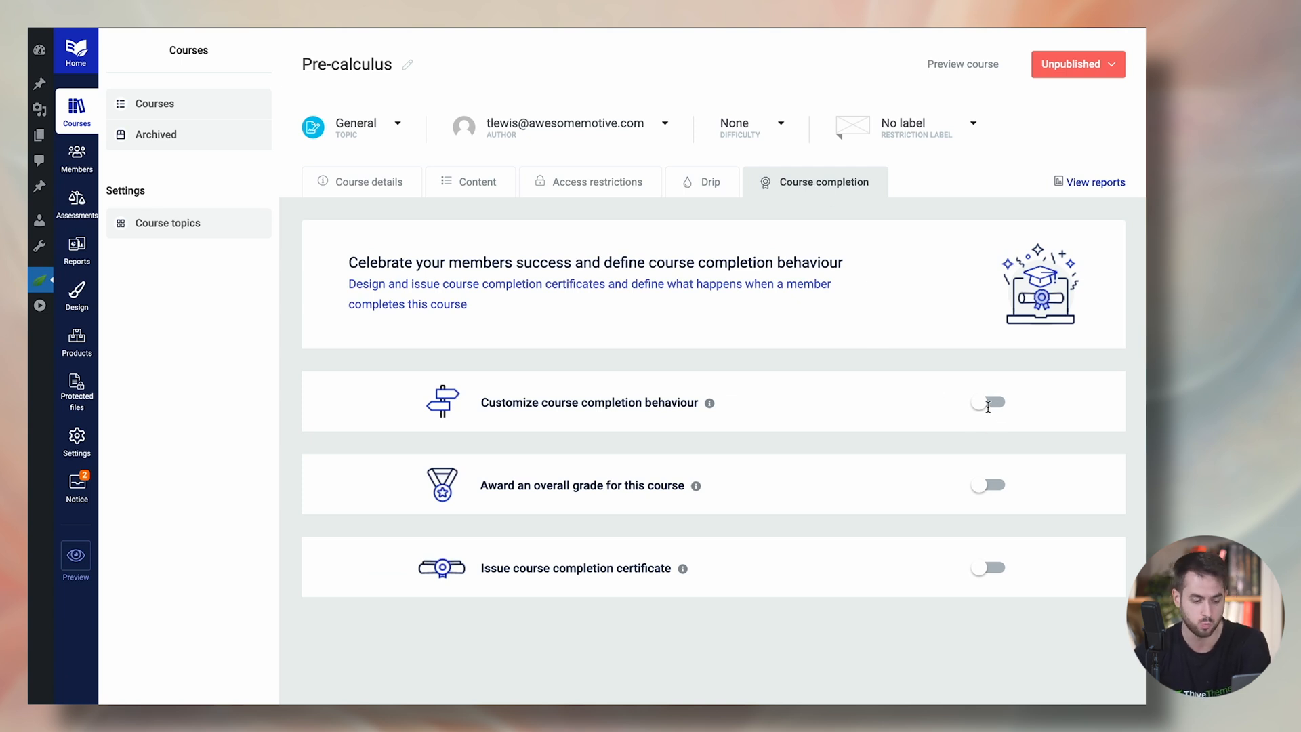
pyautogui.click(987, 402)
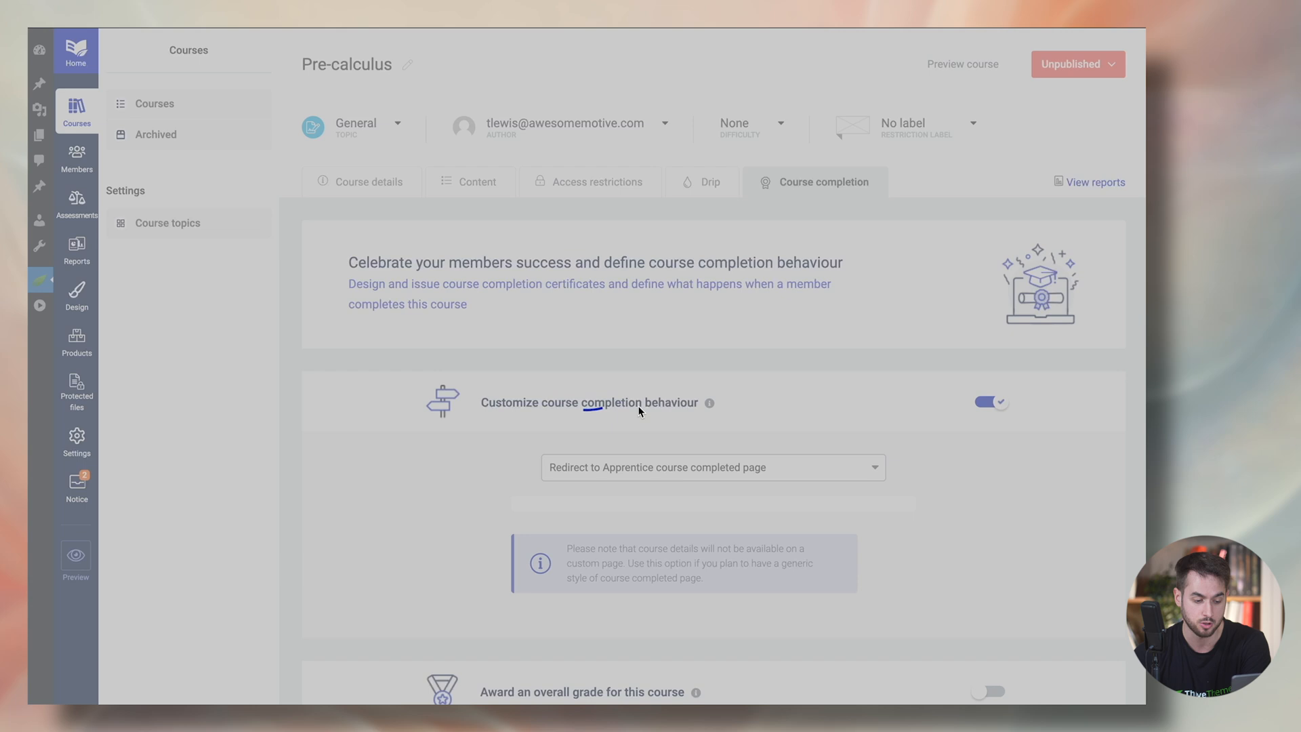
pyautogui.scroll(-3)
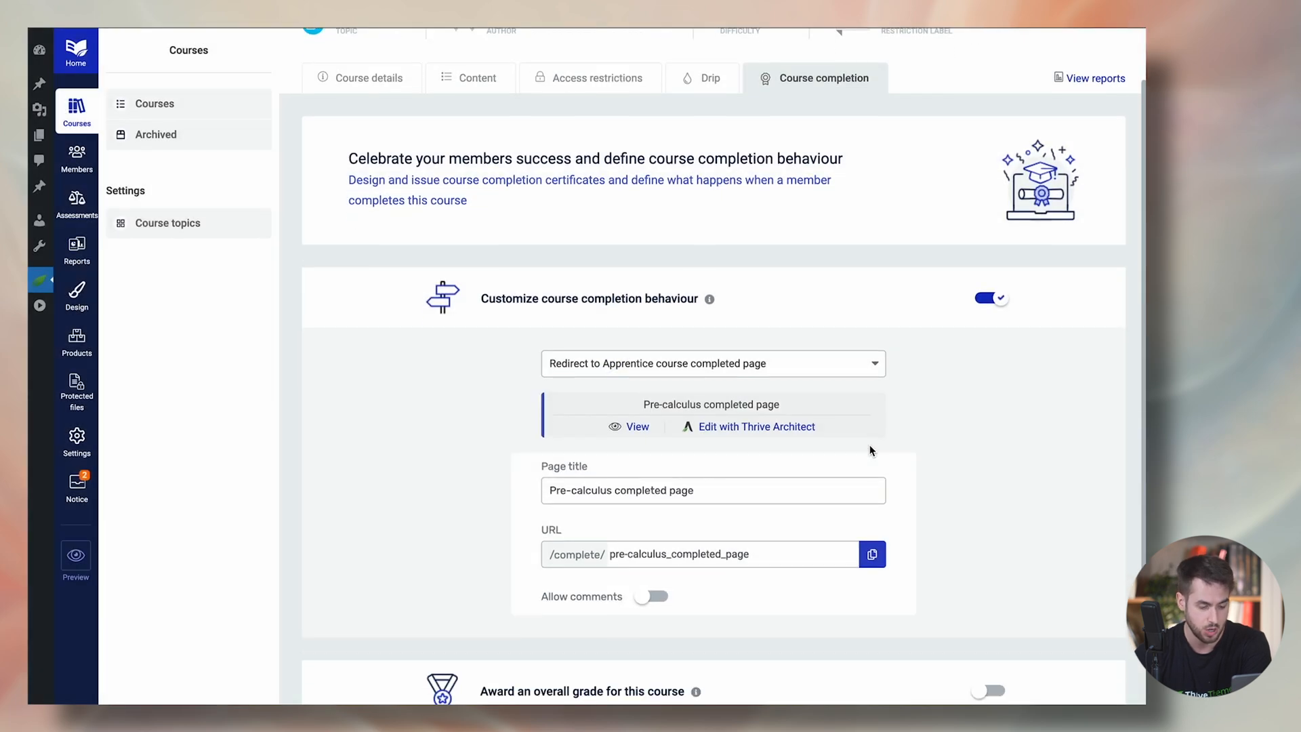
pyautogui.moveTo(463, 367)
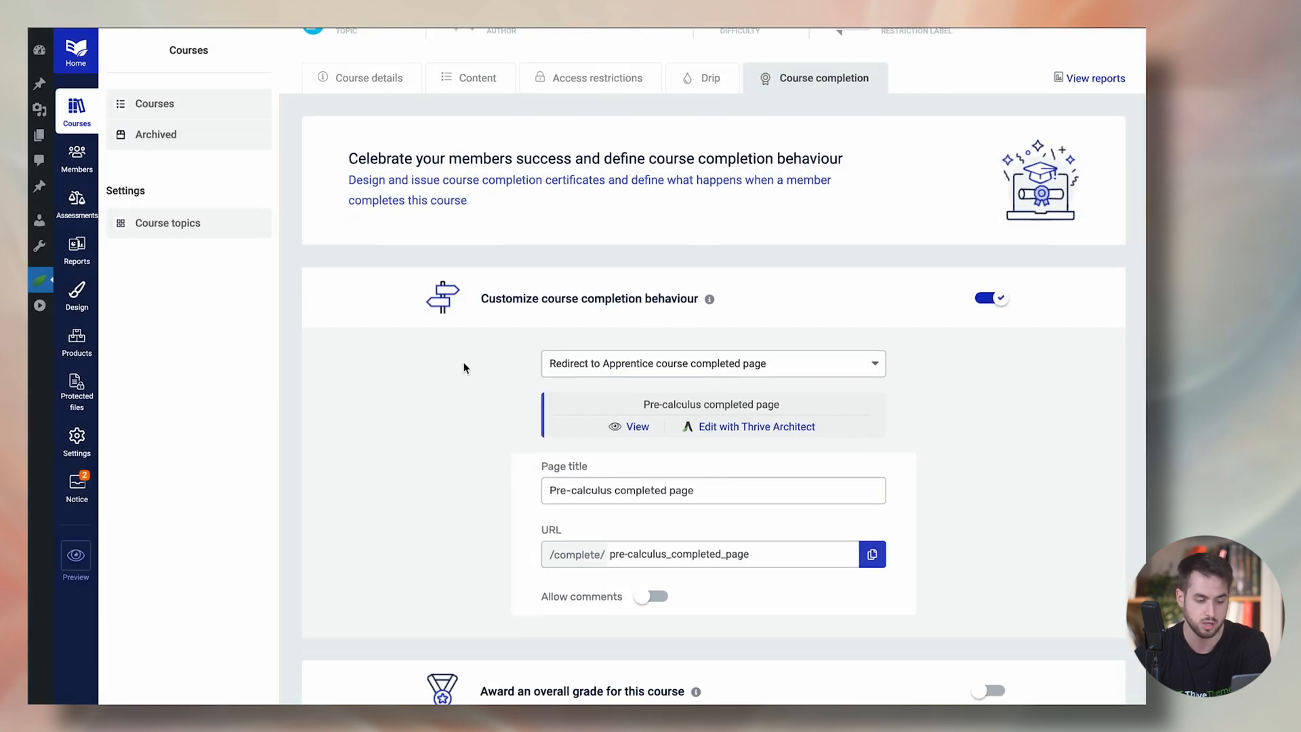
pyautogui.moveTo(359, 455)
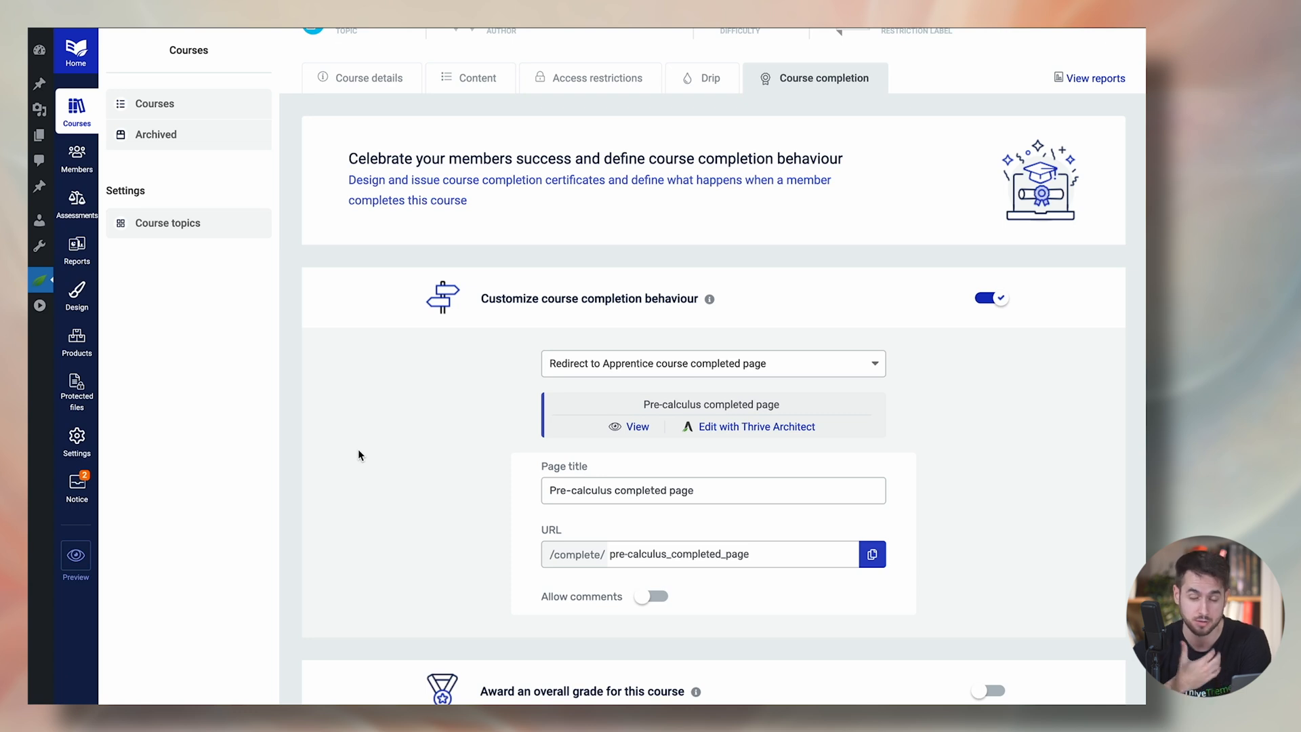
pyautogui.scroll(-3)
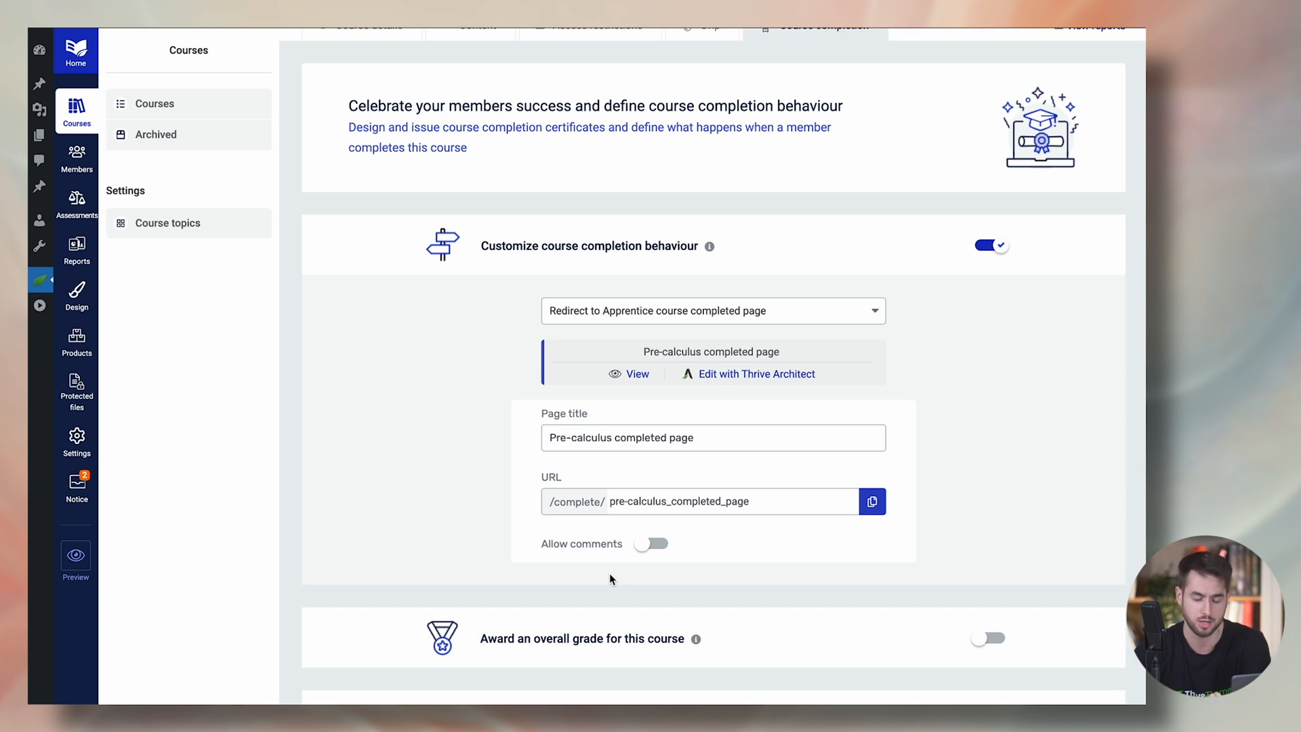
pyautogui.scroll(-3)
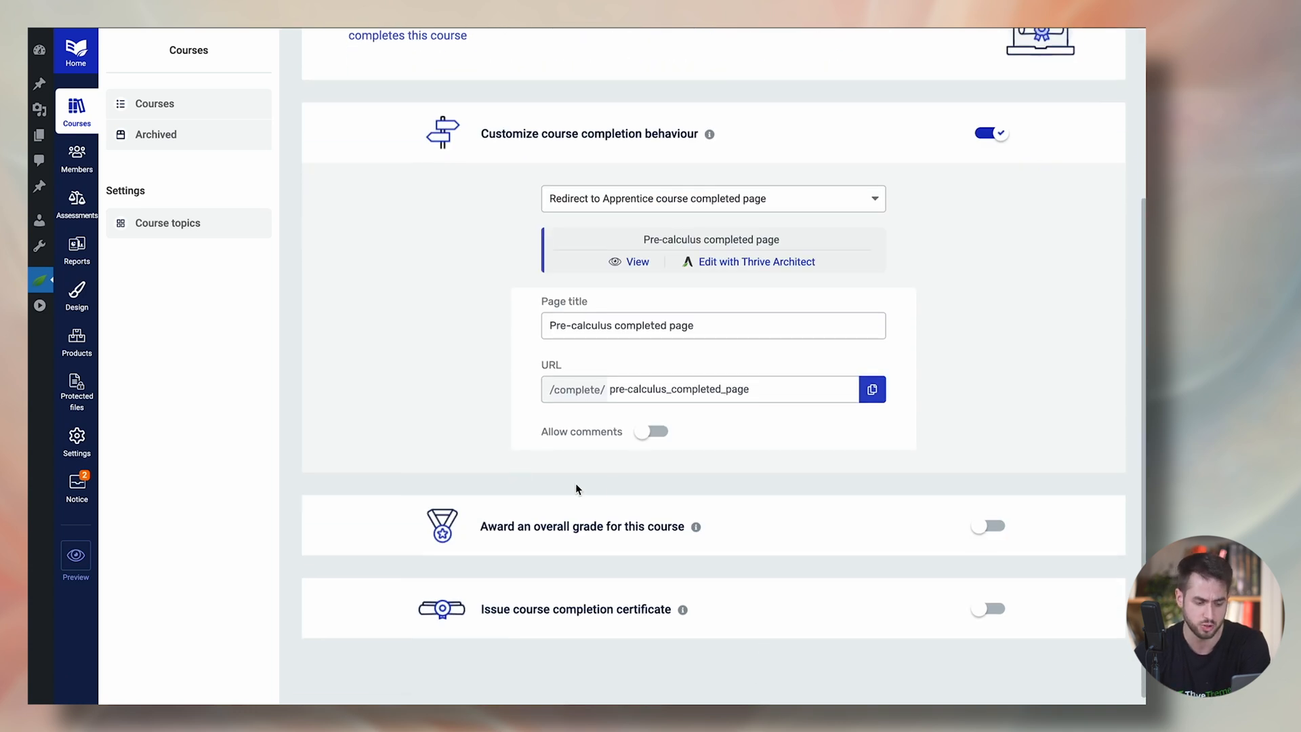
pyautogui.moveTo(523, 587)
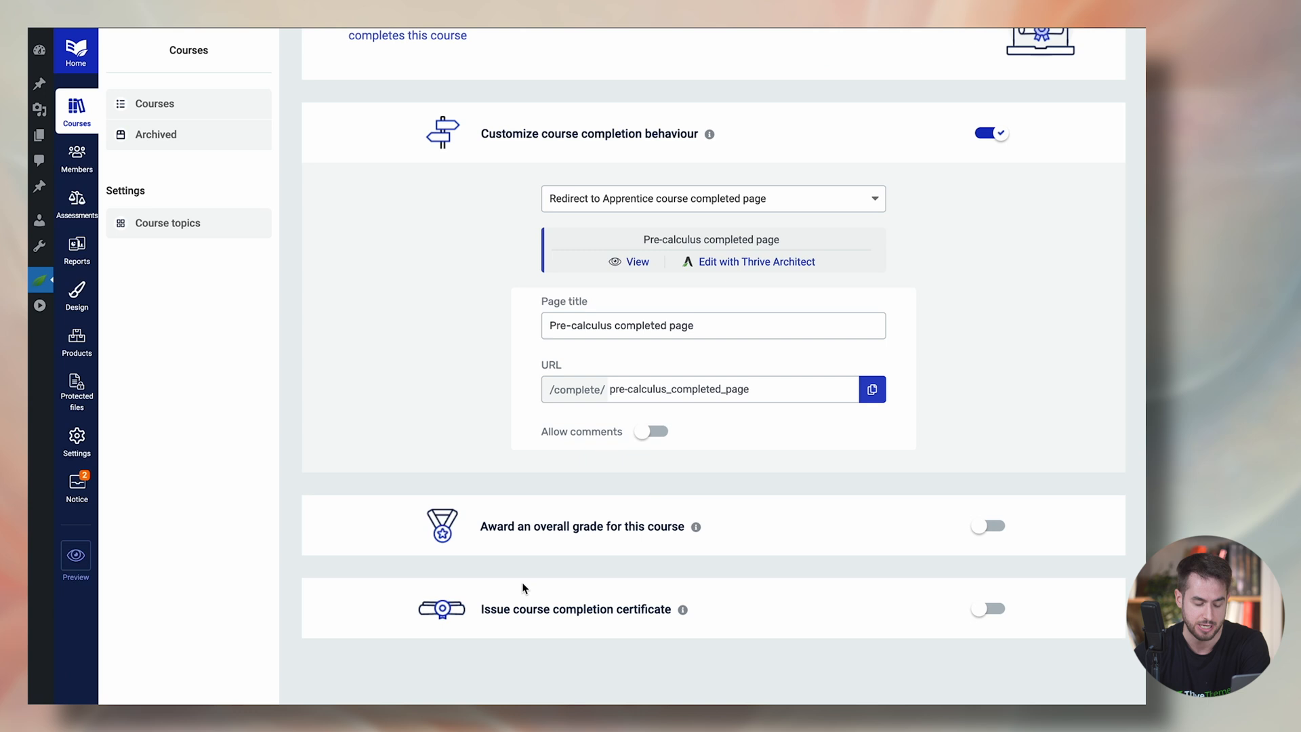
pyautogui.moveTo(604, 572)
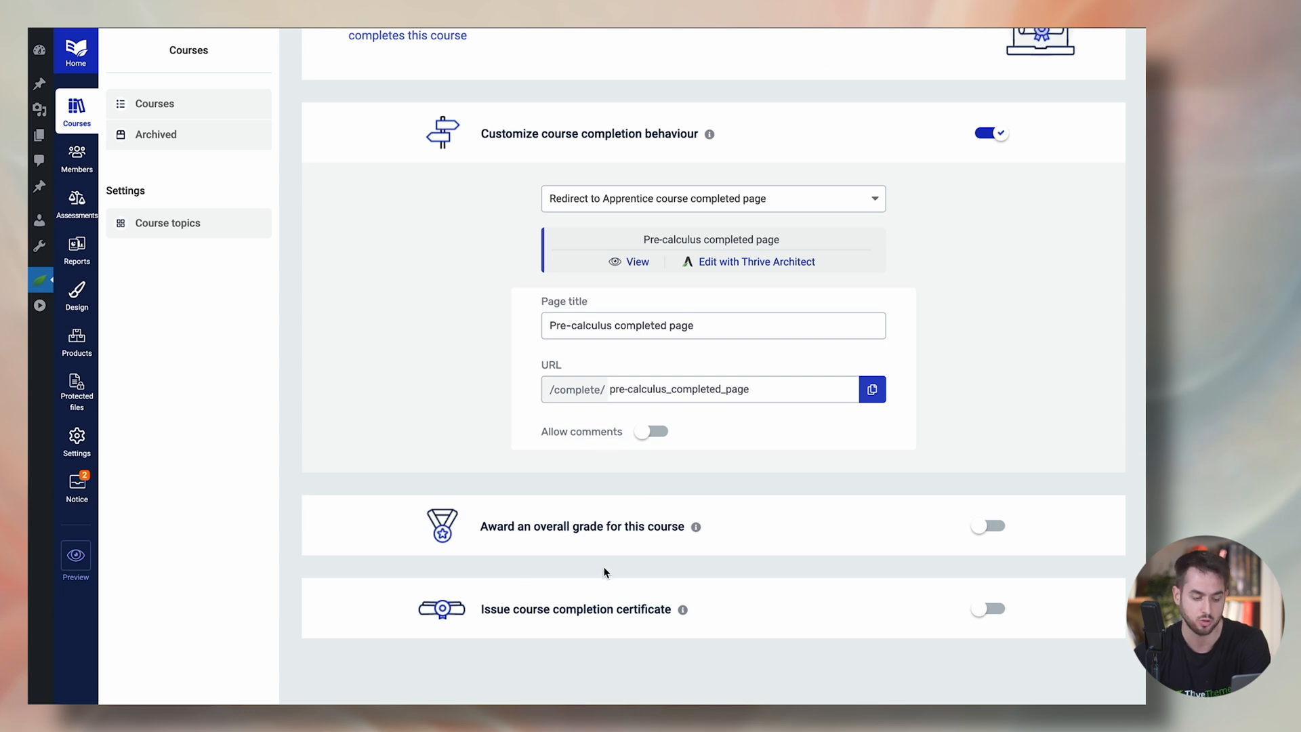
# Enable overall course grading (four assessments at 25% each) and show the weighting options.
pyautogui.click(988, 526)
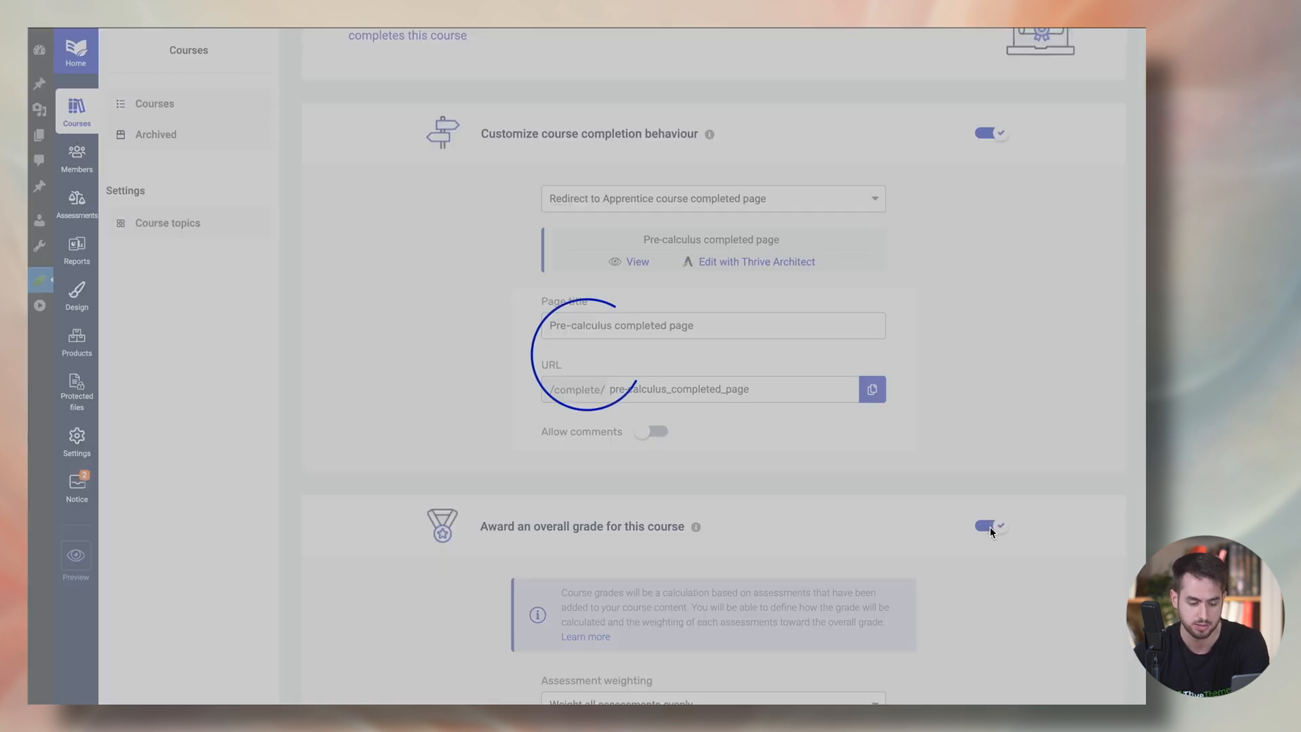
pyautogui.scroll(-3)
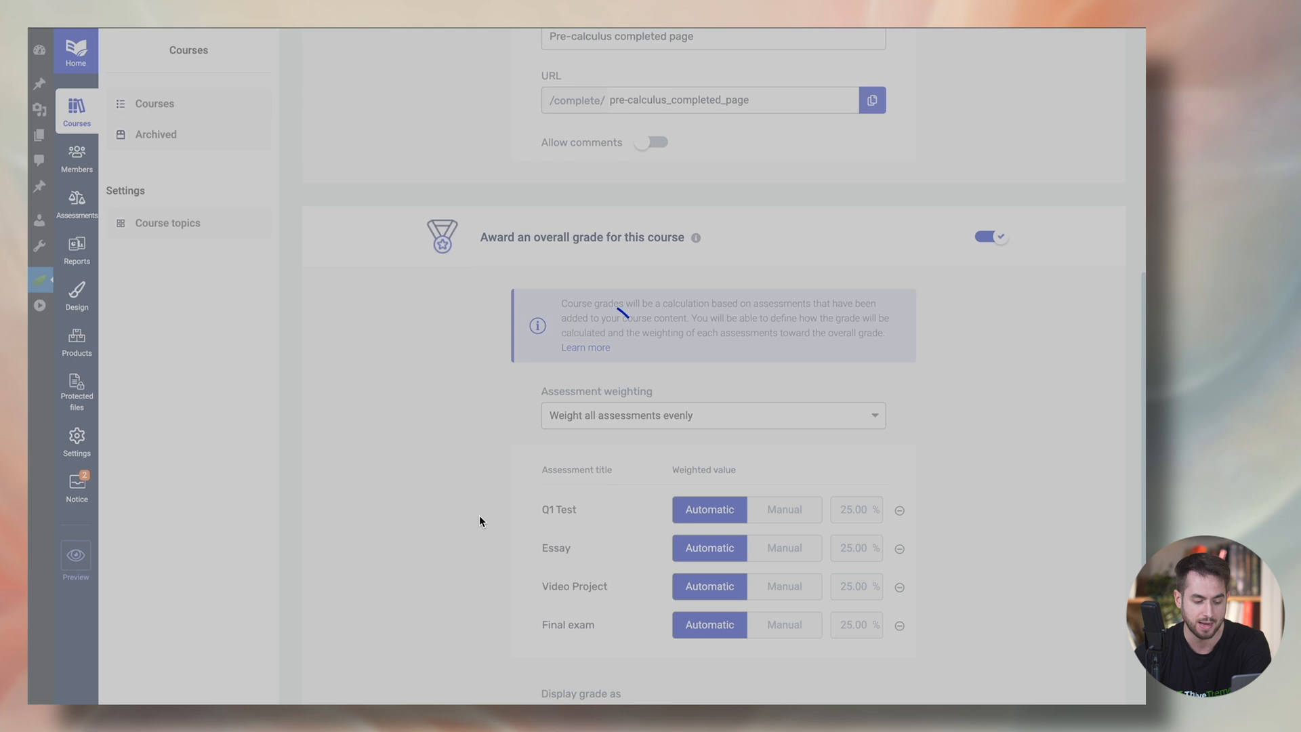
pyautogui.scroll(3)
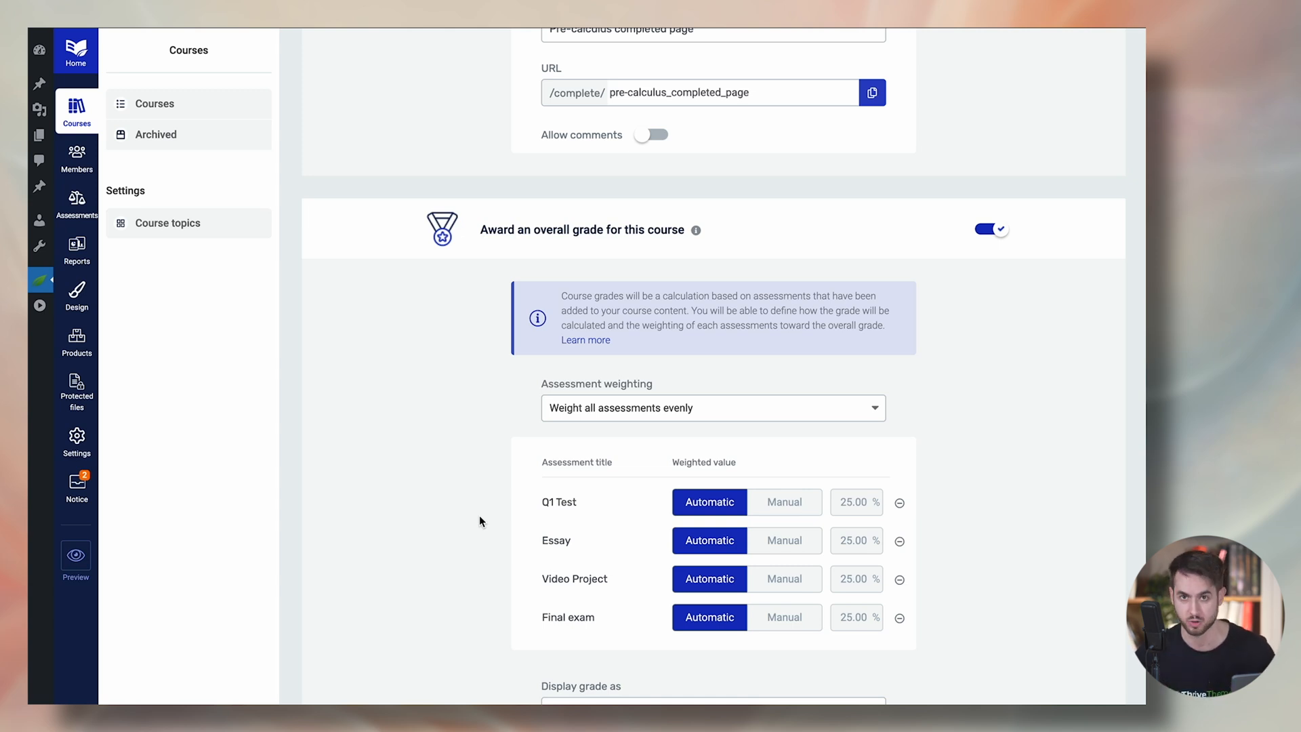
pyautogui.scroll(-3)
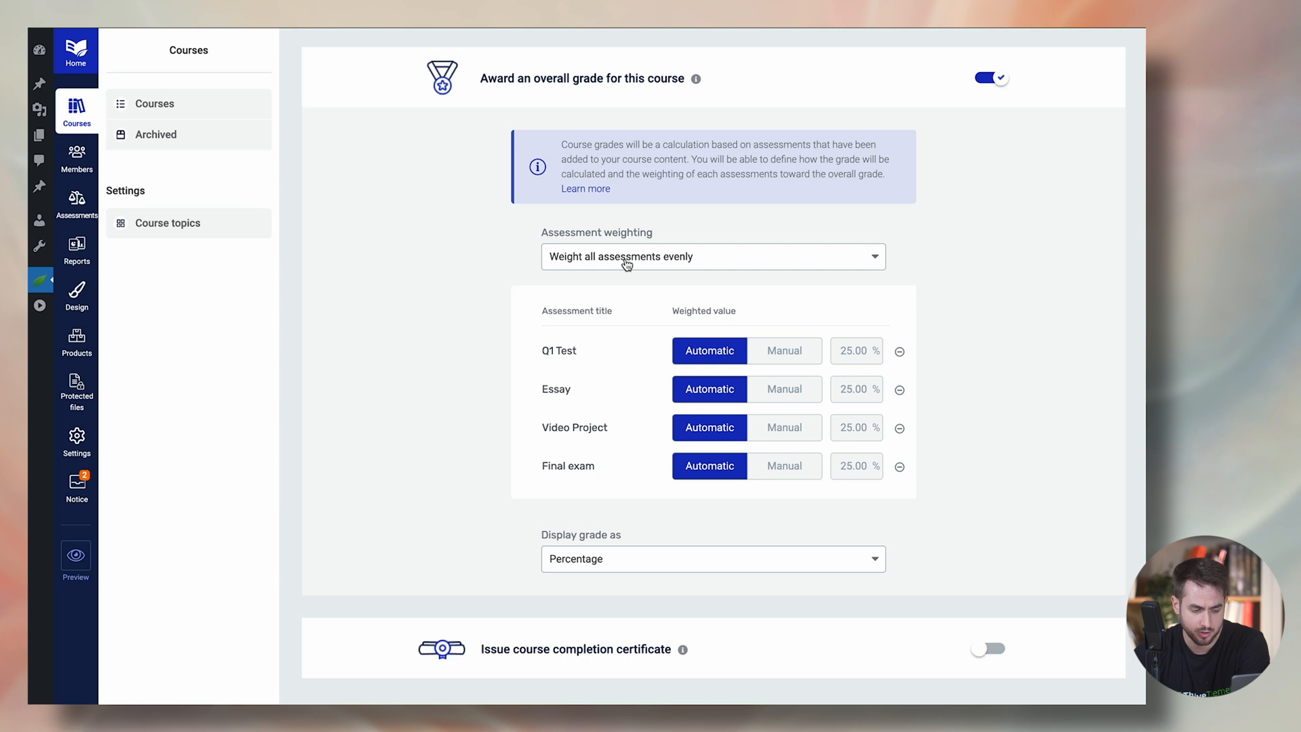
pyautogui.click(711, 256)
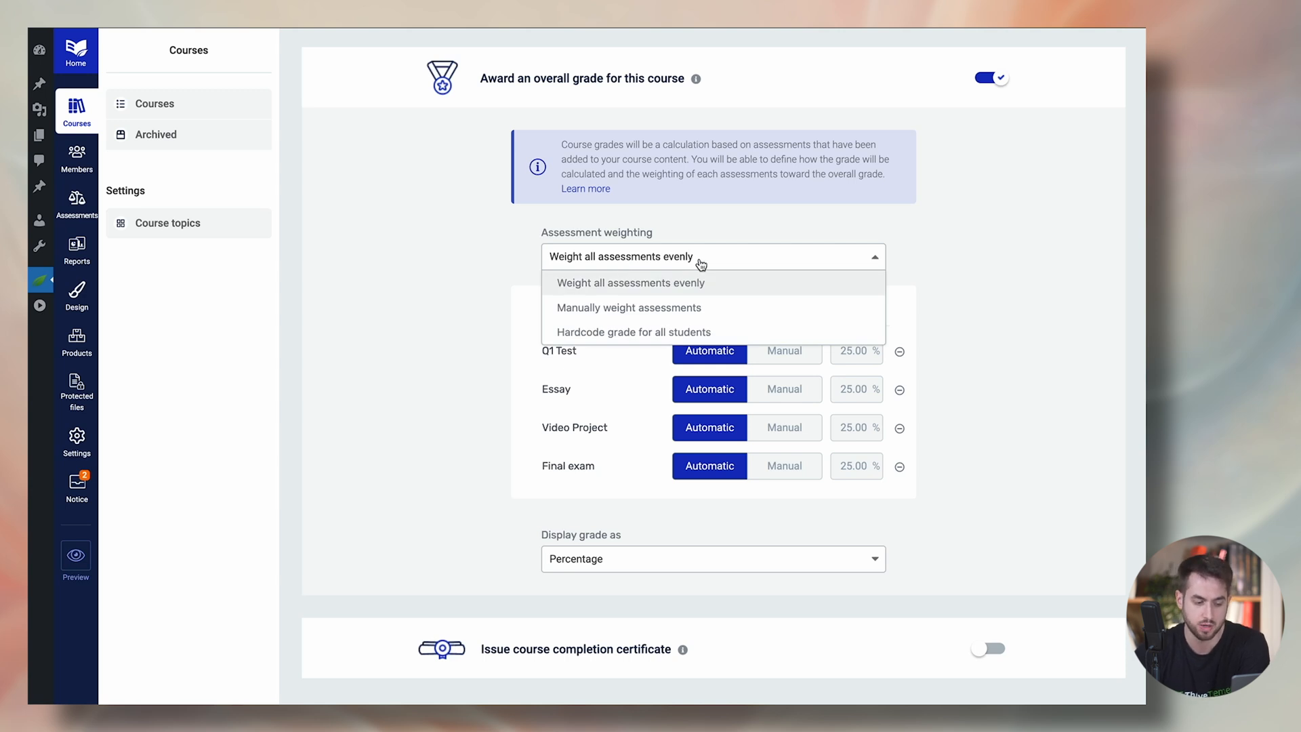
pyautogui.moveTo(700, 281)
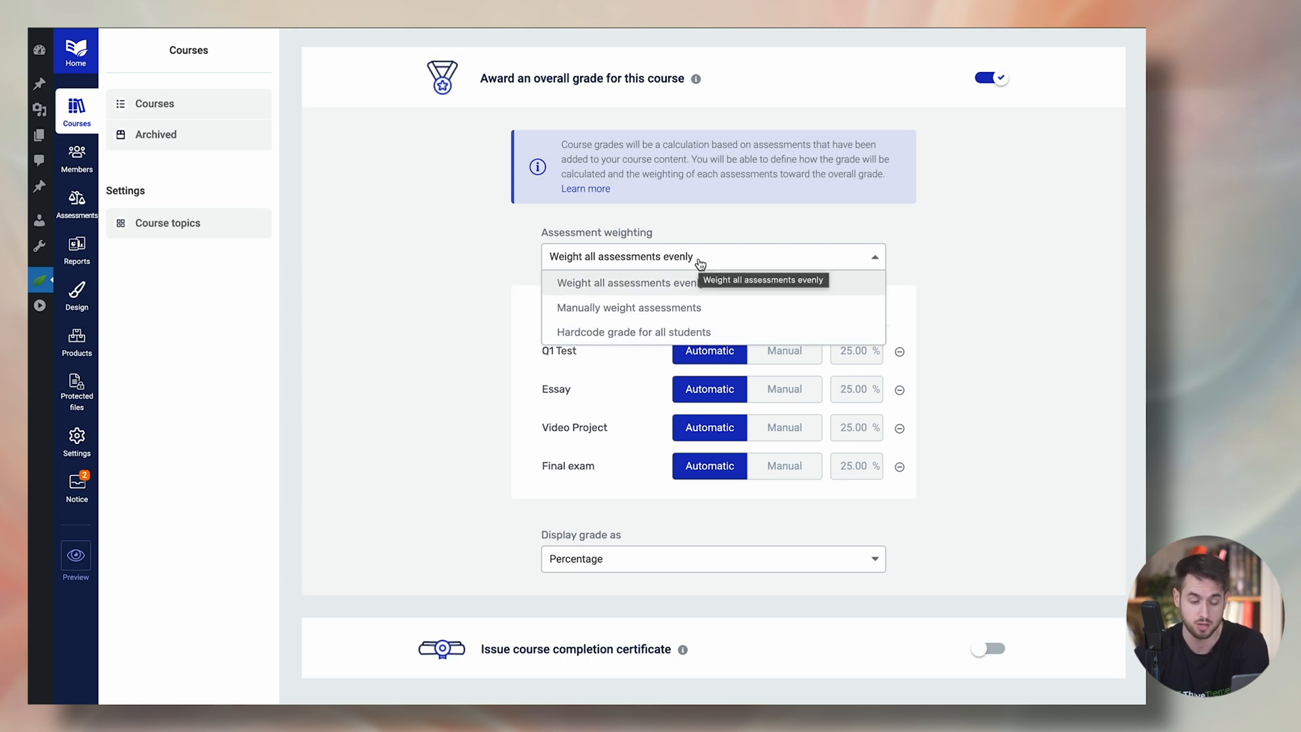
pyautogui.moveTo(602, 428)
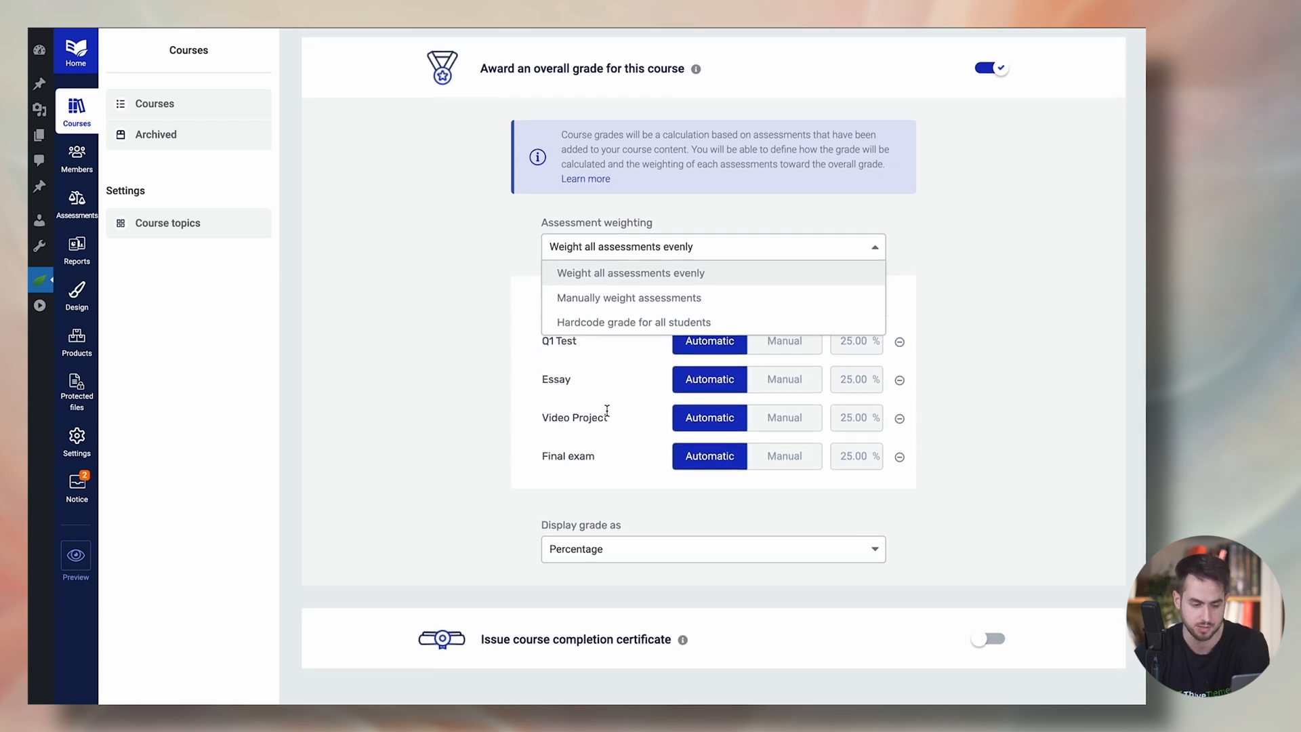
pyautogui.moveTo(774, 306)
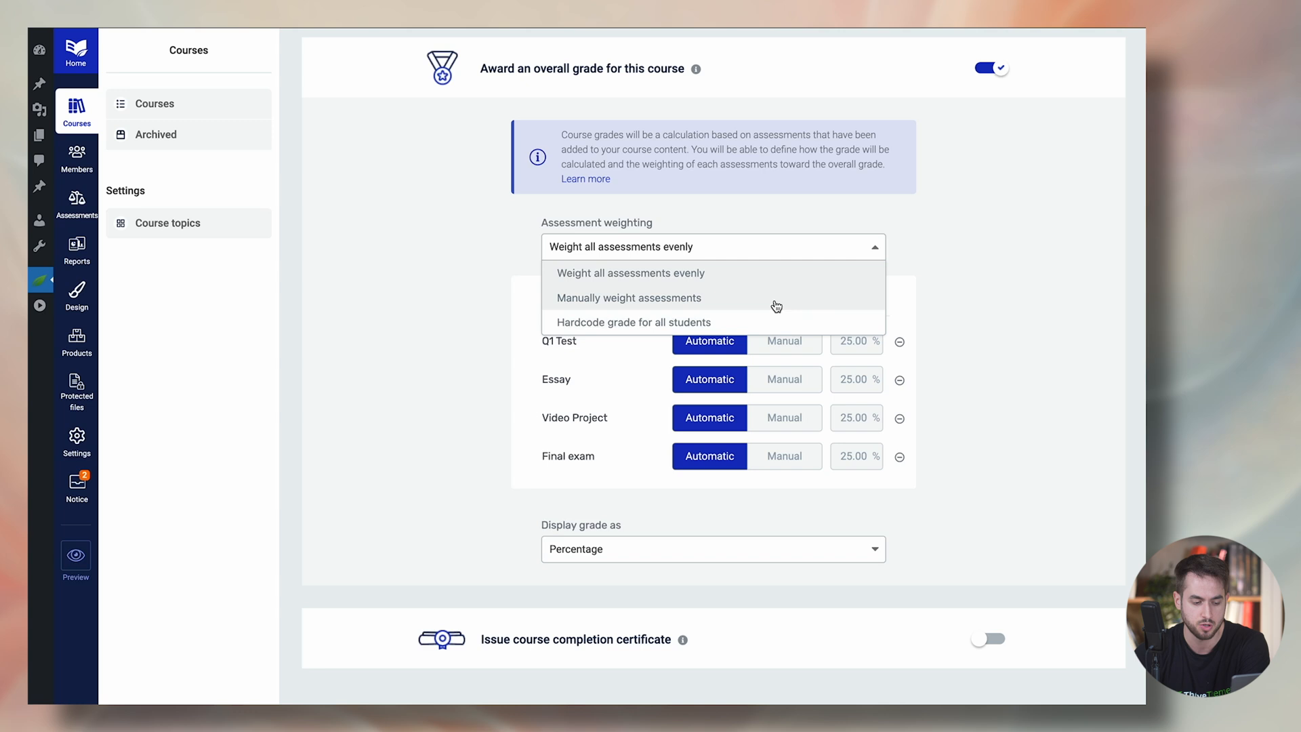
# Choose manual weighting and set the Final exam to 50%, others rebalancing to 16.67%.
pyautogui.click(629, 297)
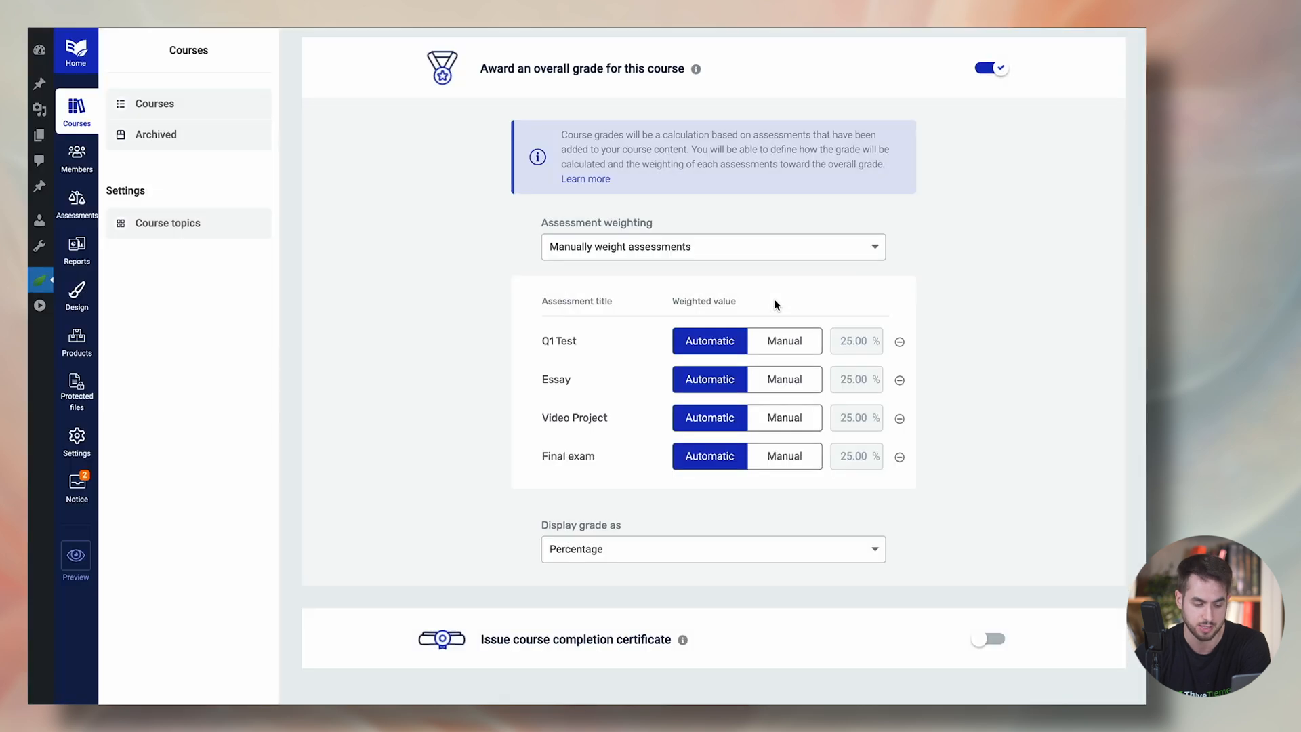
pyautogui.moveTo(803, 457)
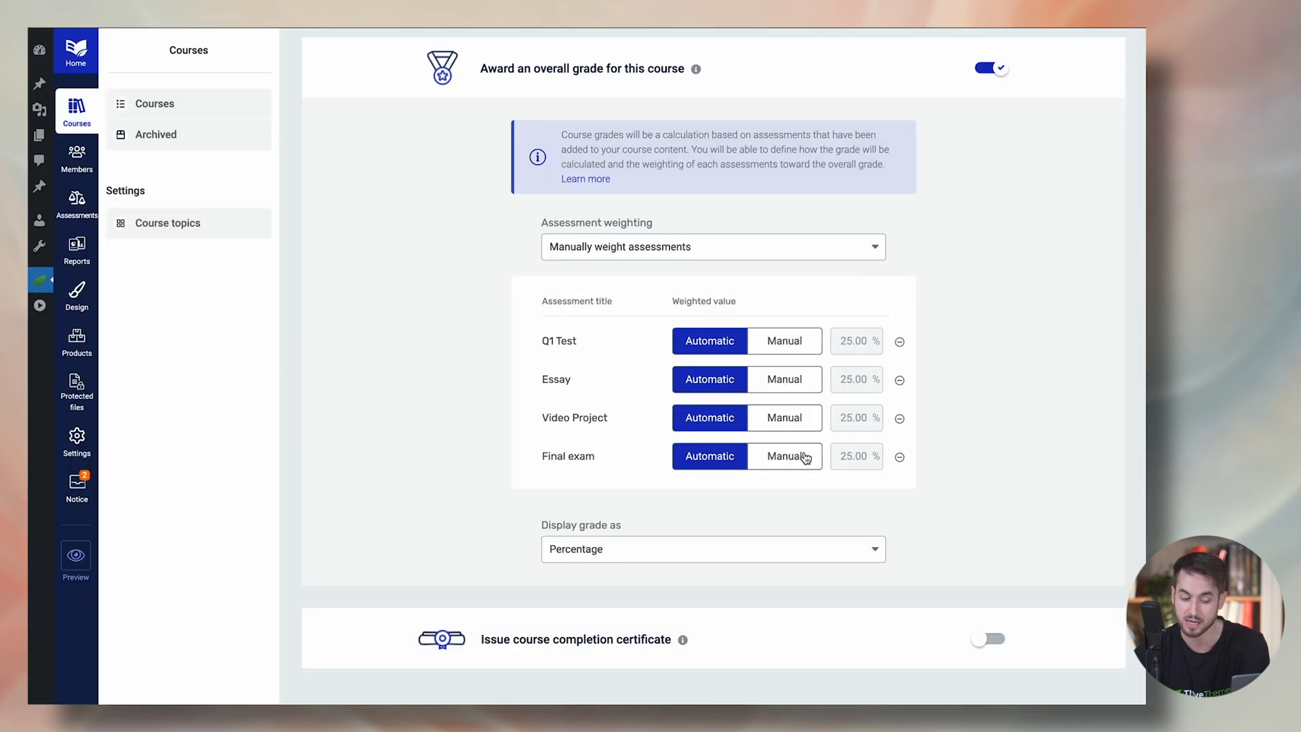
pyautogui.click(782, 455)
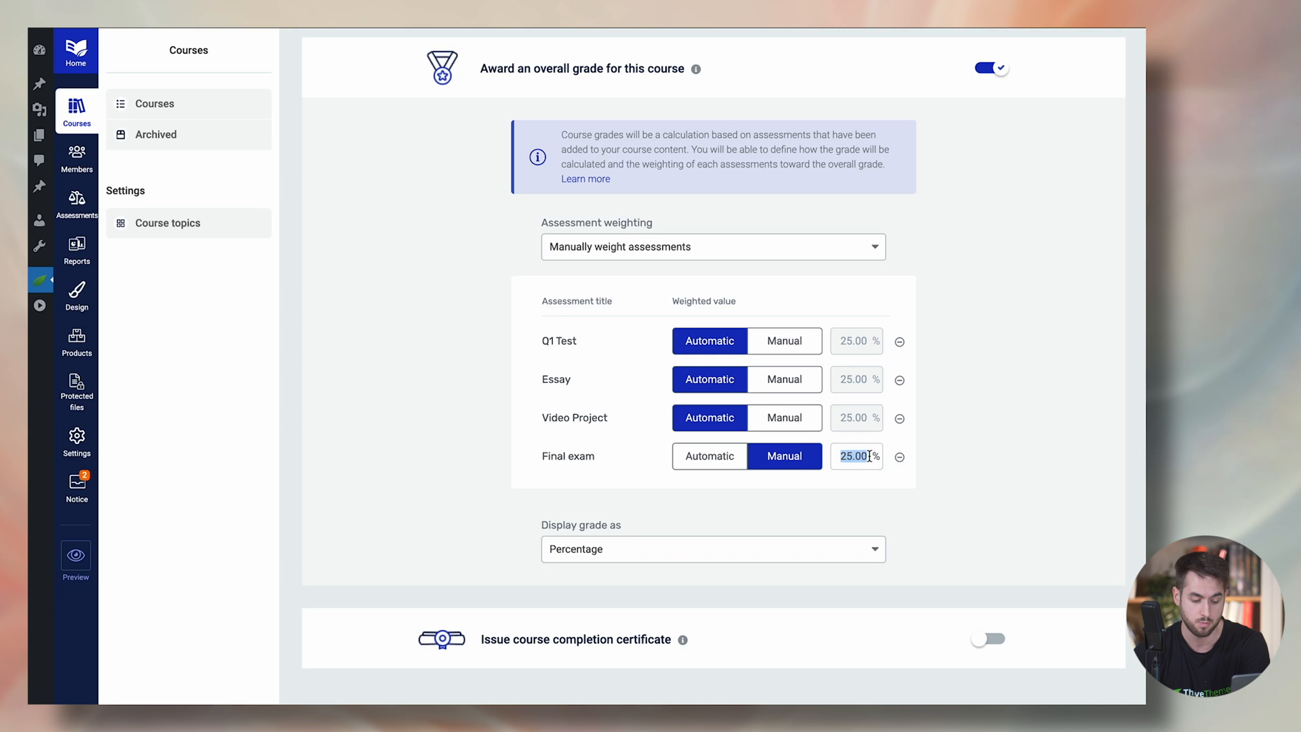
pyautogui.write('50')
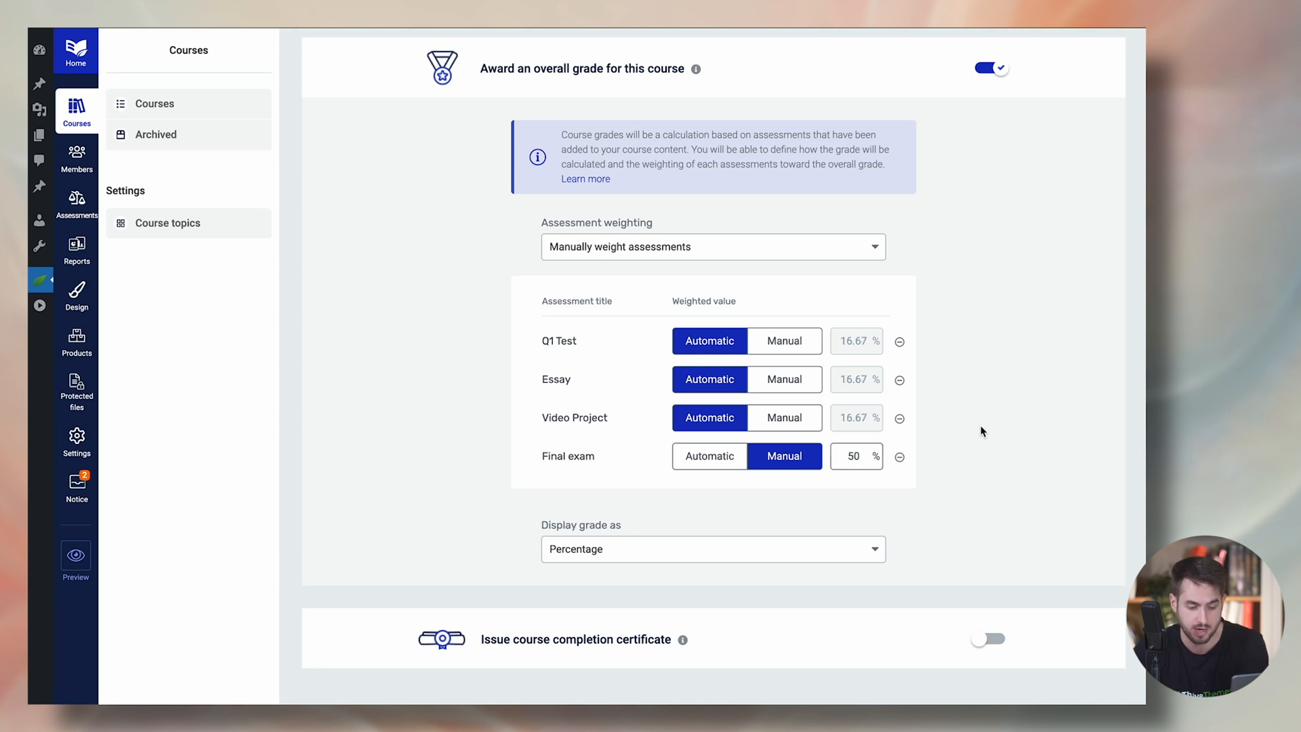
pyautogui.moveTo(870, 390)
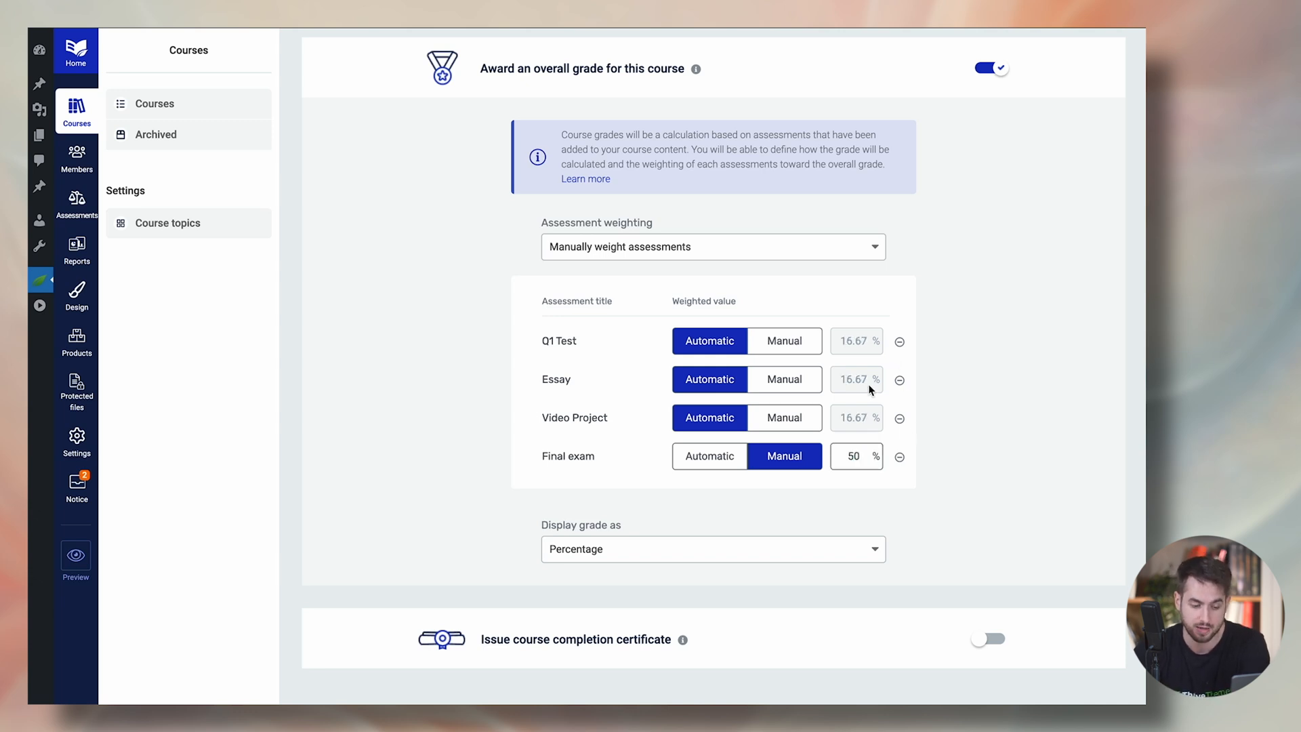
pyautogui.moveTo(879, 352)
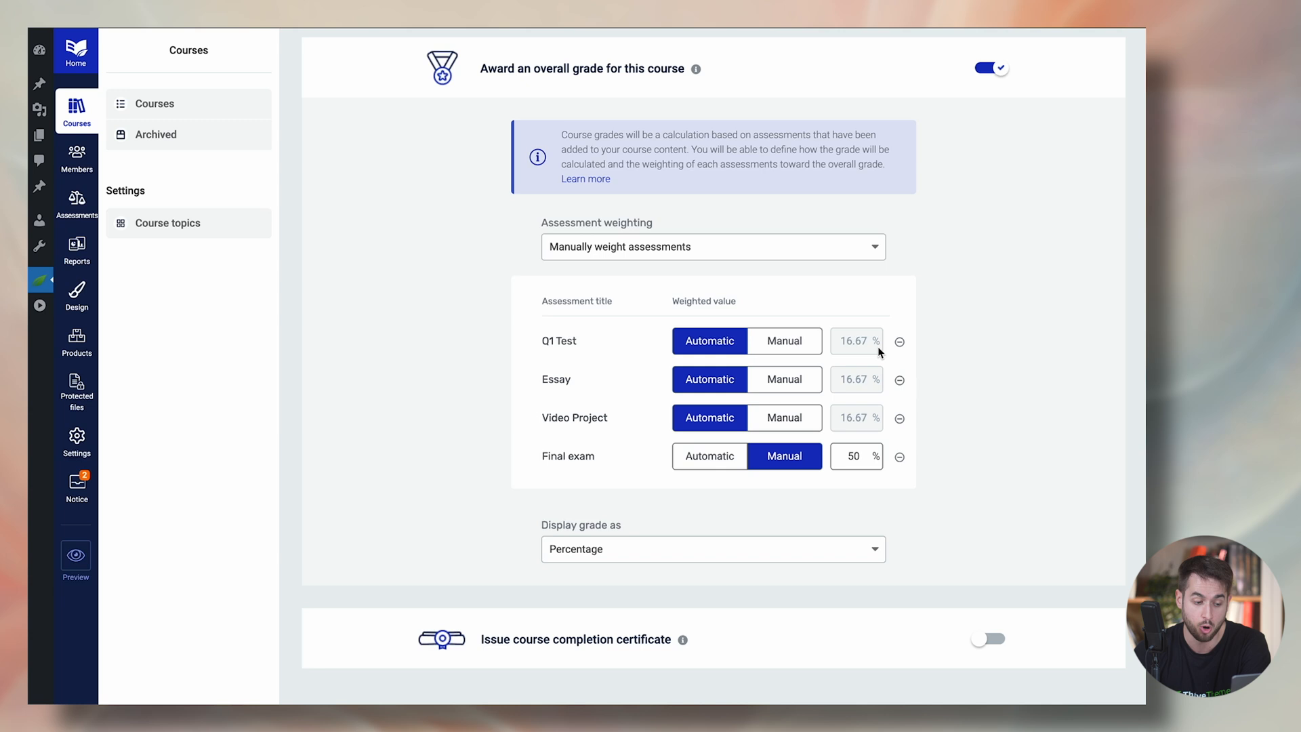
pyautogui.moveTo(874, 390)
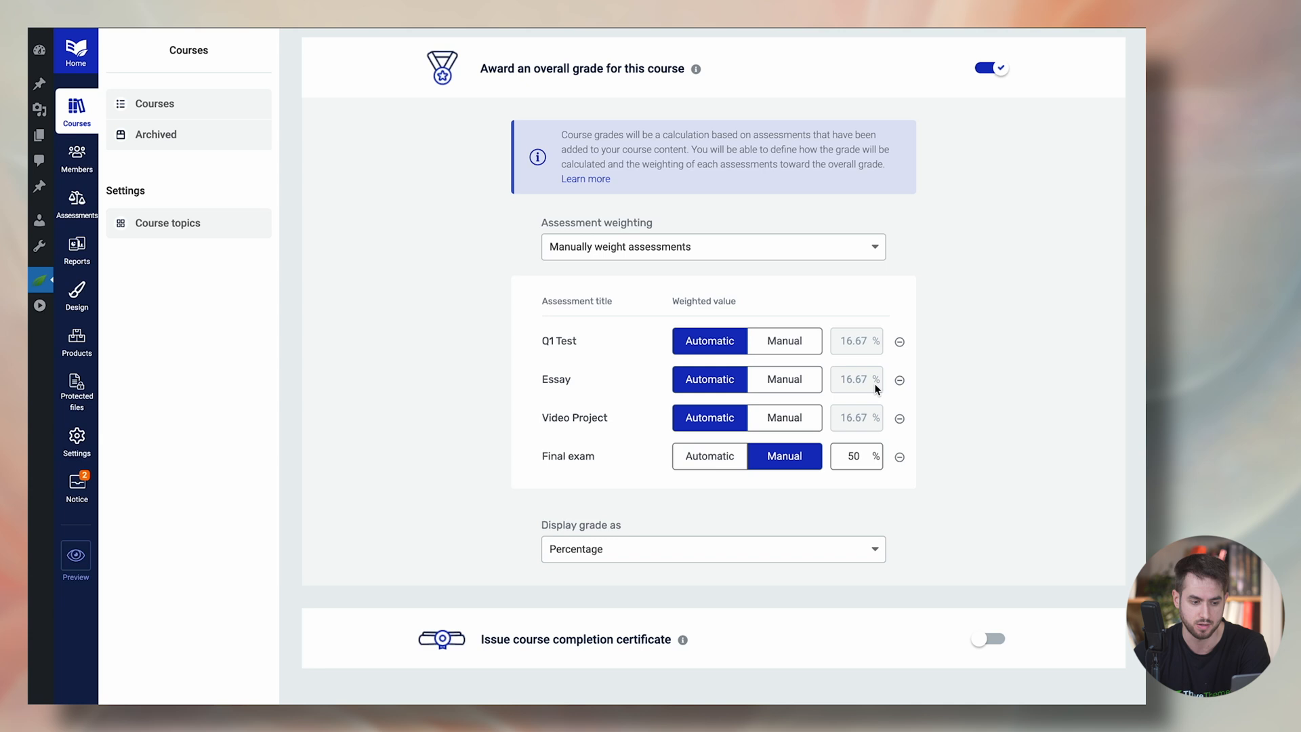
pyautogui.moveTo(803, 388)
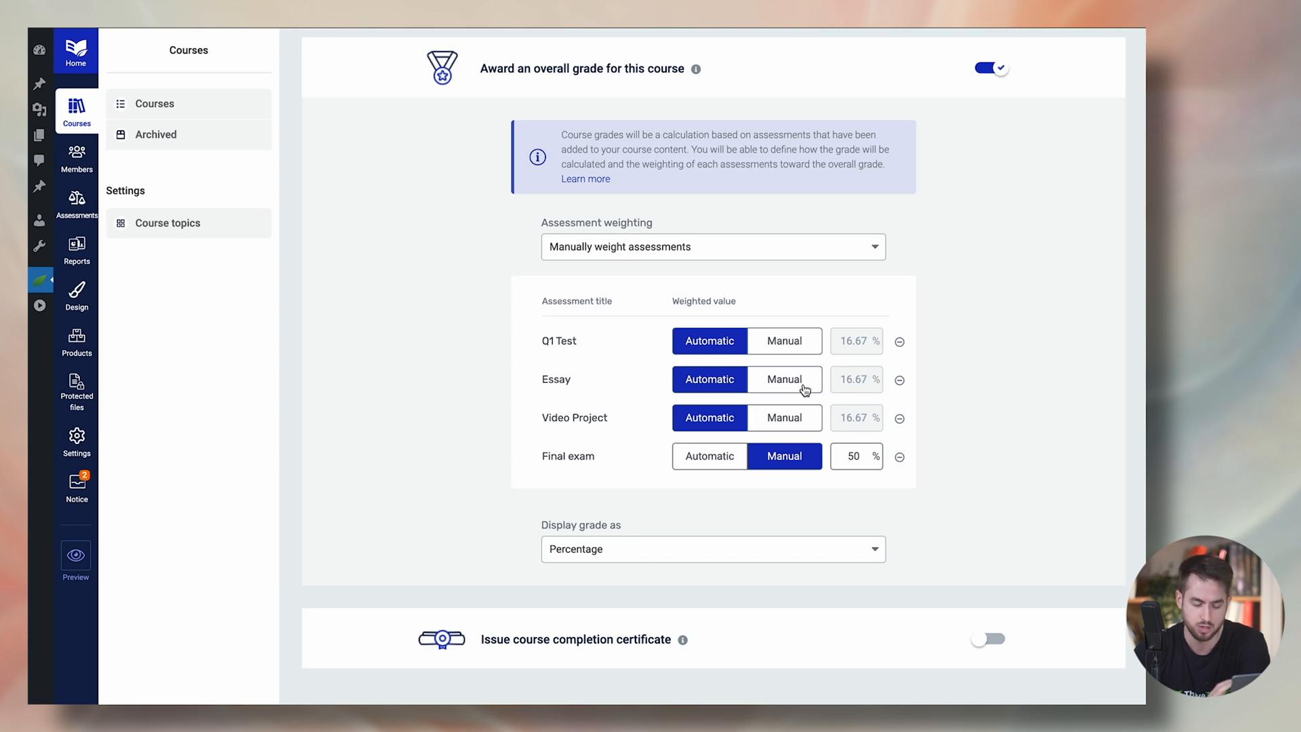
pyautogui.moveTo(798, 348)
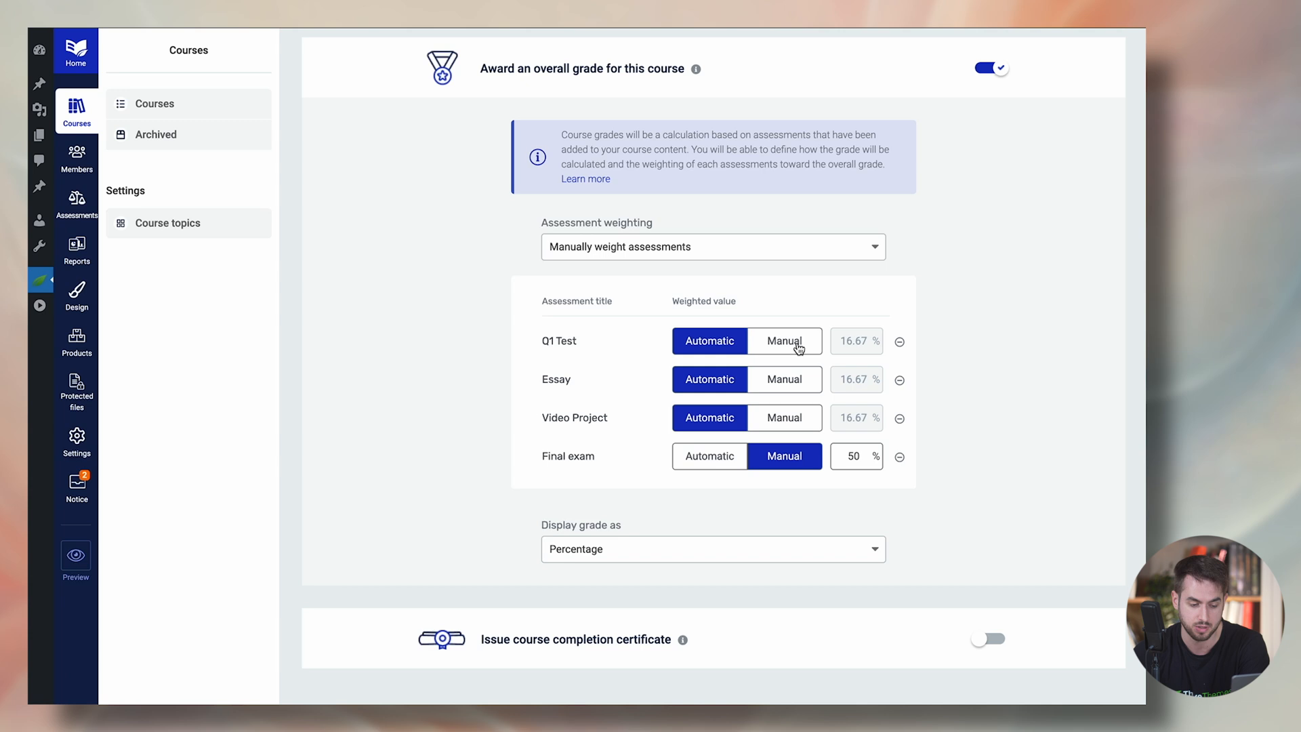
# Manually weight Q1 Test at 25%, leaving Essay and Video Project at 12.5% each.
pyautogui.click(782, 340)
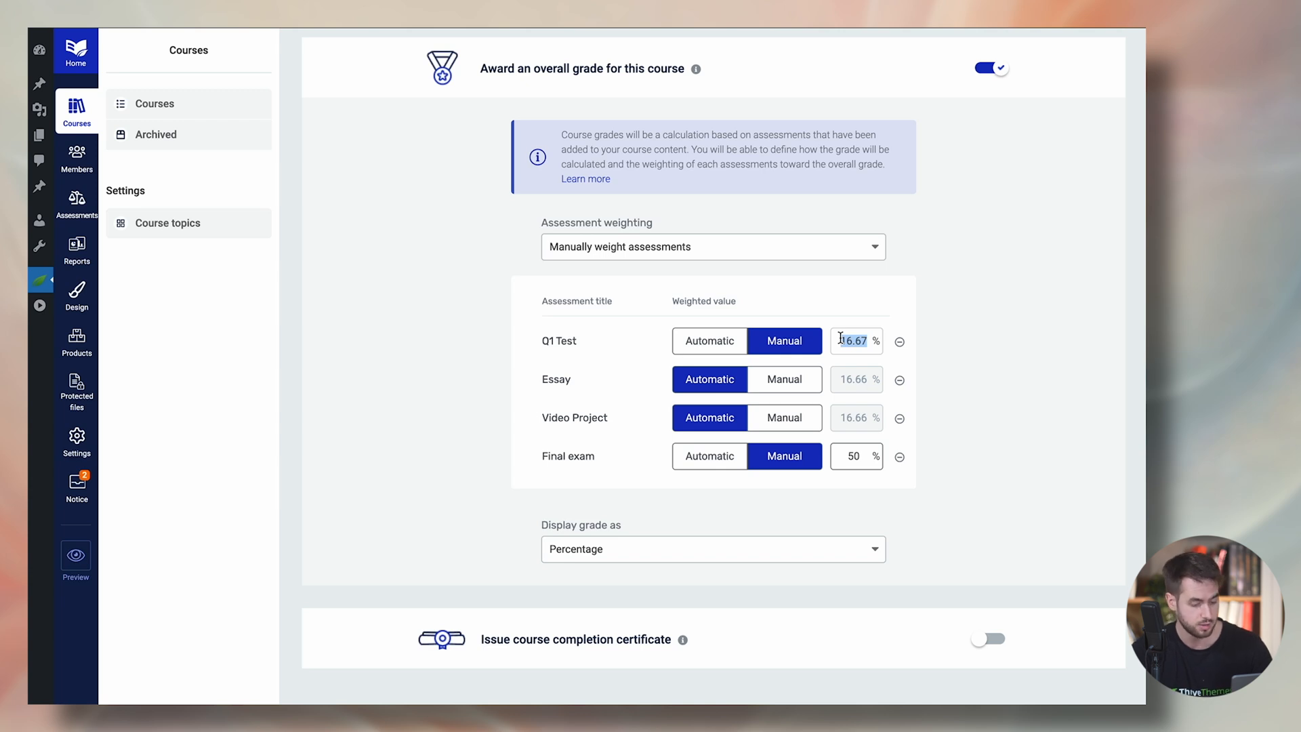
pyautogui.write('25')
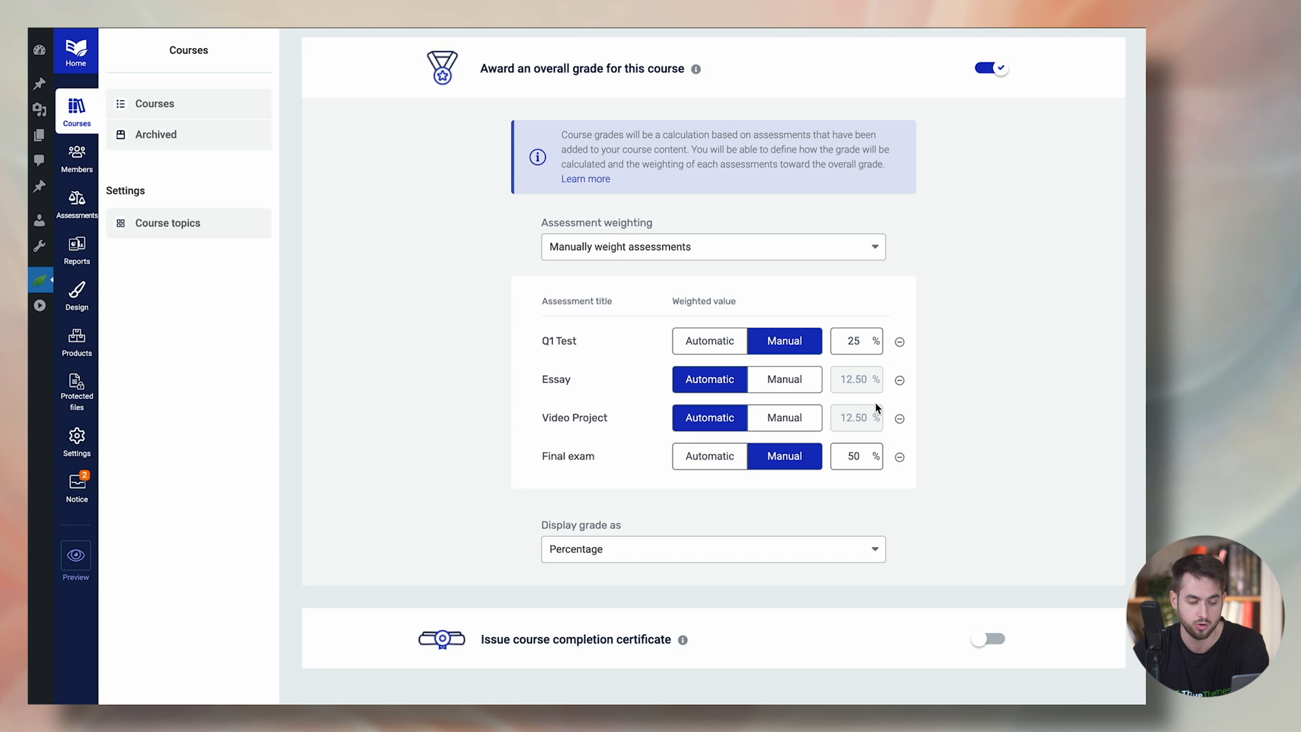
pyautogui.moveTo(850, 382)
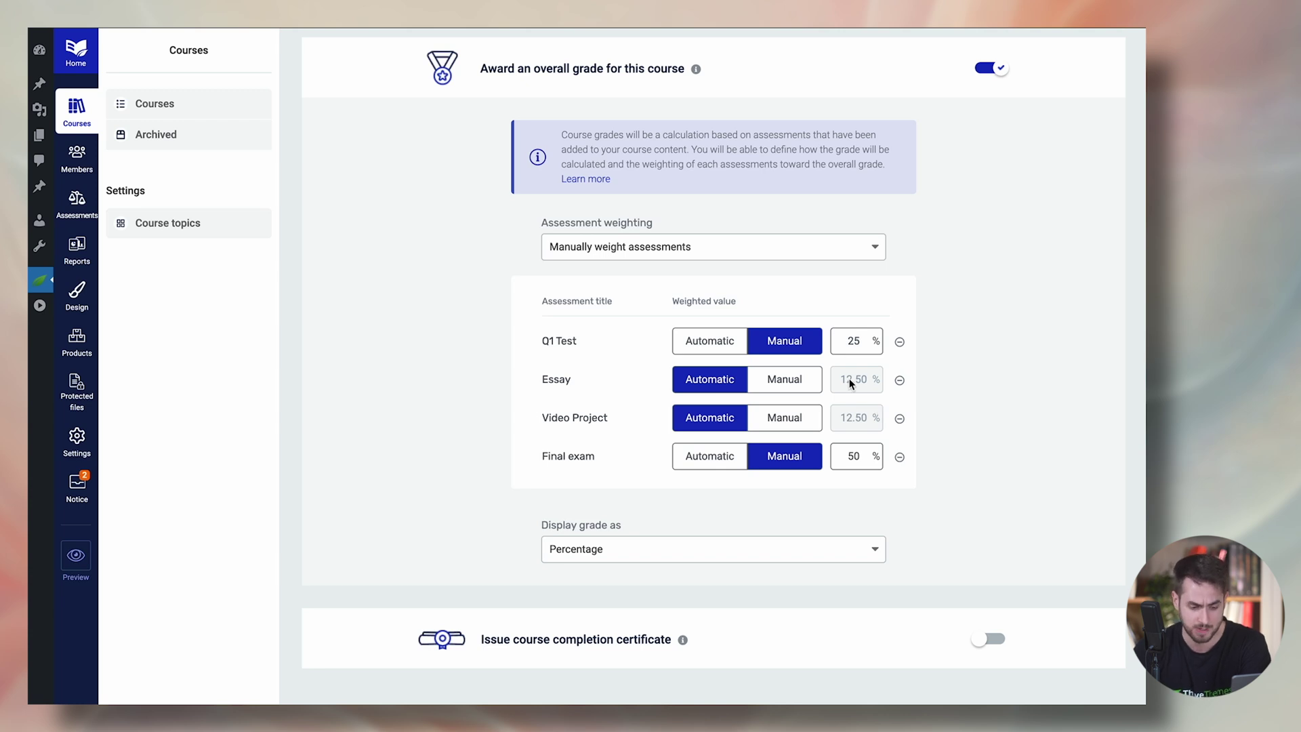
pyautogui.moveTo(786, 397)
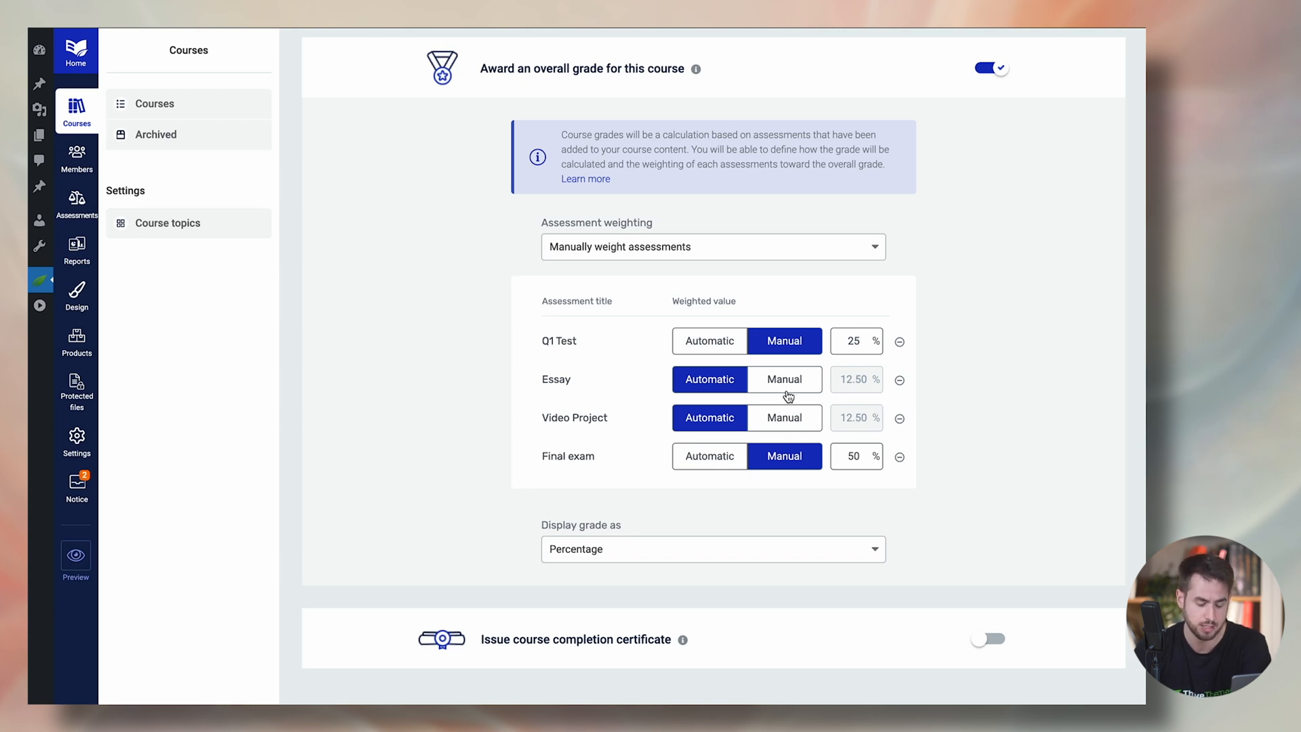
pyautogui.moveTo(890, 313)
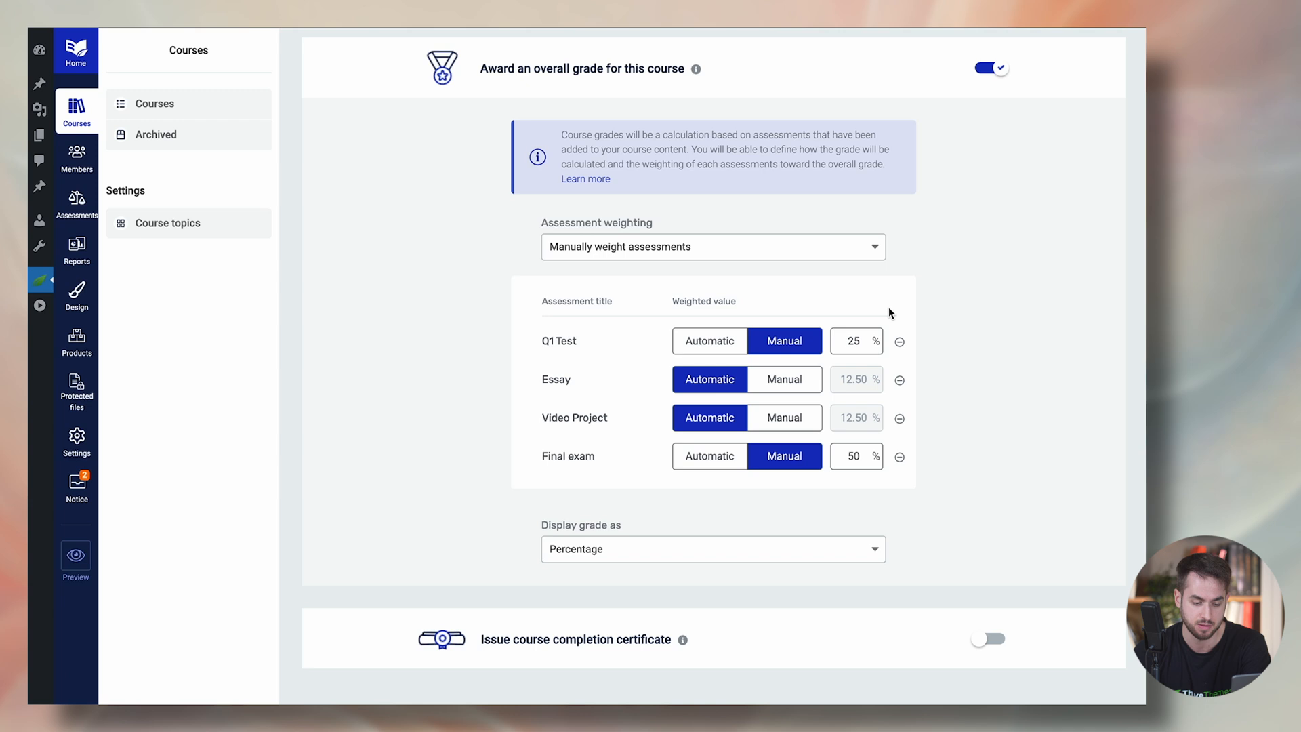
pyautogui.moveTo(995, 355)
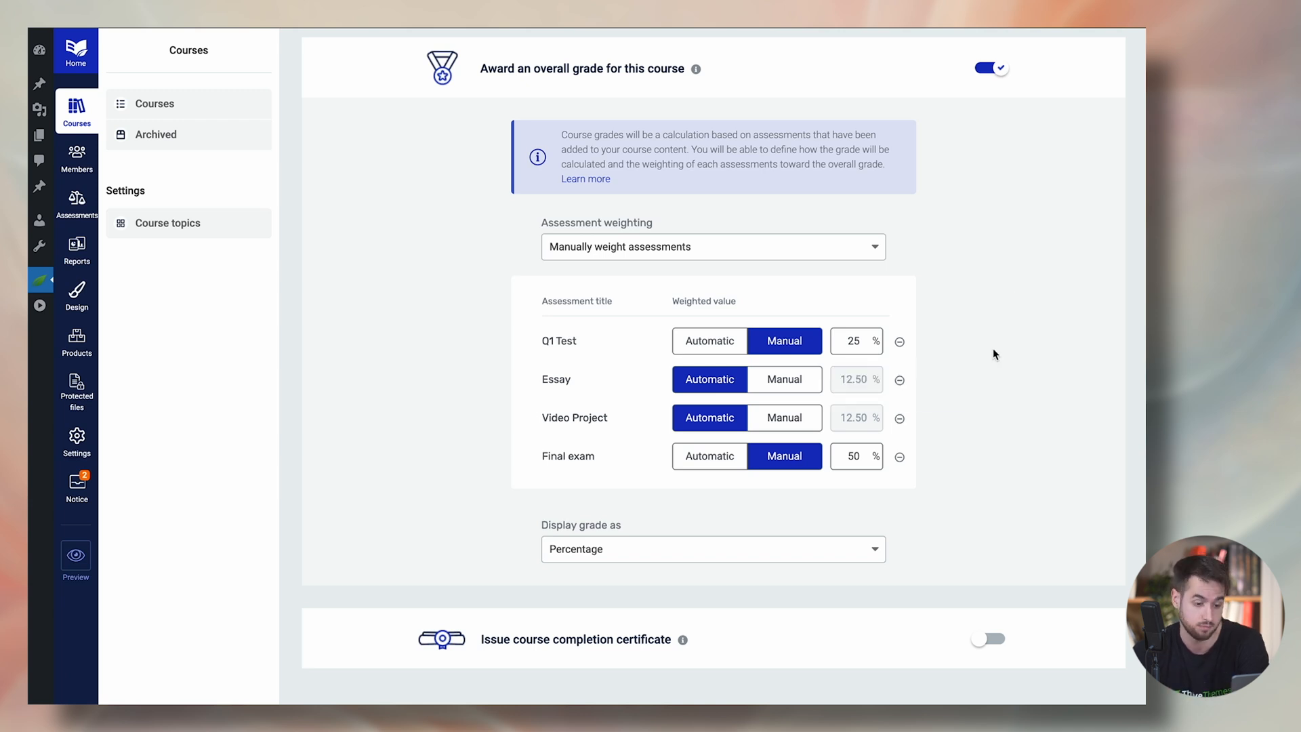
pyautogui.moveTo(664, 522)
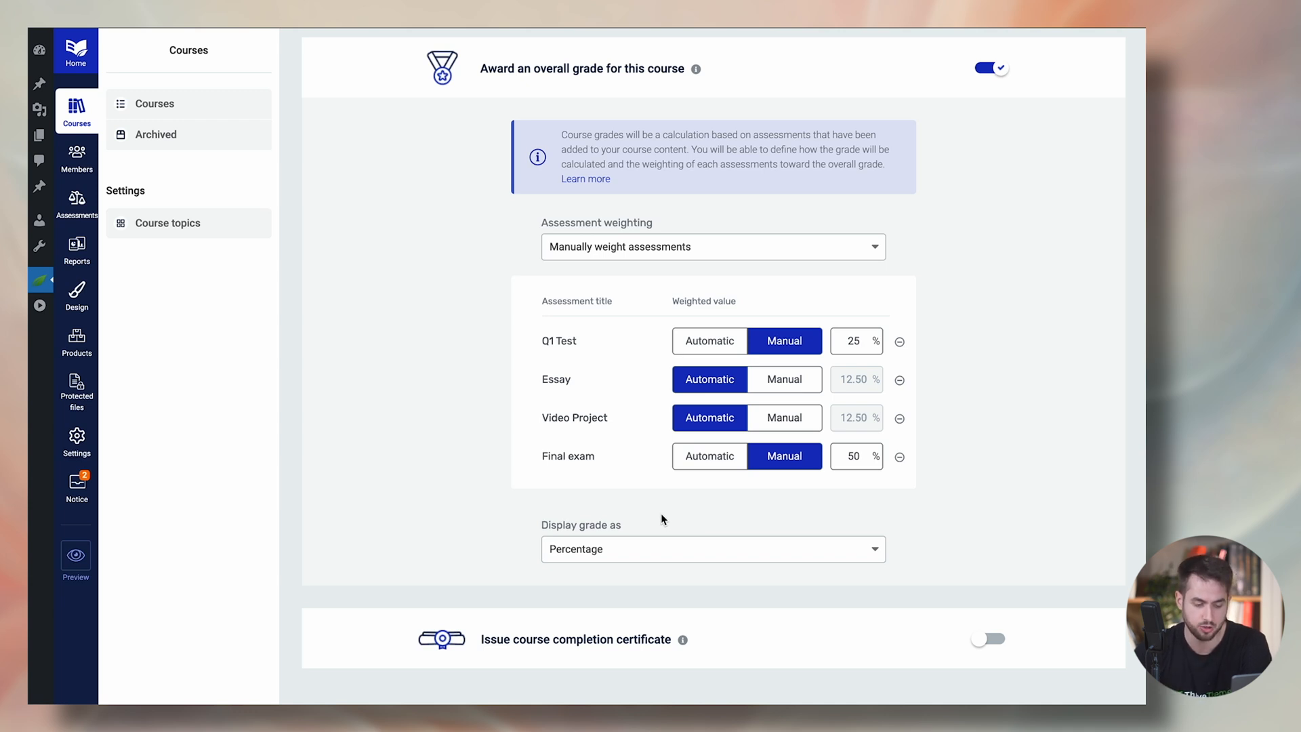
pyautogui.scroll(-3)
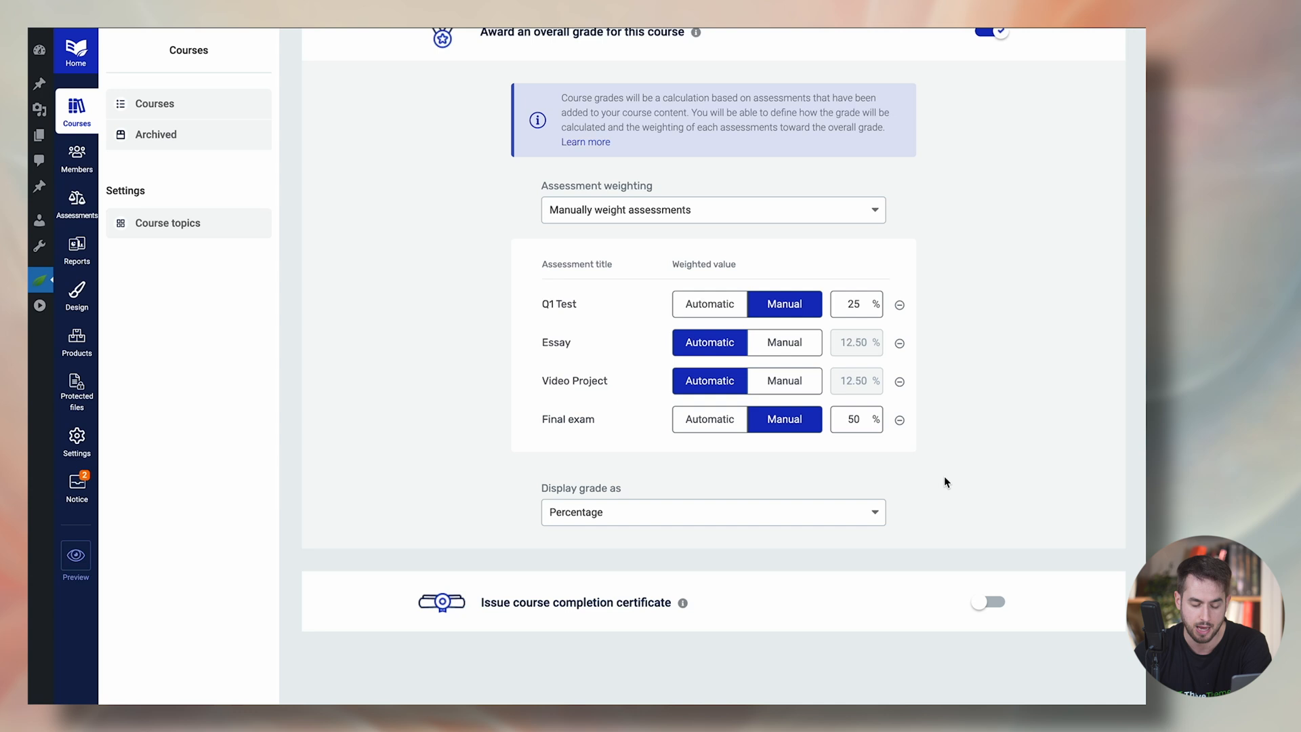
pyautogui.moveTo(863, 262)
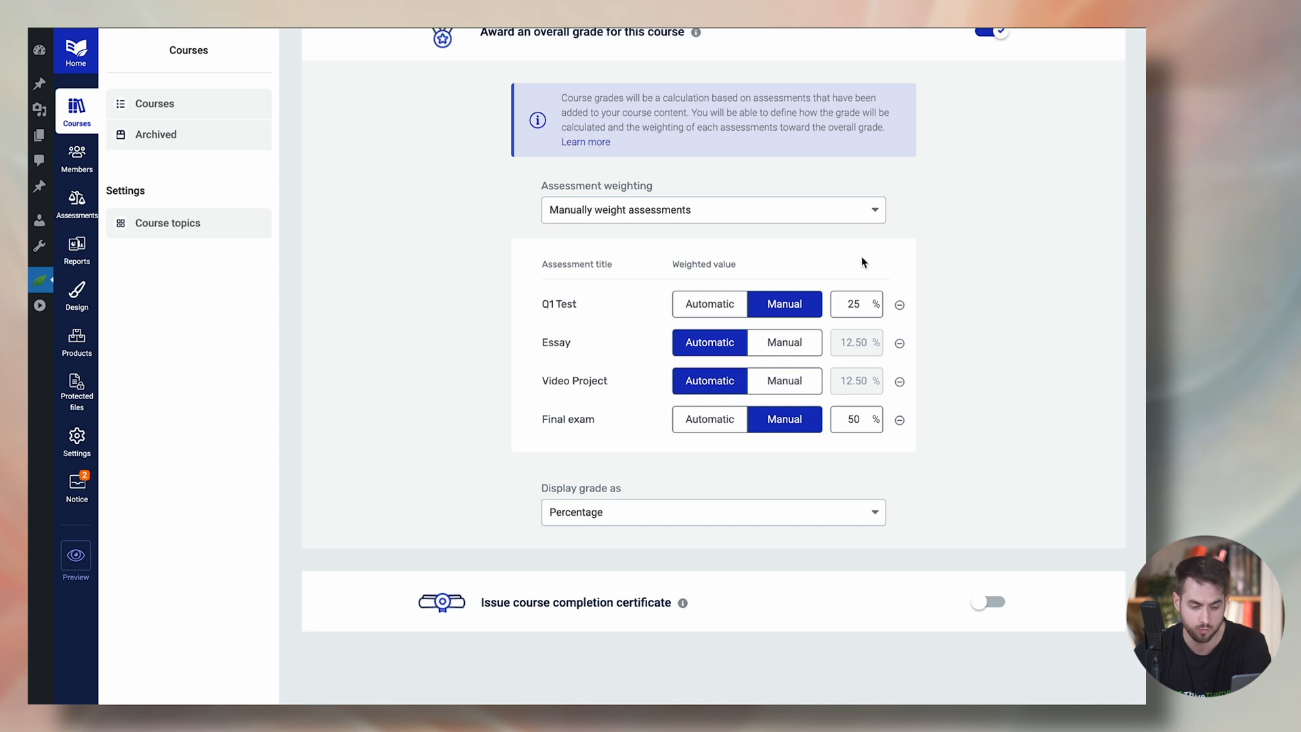
pyautogui.moveTo(879, 301)
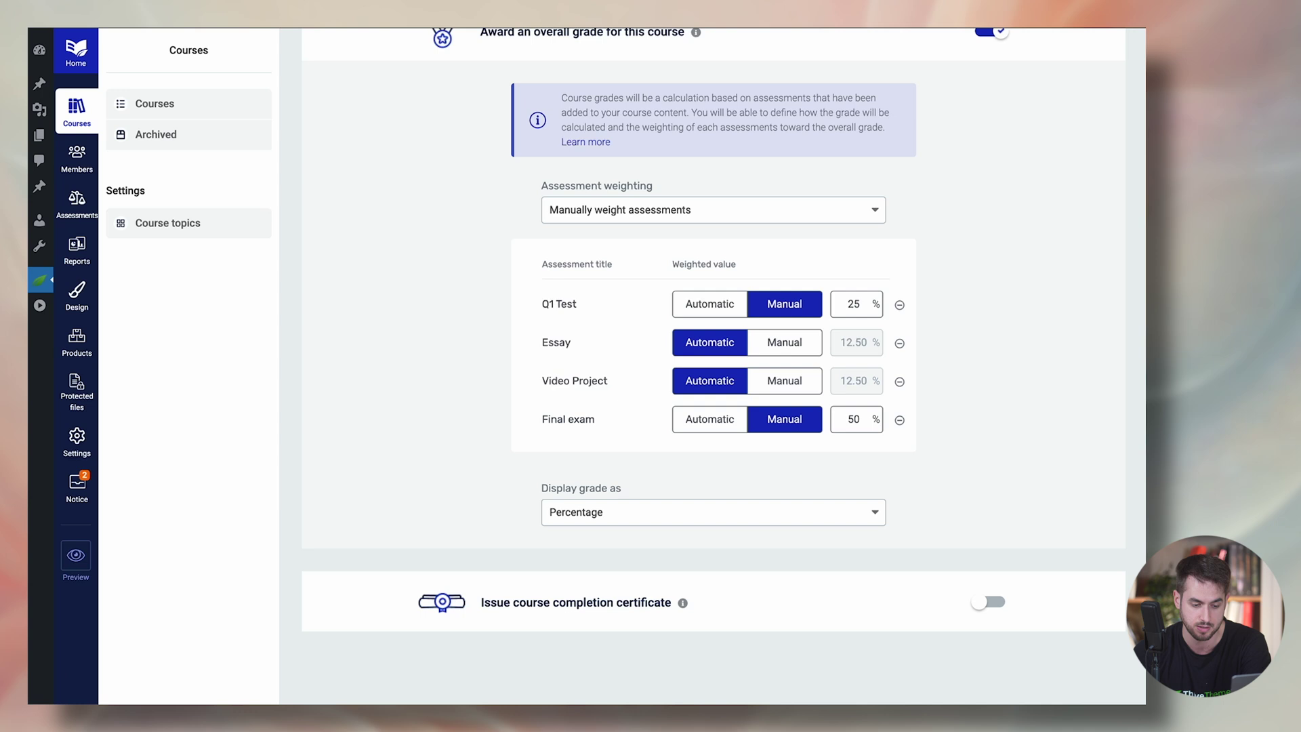
pyautogui.moveTo(857, 353)
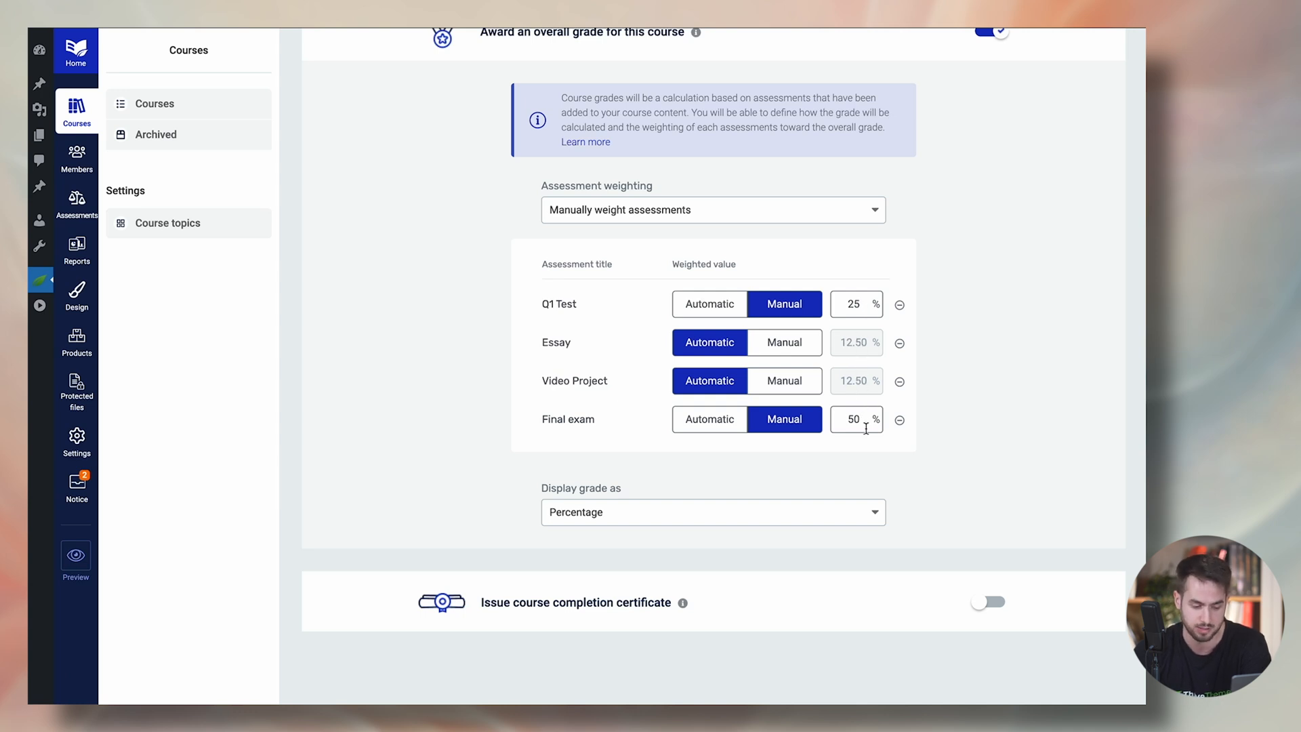
# Display the overall course grade as Failed/Passed categories.
pyautogui.click(711, 512)
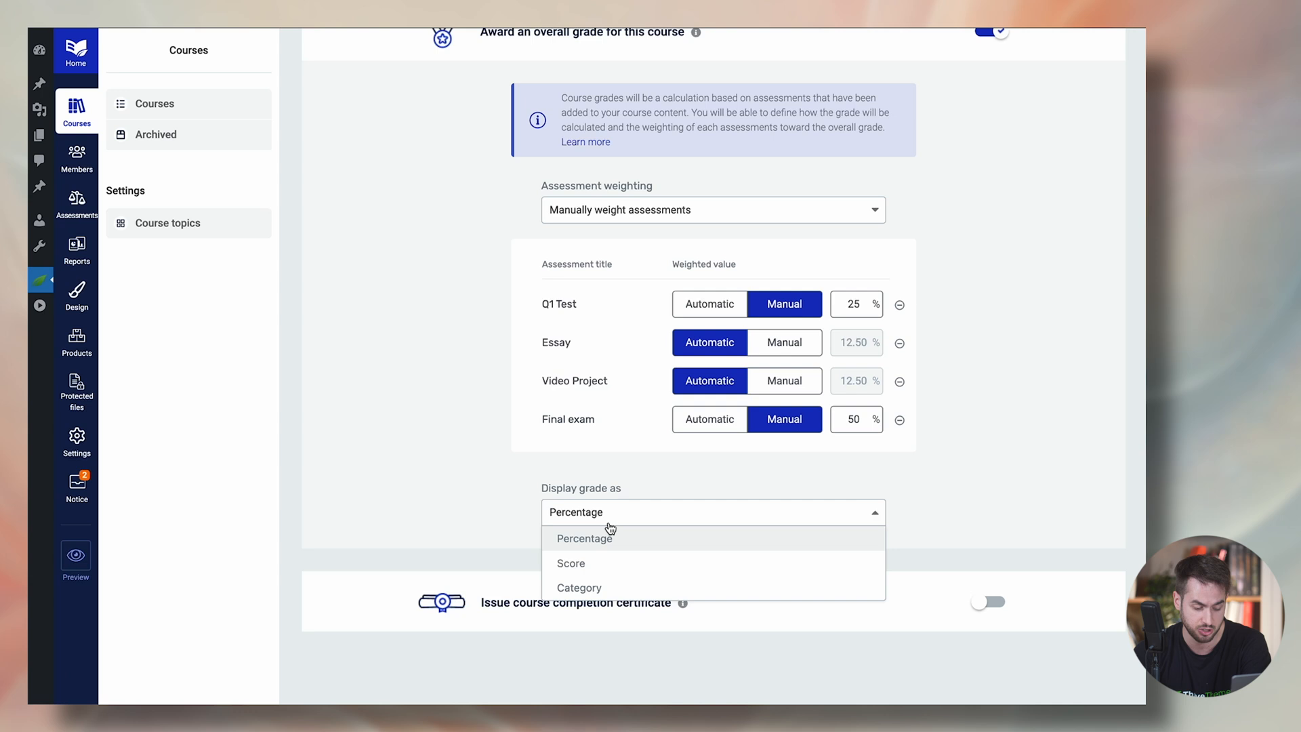
pyautogui.moveTo(614, 574)
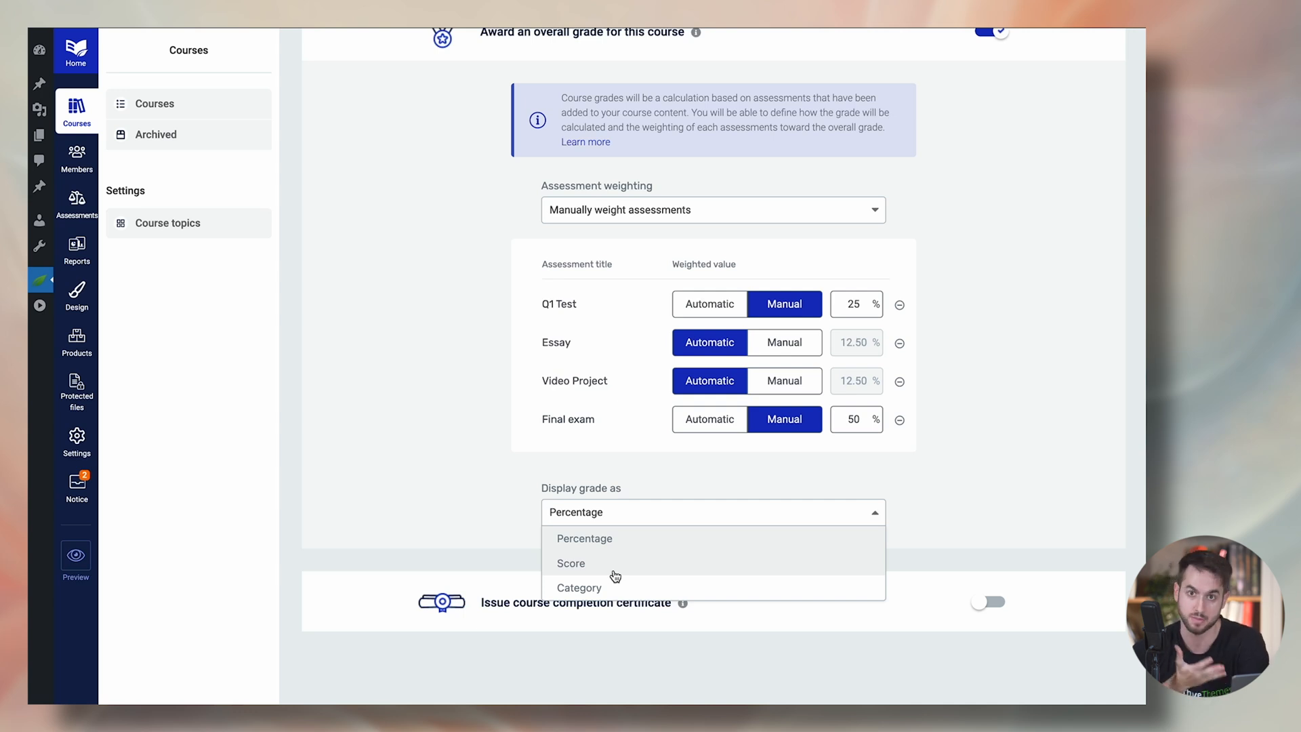
pyautogui.moveTo(613, 583)
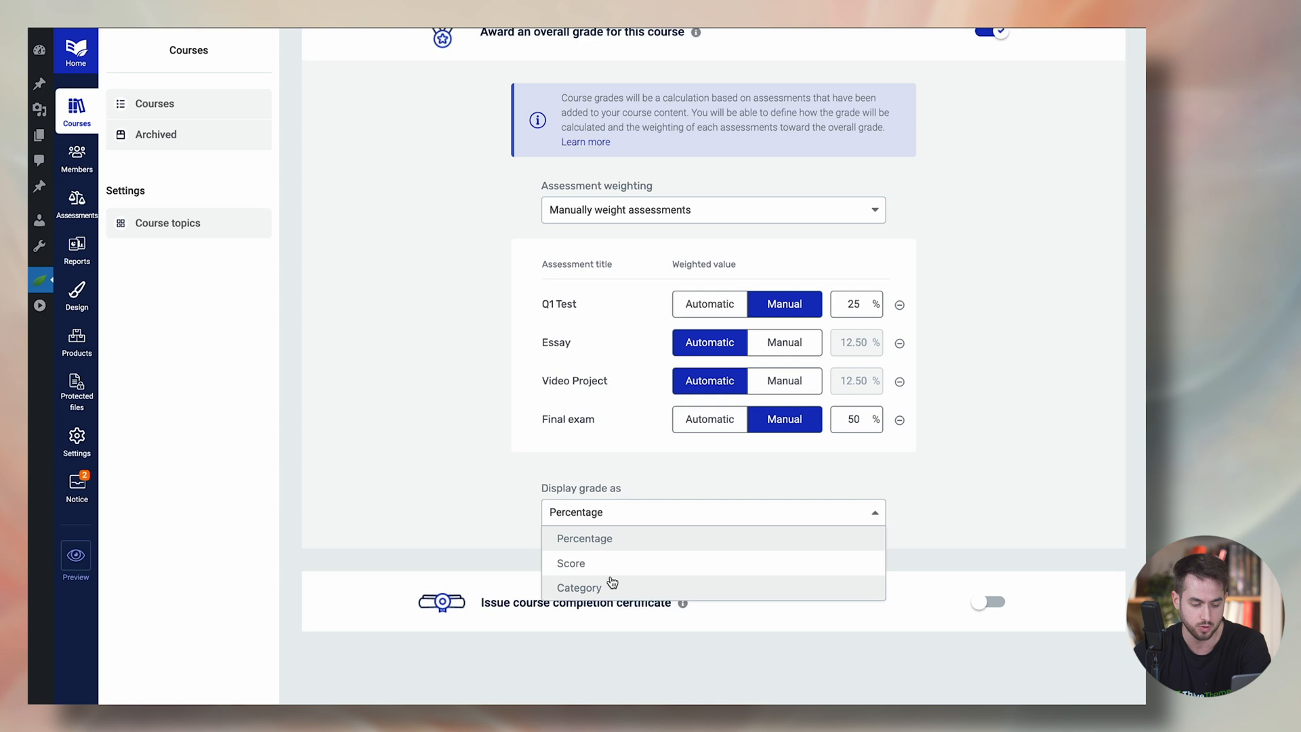
pyautogui.click(578, 586)
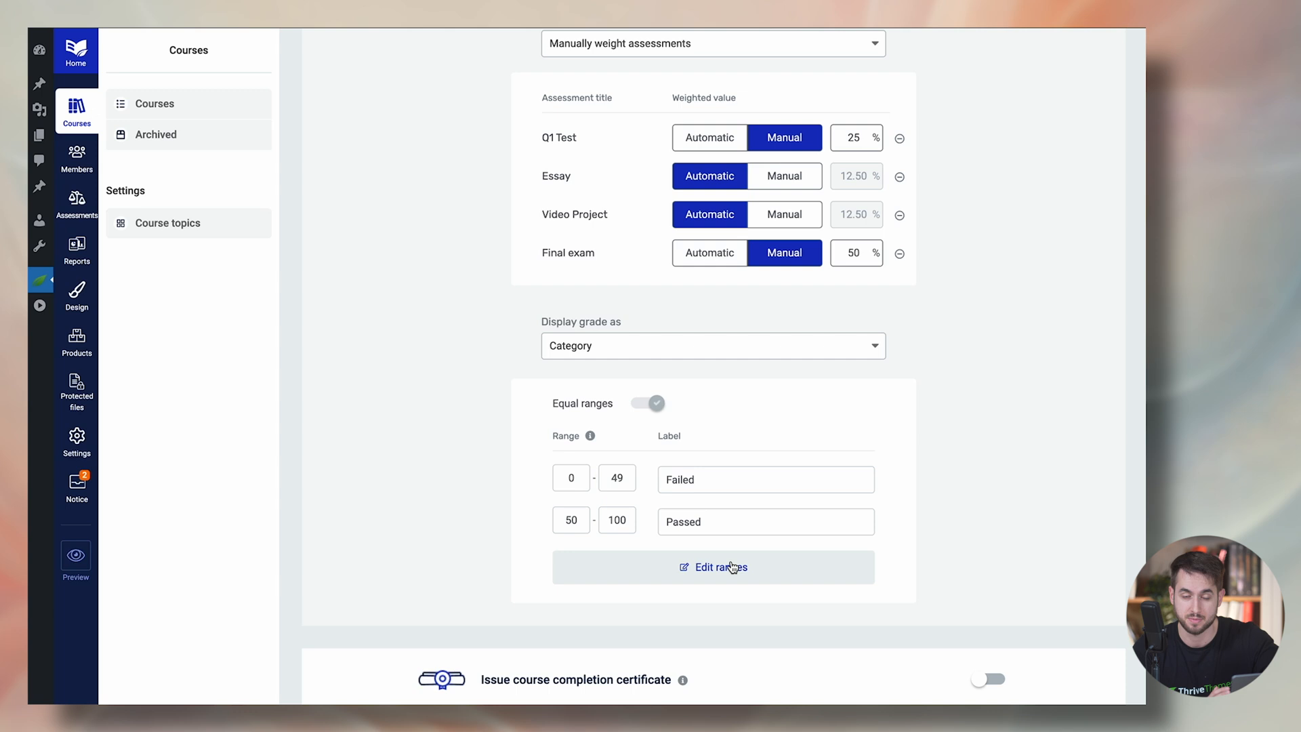
pyautogui.moveTo(743, 541)
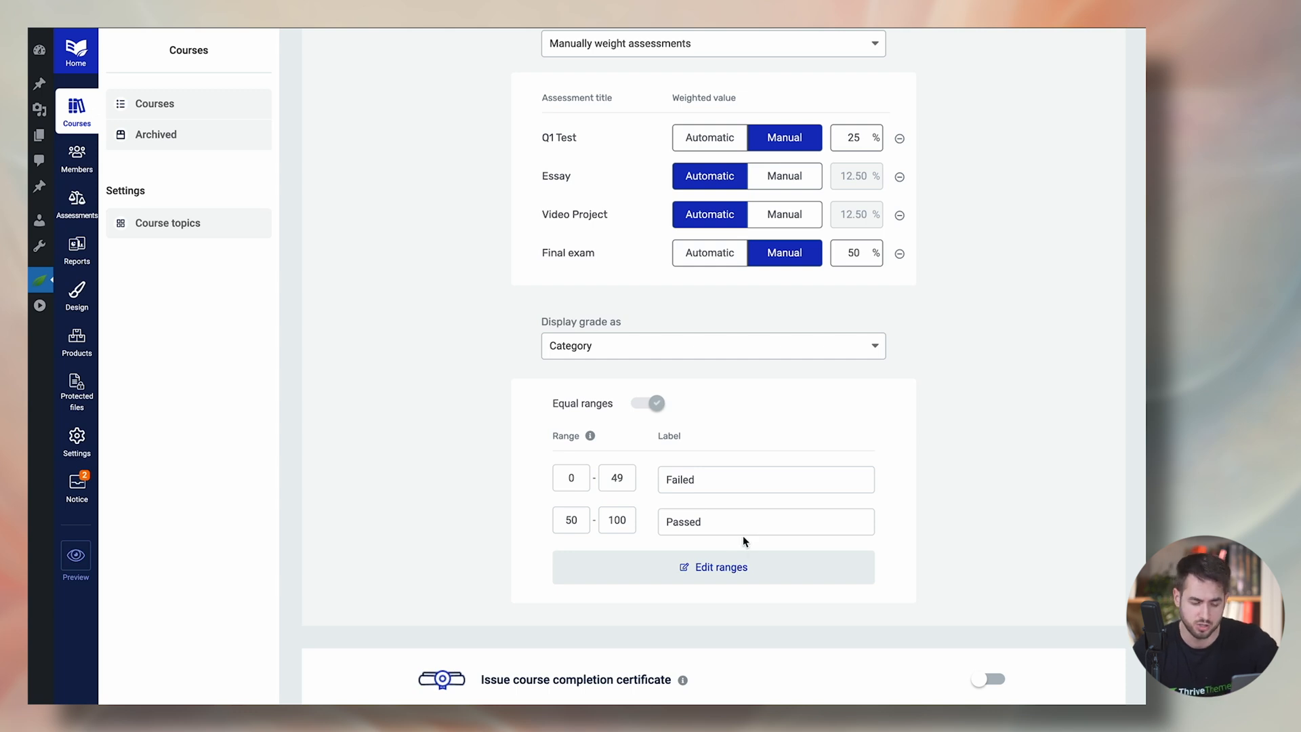
pyautogui.moveTo(738, 519)
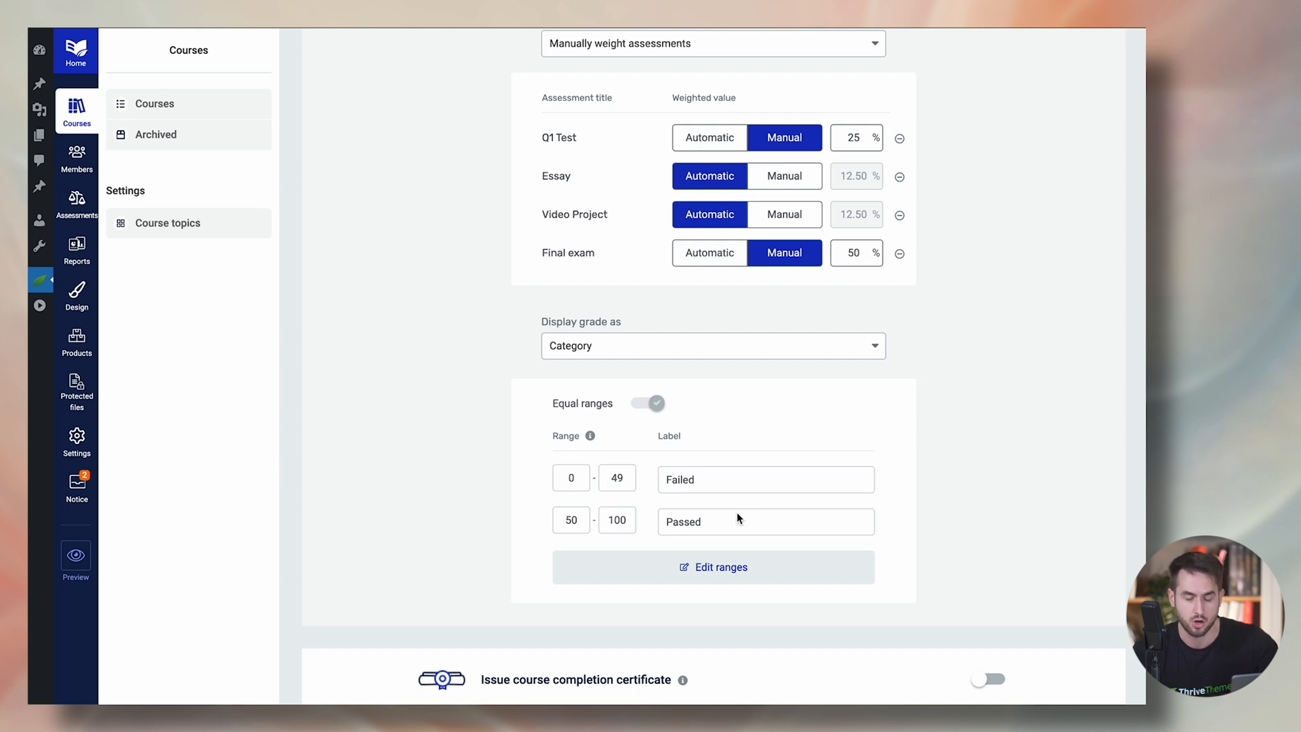
# Edit grade ranges to F 0–59, D 60–69 and a new C range starting at 70.
pyautogui.click(711, 566)
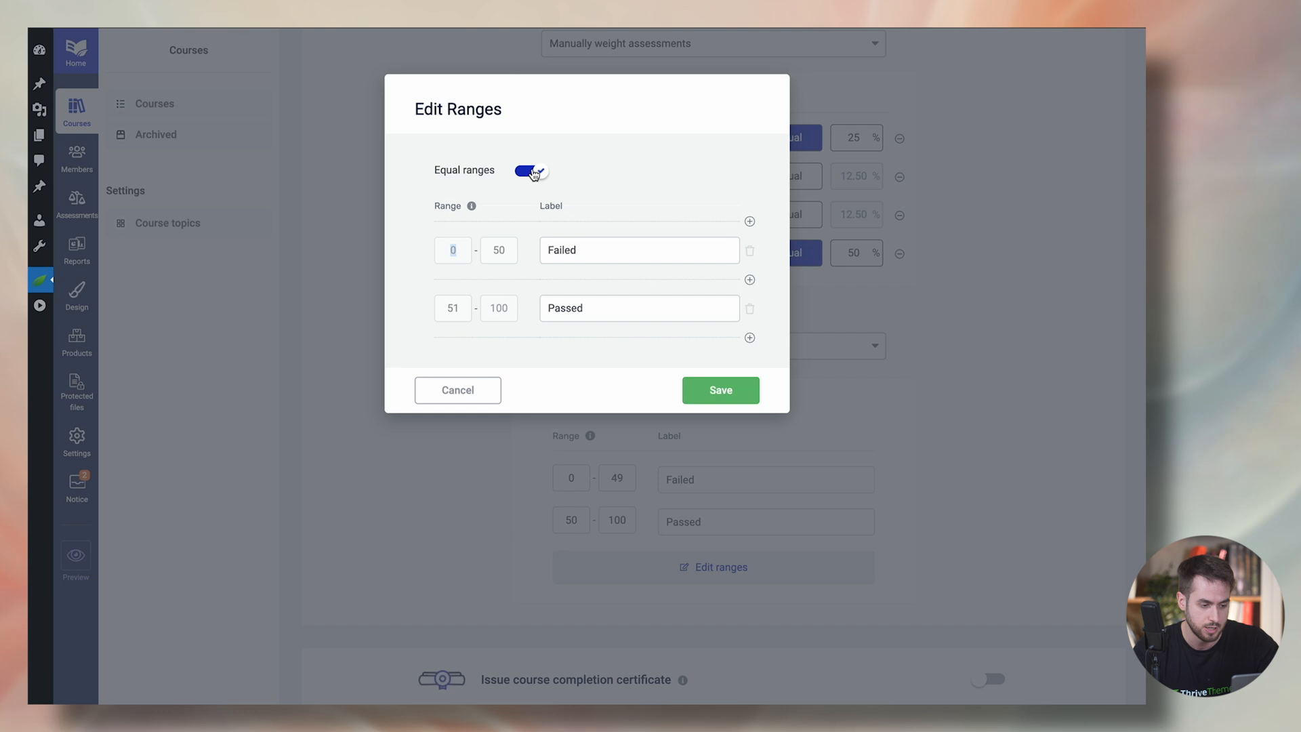
pyautogui.click(527, 171)
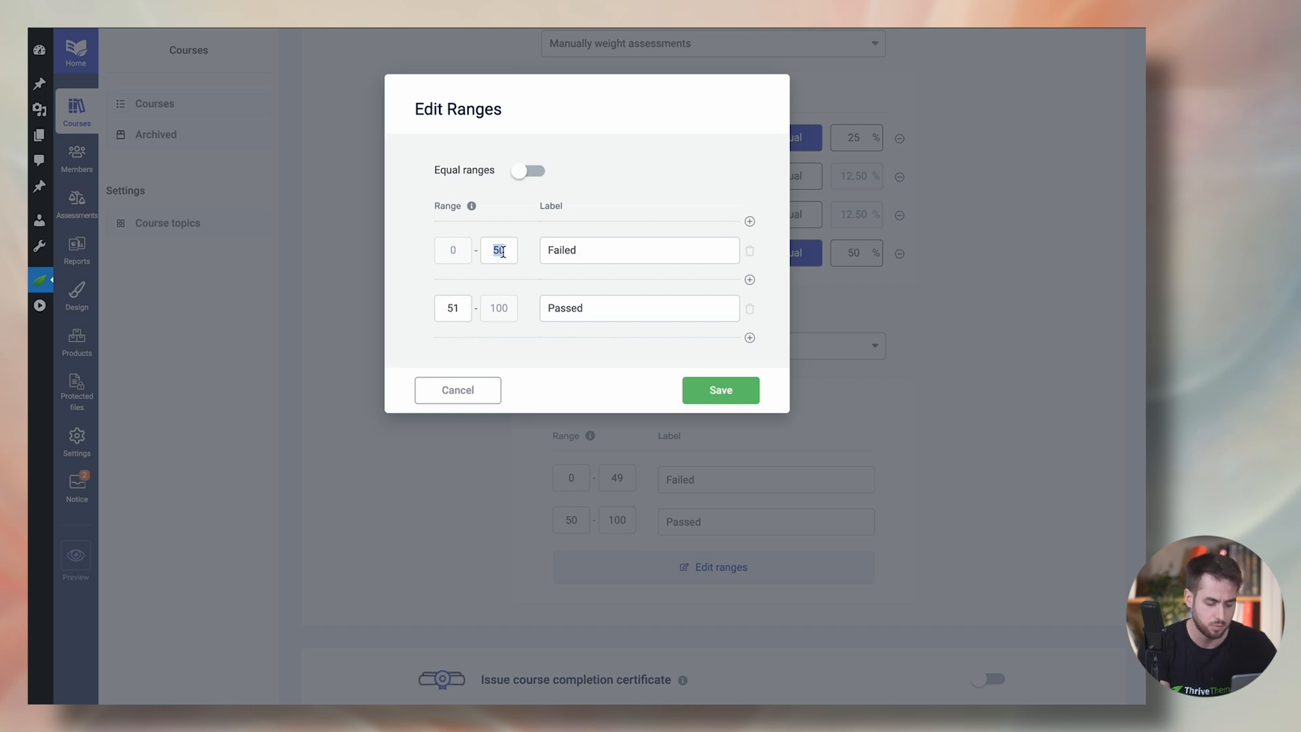
pyautogui.write('59')
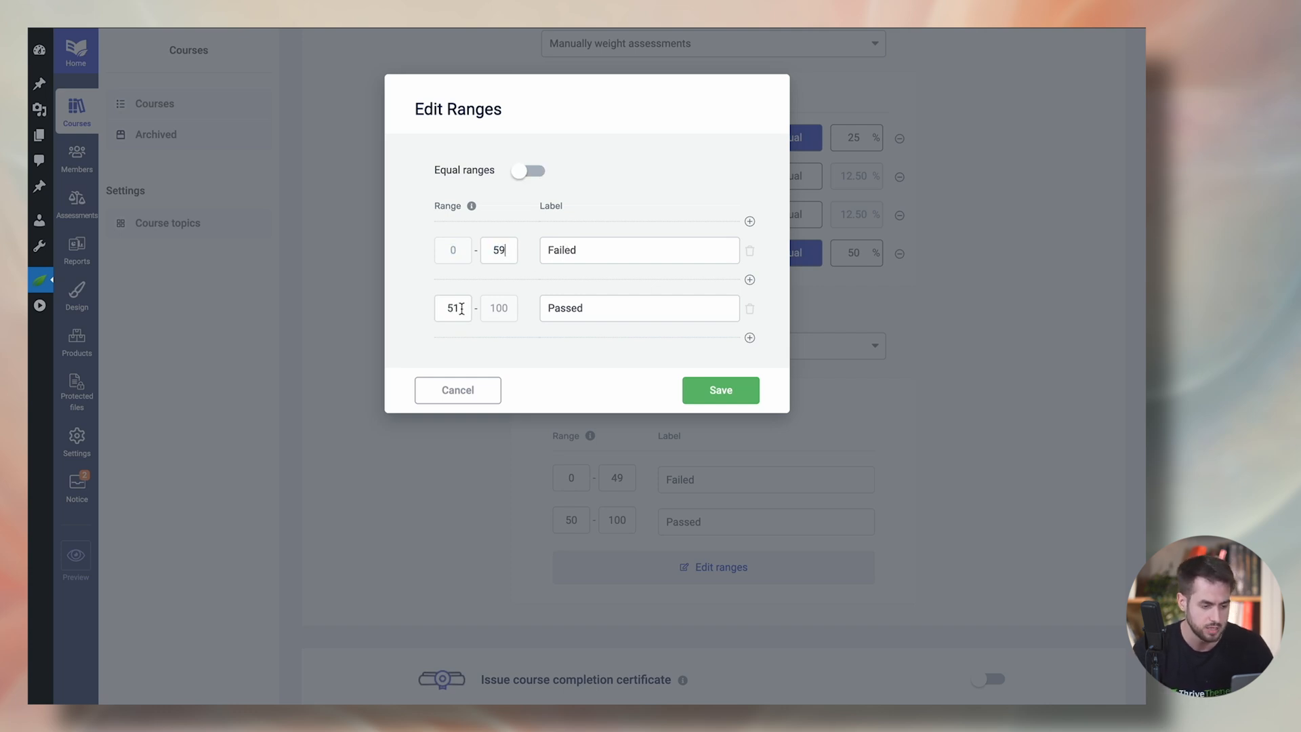
pyautogui.click(453, 308)
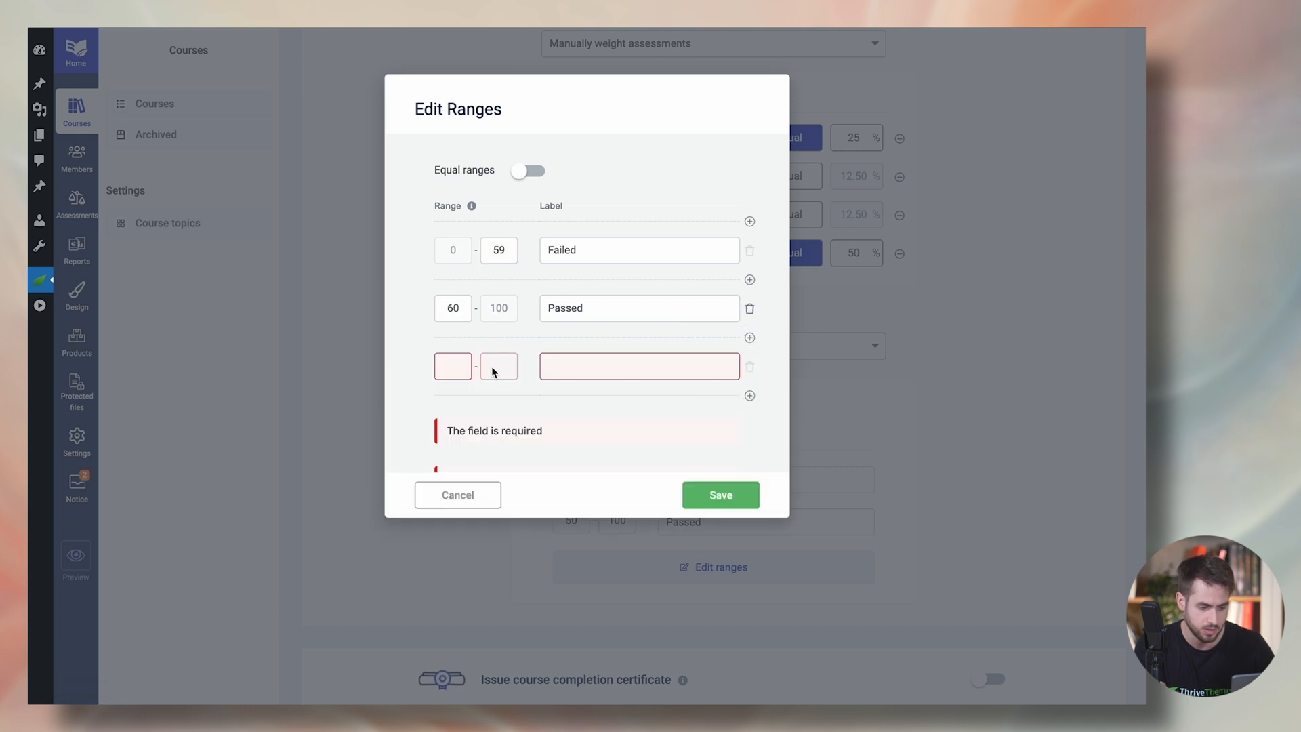
pyautogui.click(452, 366)
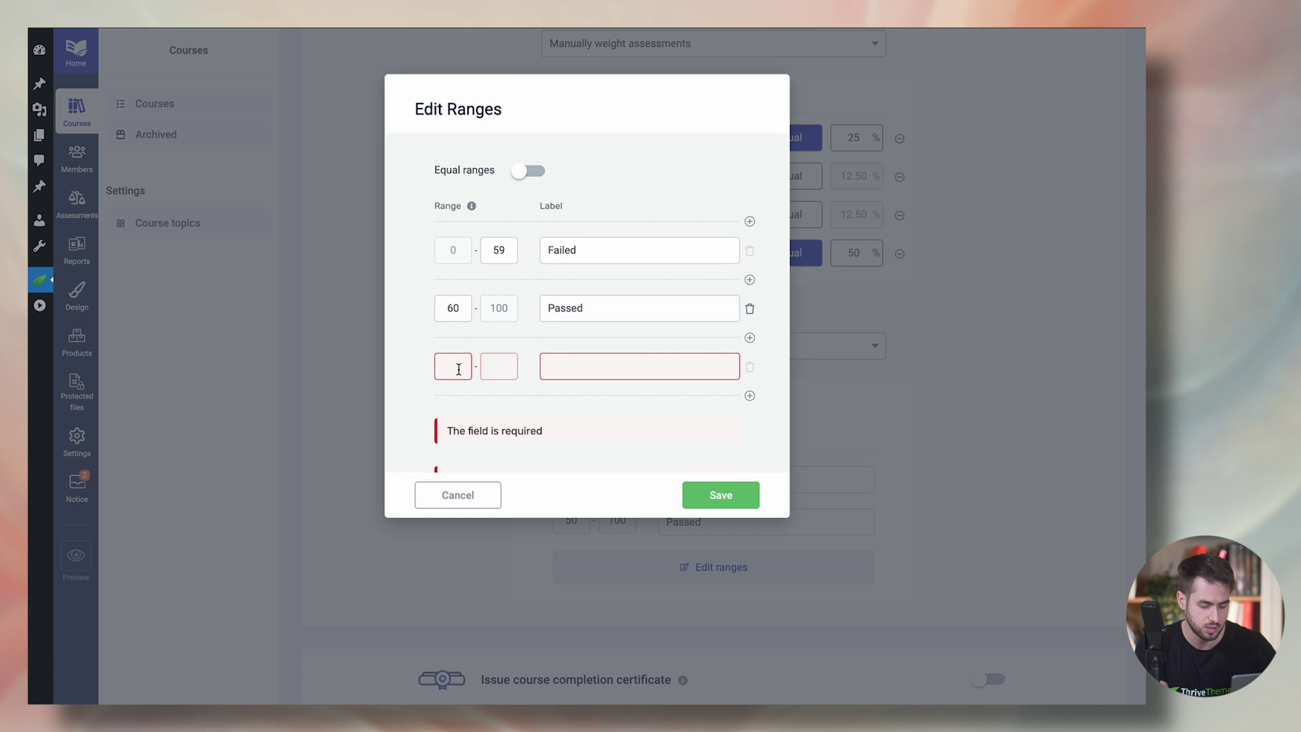
pyautogui.write('70')
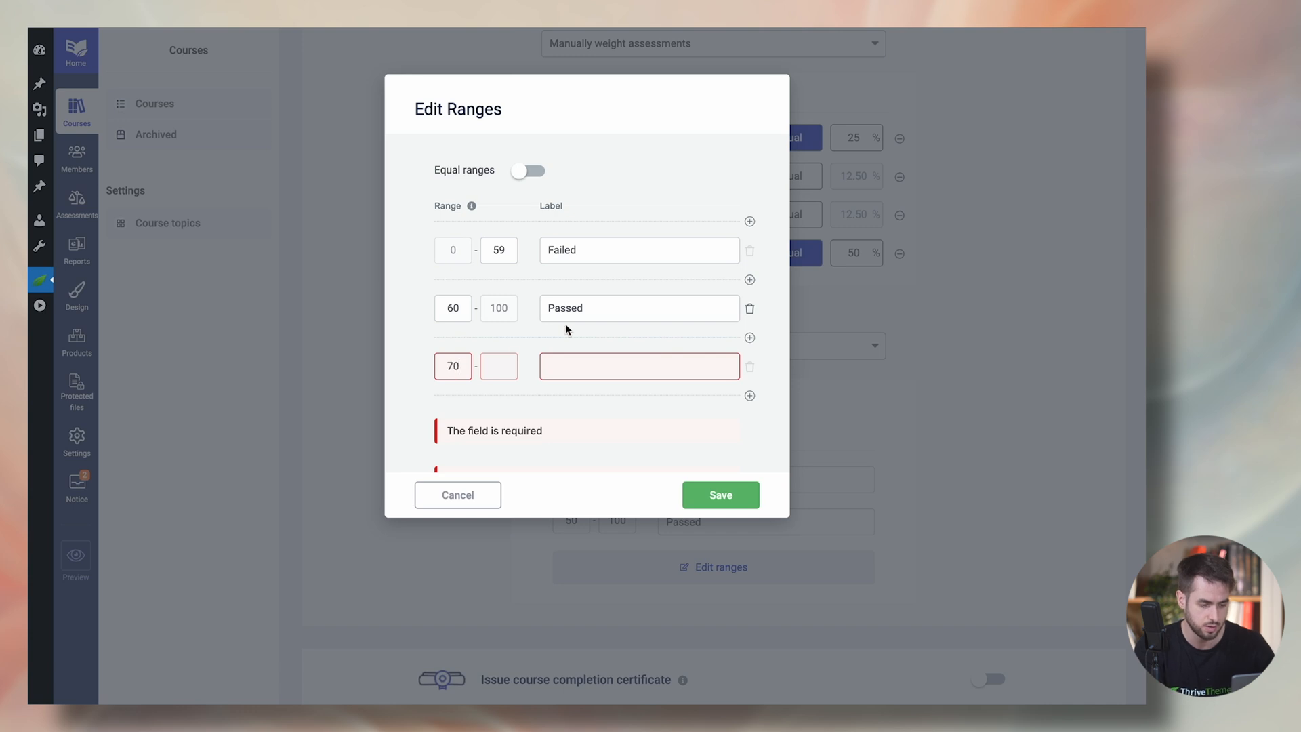
pyautogui.click(748, 308)
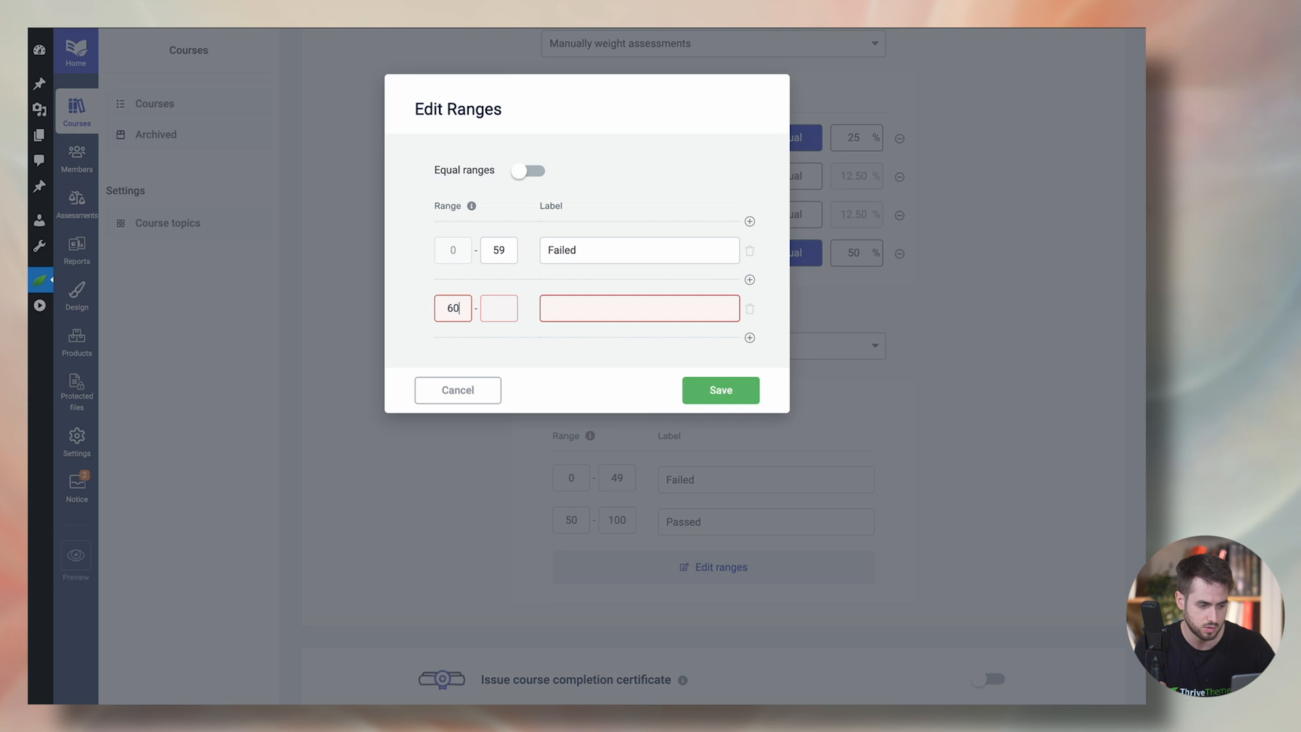
pyautogui.write('69')
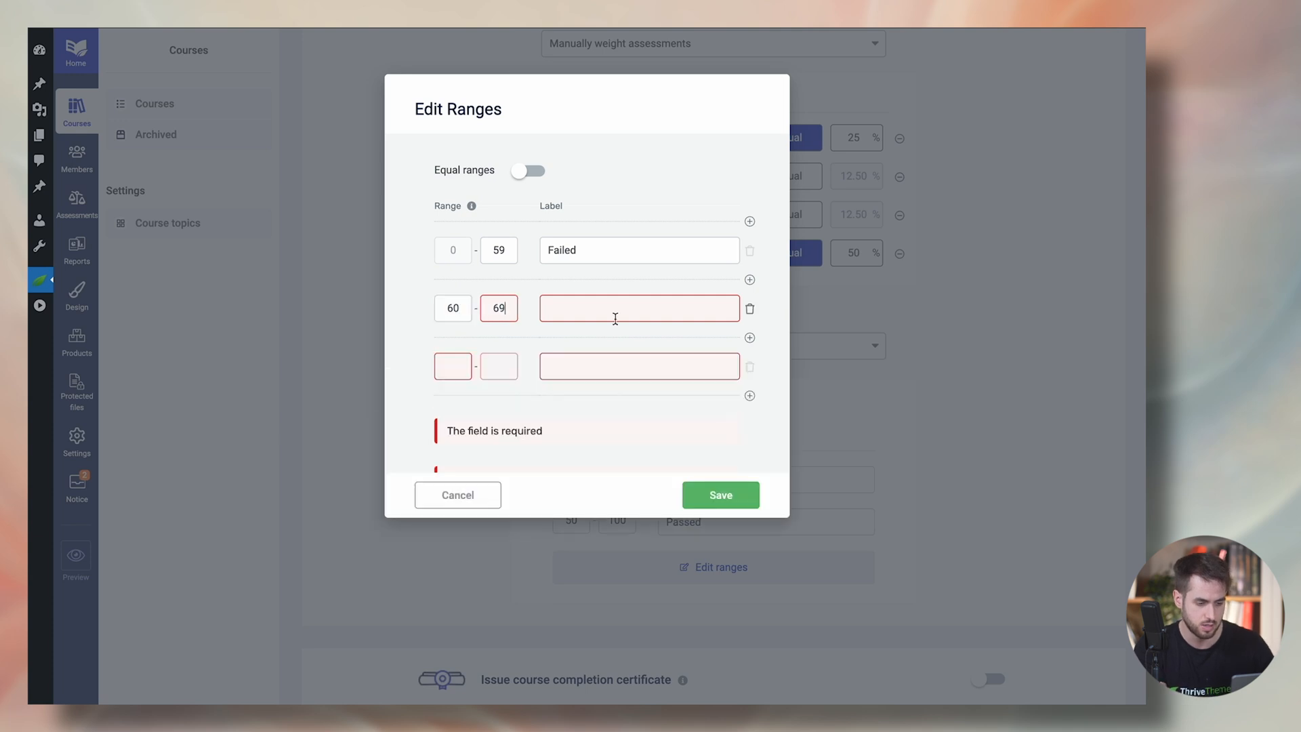
pyautogui.write('P')
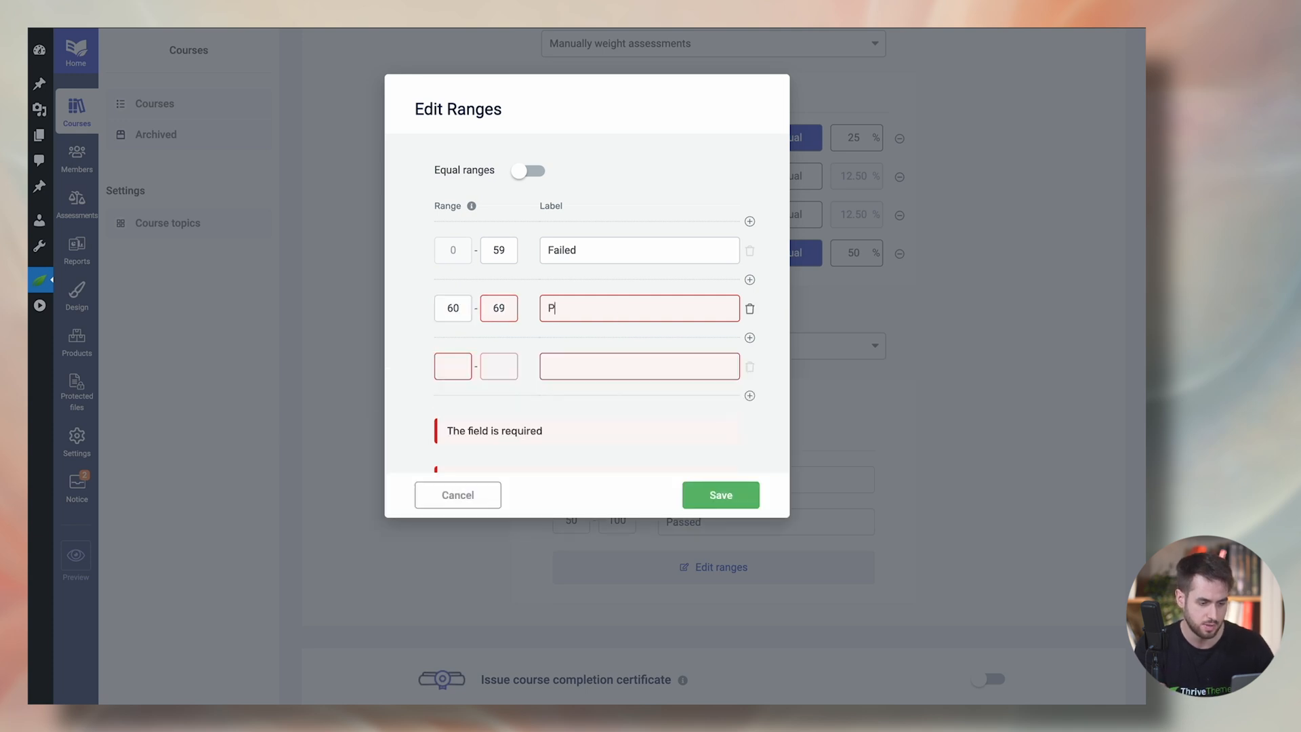
pyautogui.write('assed')
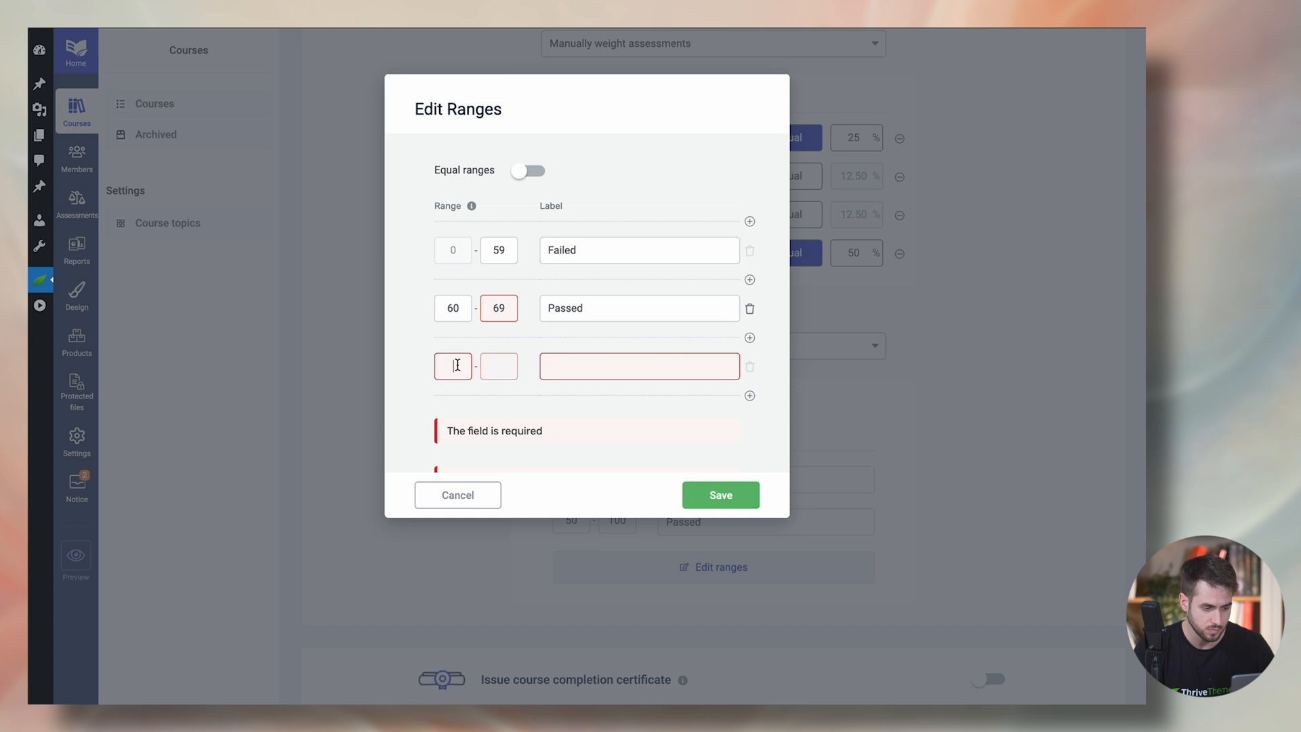
pyautogui.write('70')
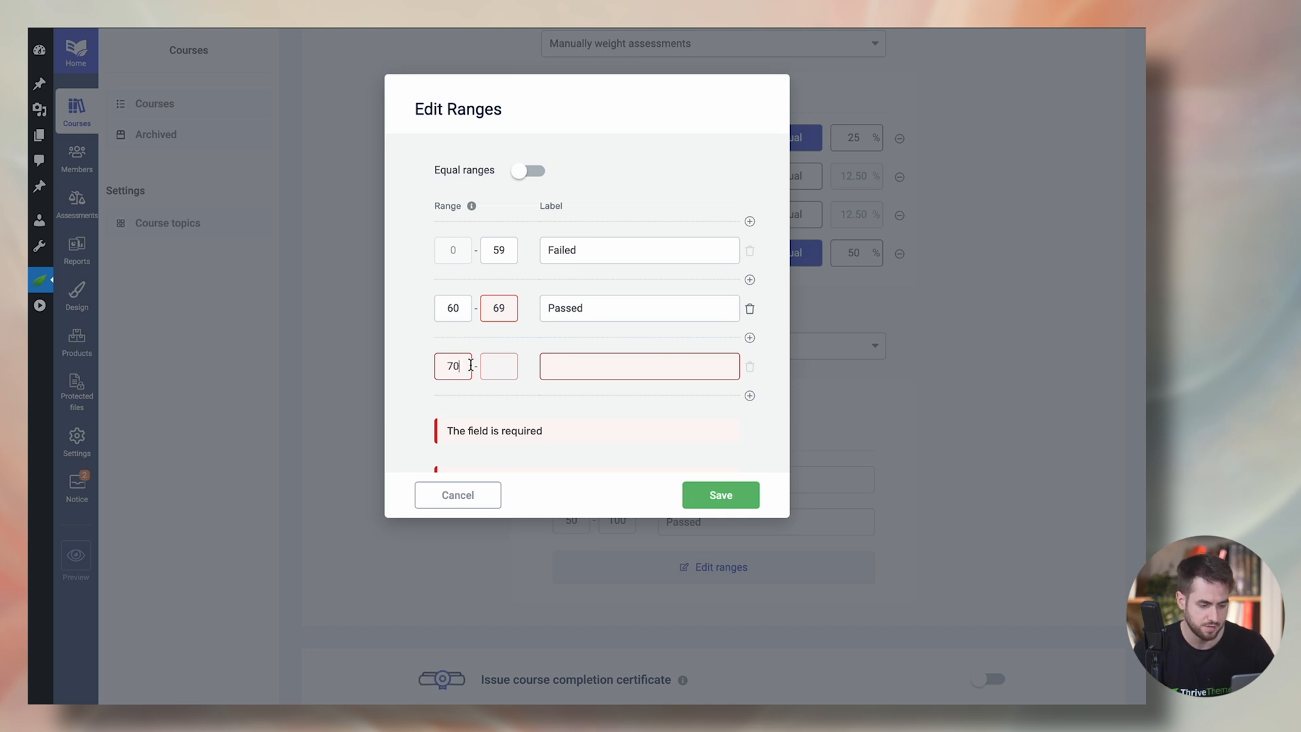
pyautogui.click(638, 366)
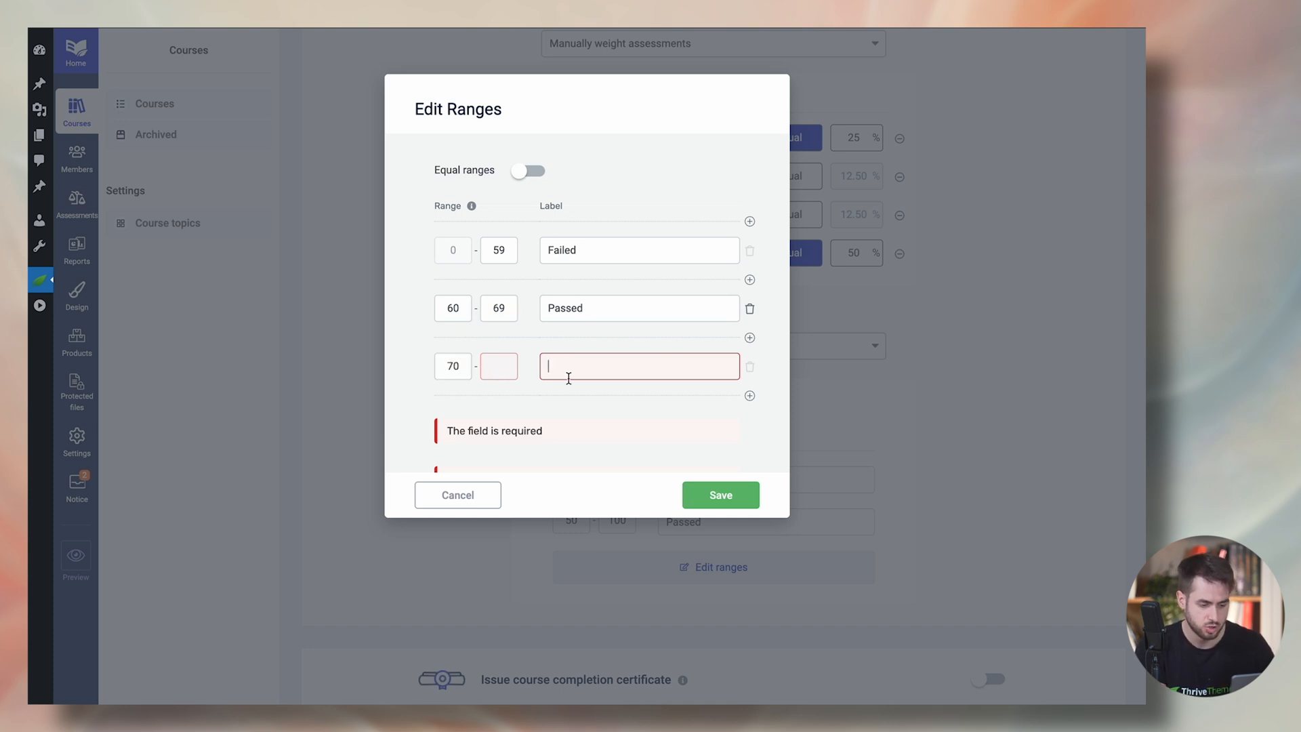
pyautogui.write('C')
pyautogui.click(638, 307)
pyautogui.write('D')
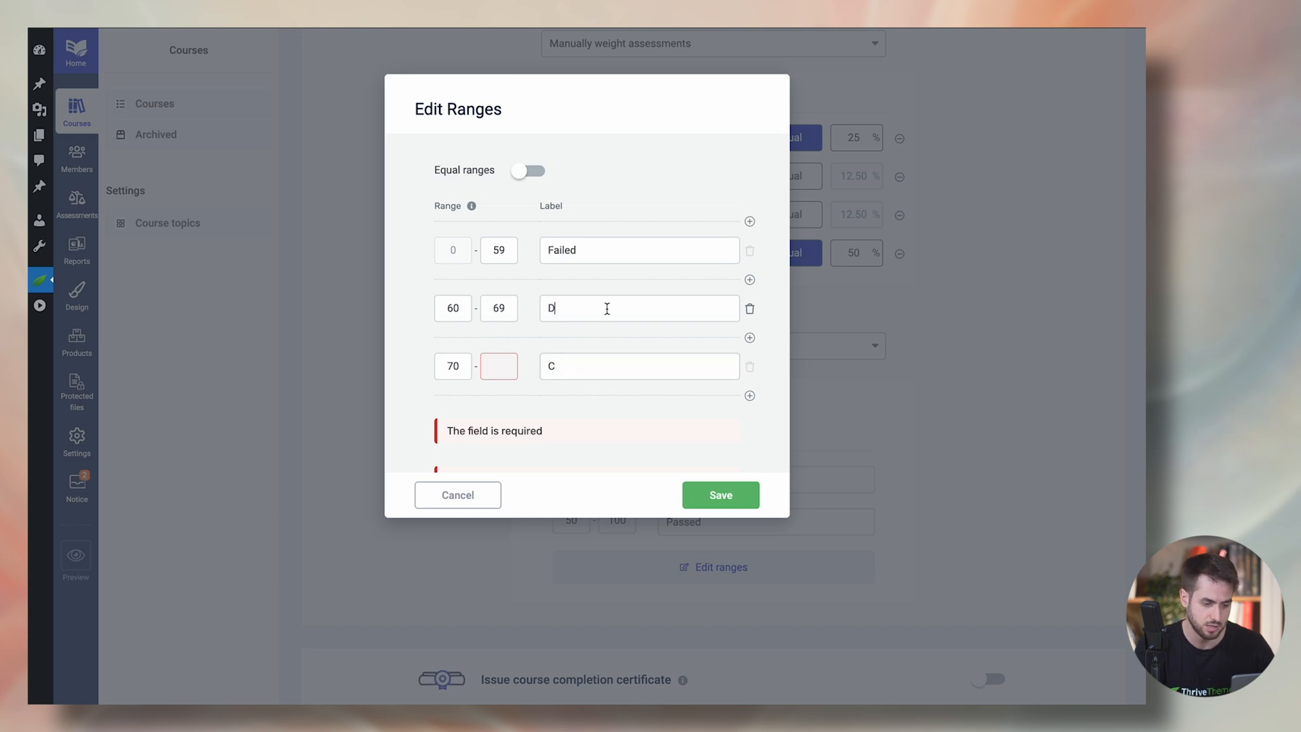
pyautogui.doubleClick(560, 249)
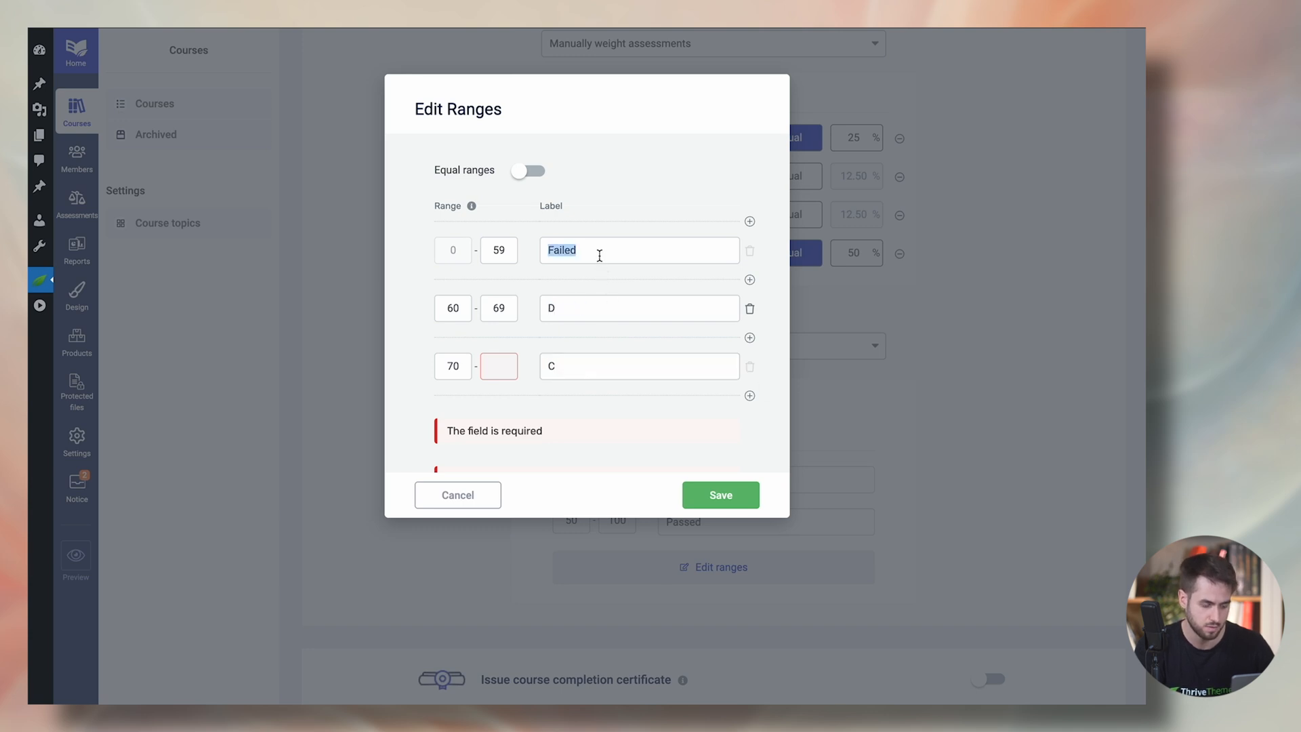
pyautogui.write('F')
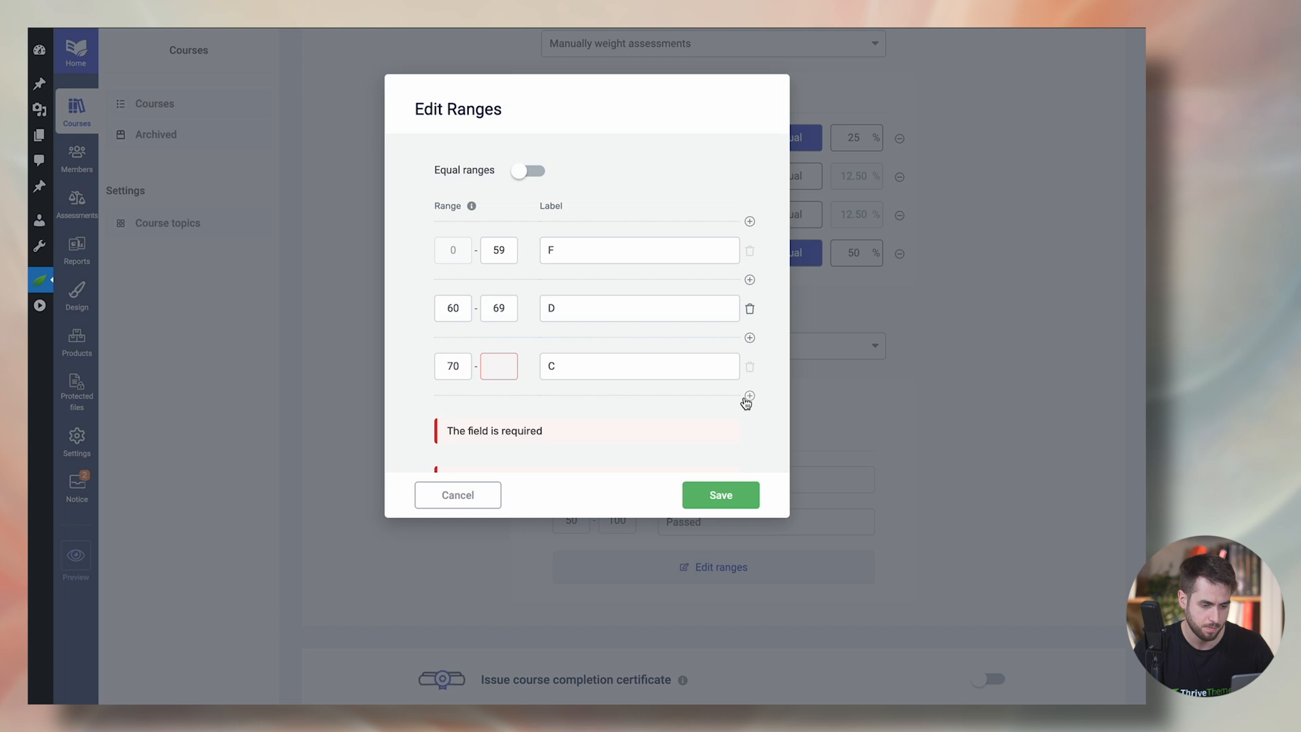
# Add B 80–89 and A 90–100 ranges and save the letter-grade categories.
pyautogui.click(748, 396)
pyautogui.write('80')
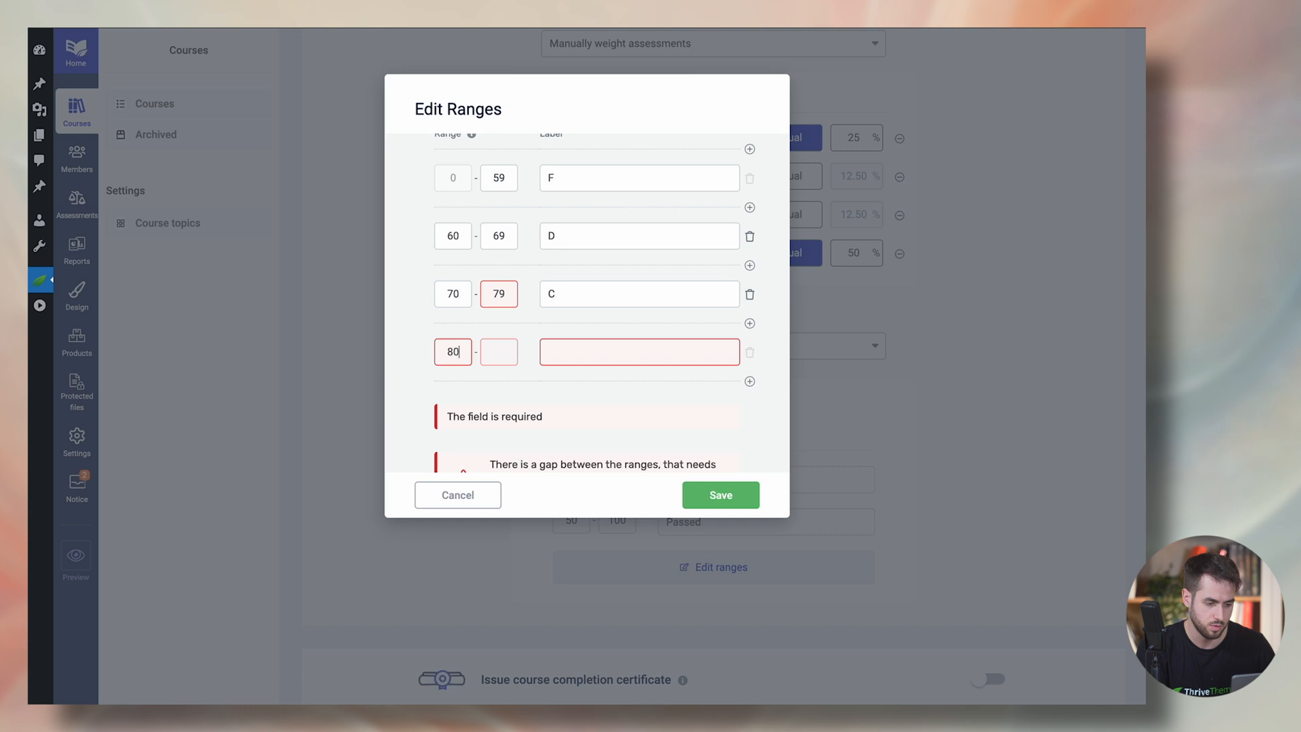
pyautogui.click(638, 351)
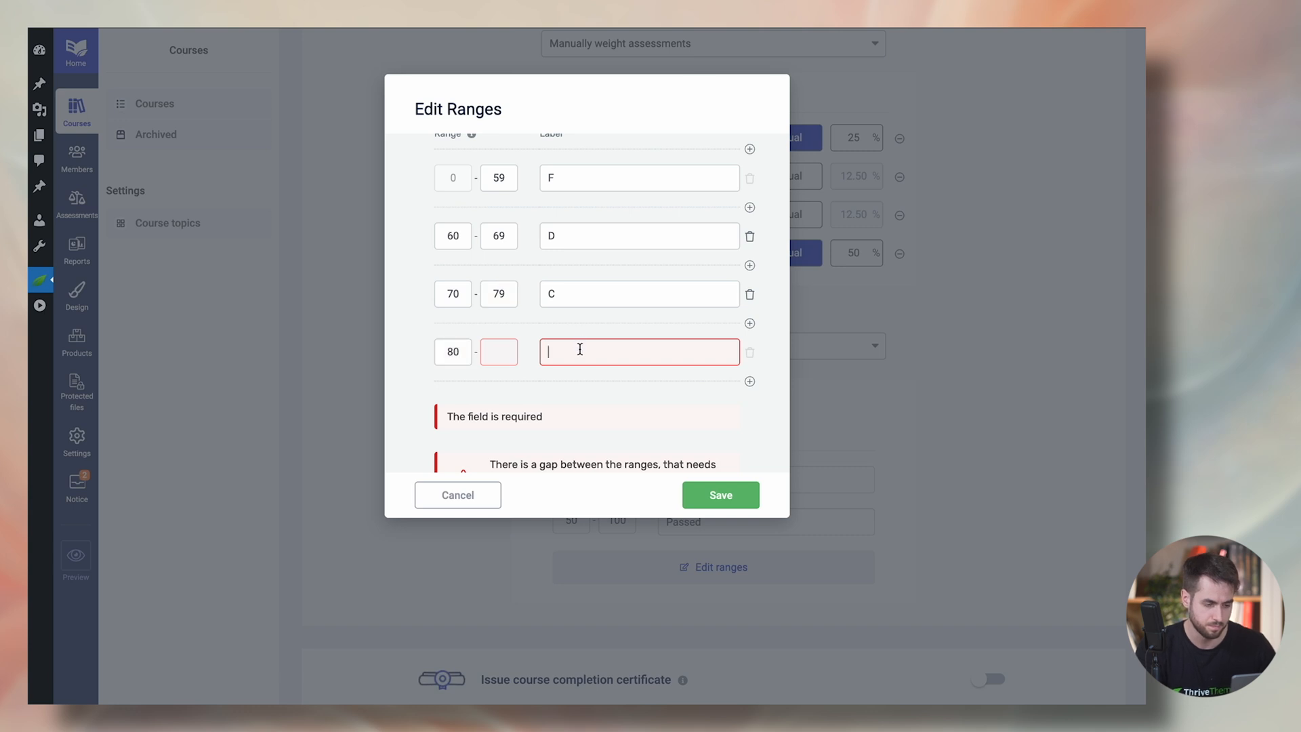
pyautogui.write('B')
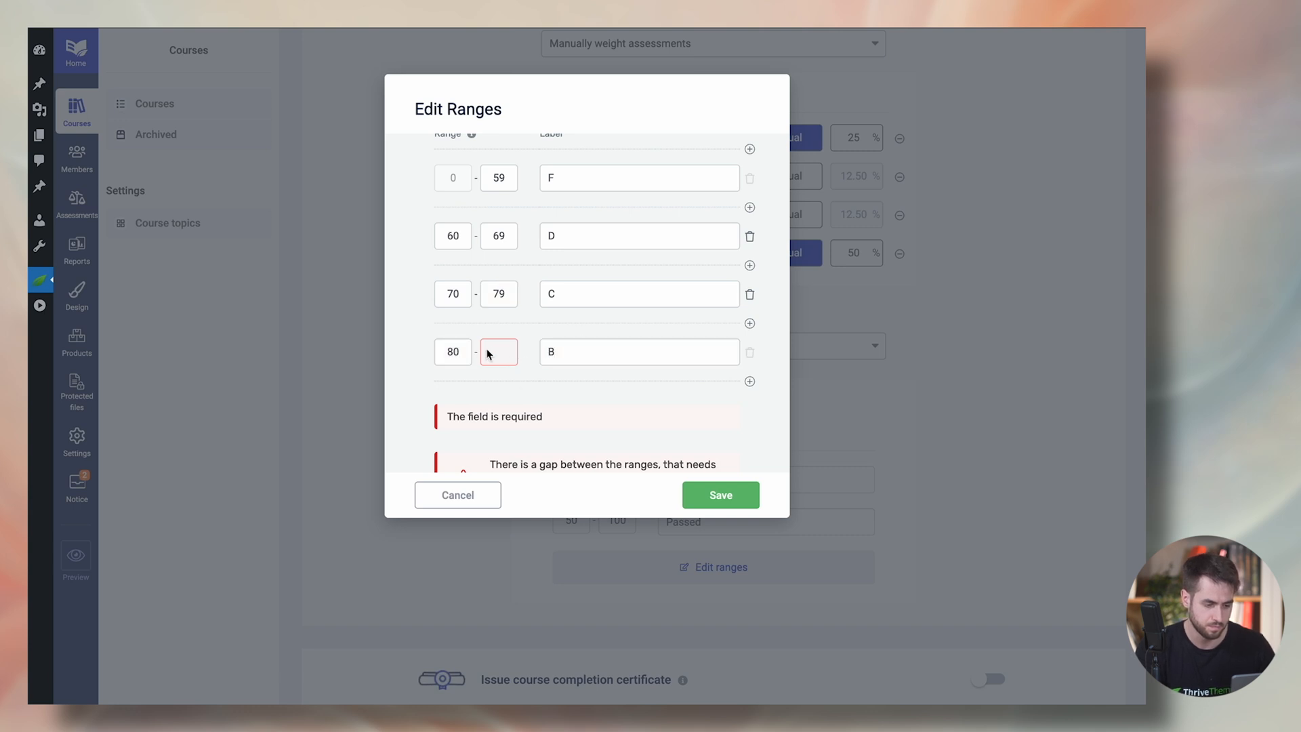
pyautogui.click(748, 382)
pyautogui.write('89')
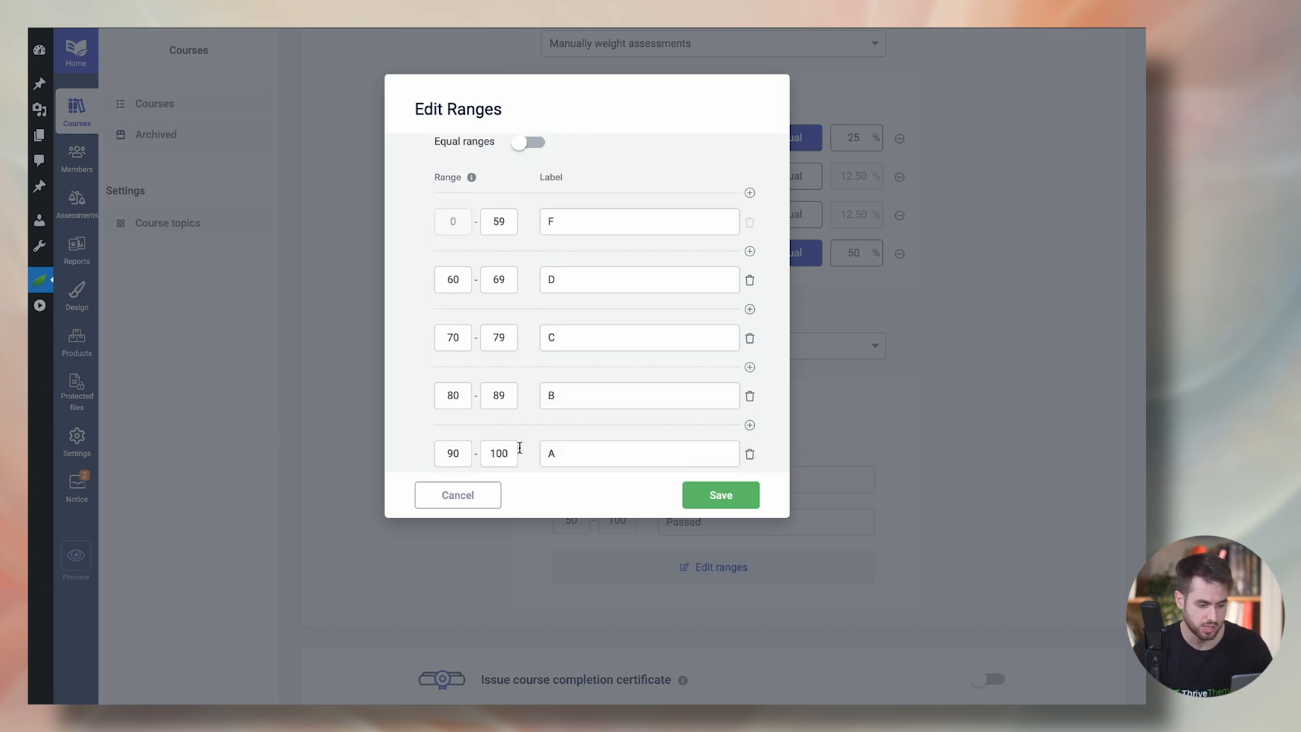
pyautogui.moveTo(547, 425)
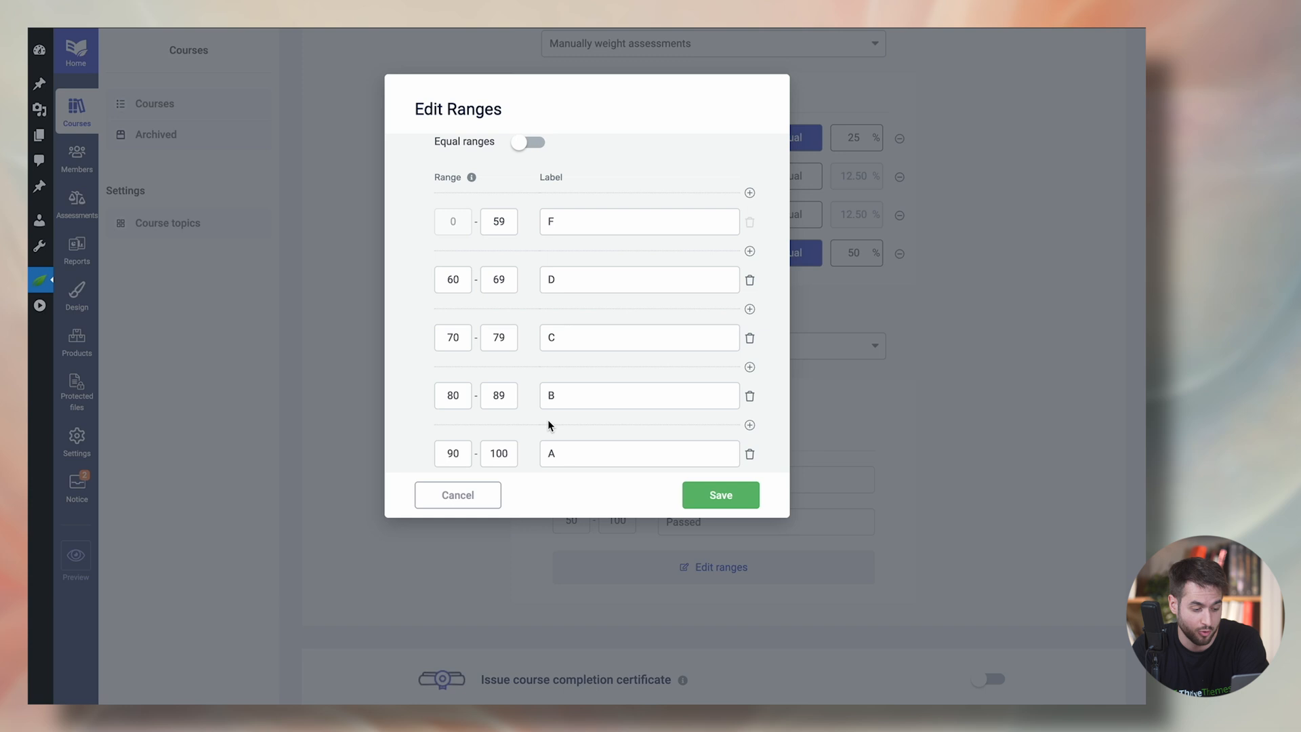
pyautogui.click(457, 495)
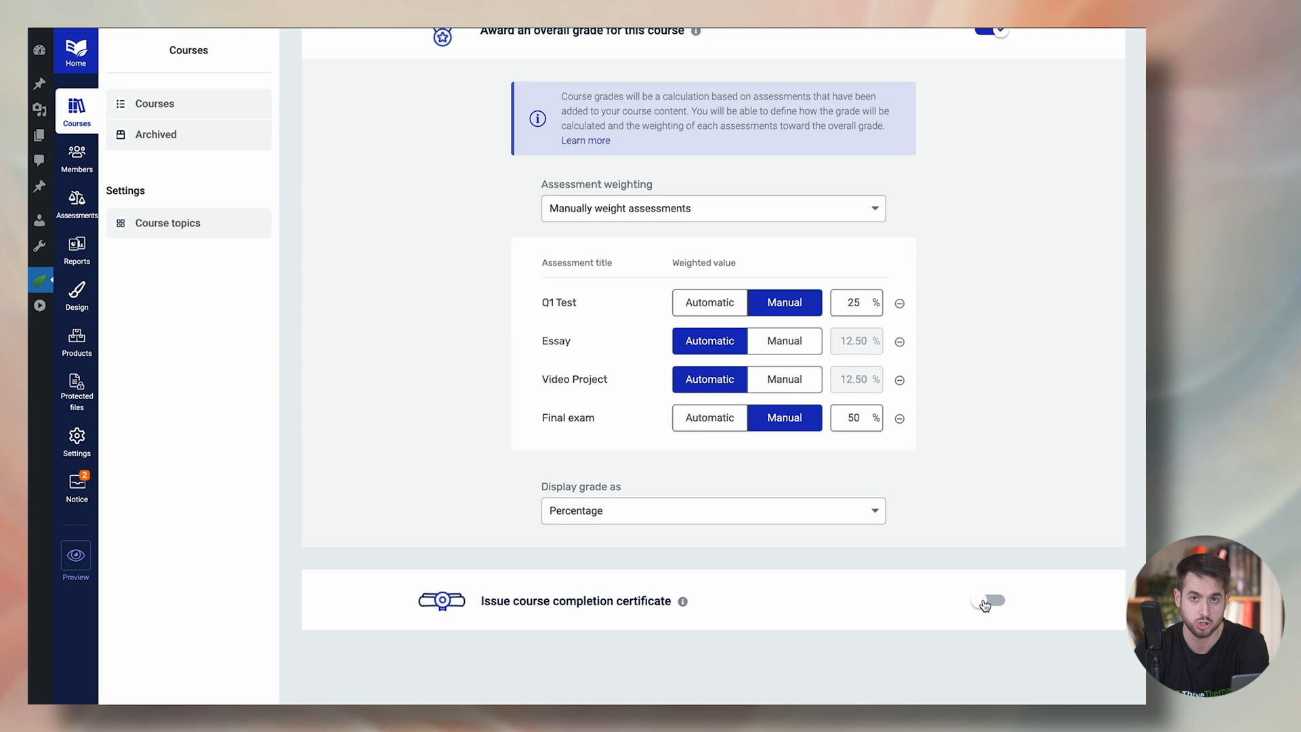
# Switch on the course completion certificate and agree to the PDF data processing terms.
pyautogui.click(986, 600)
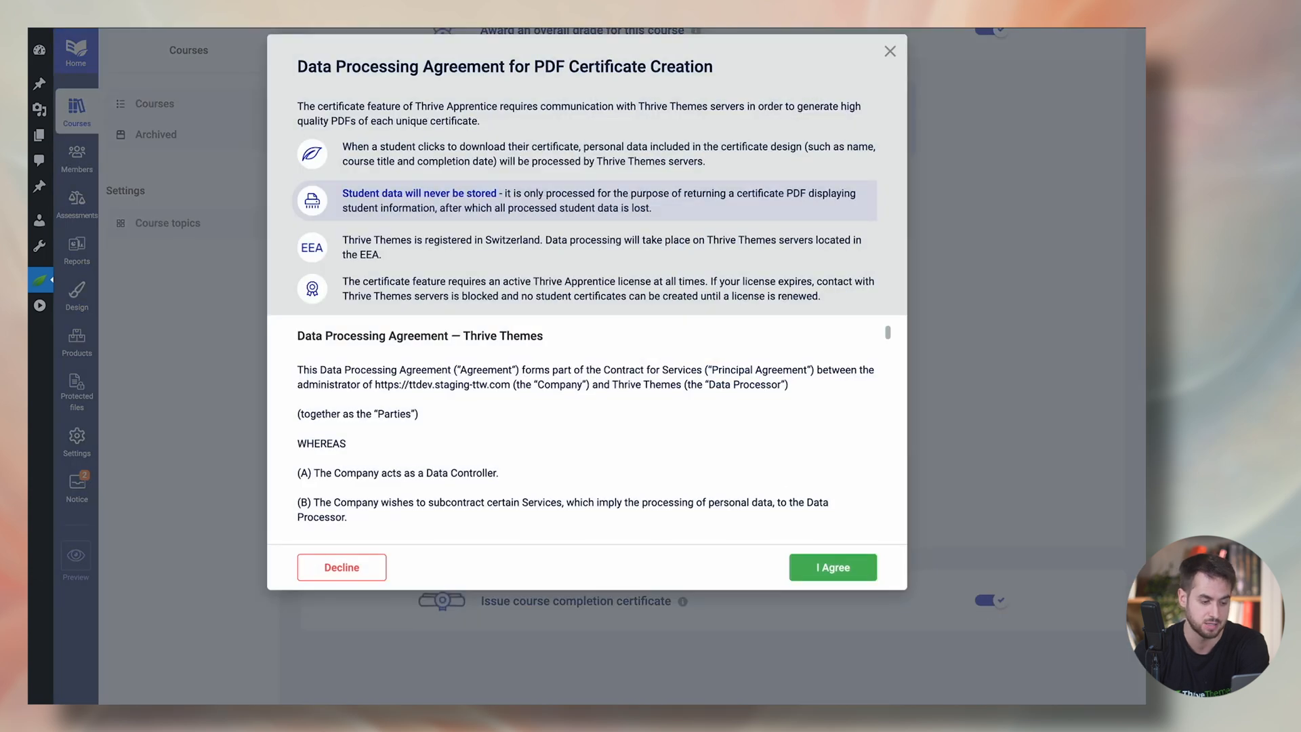
pyautogui.click(830, 566)
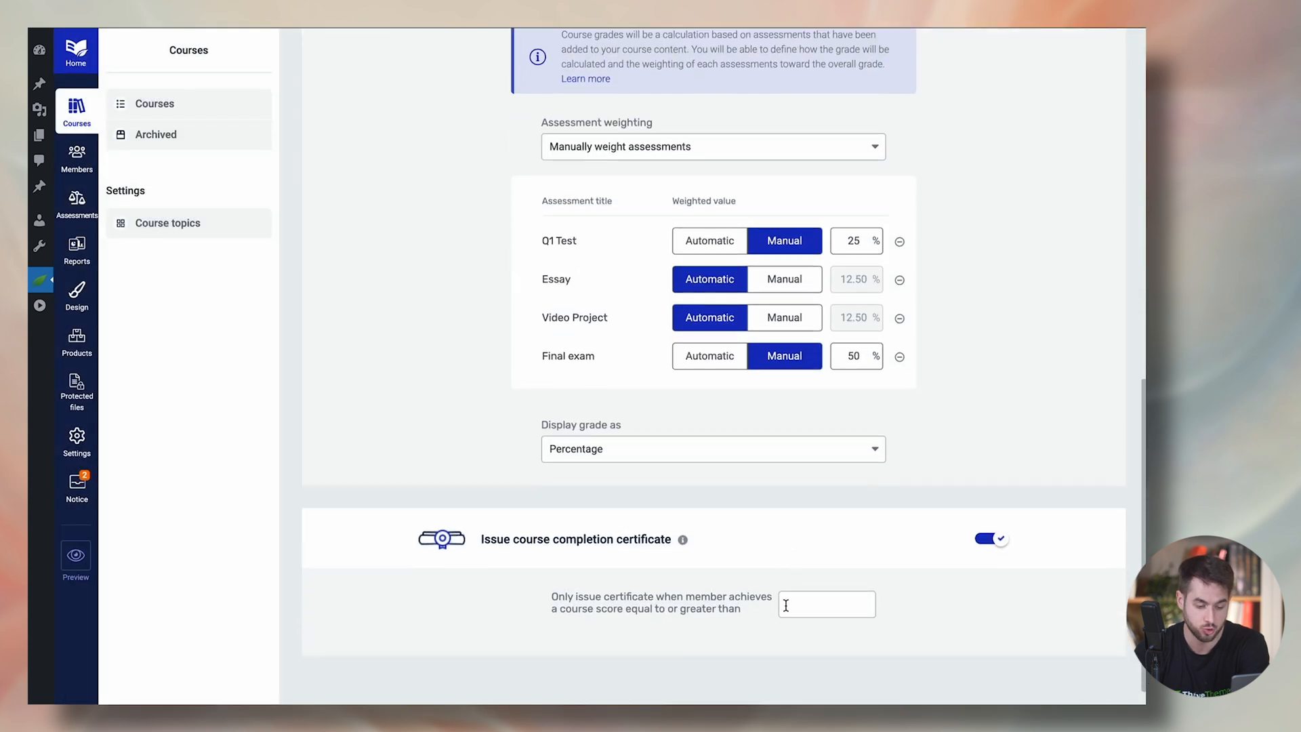
pyautogui.scroll(-3)
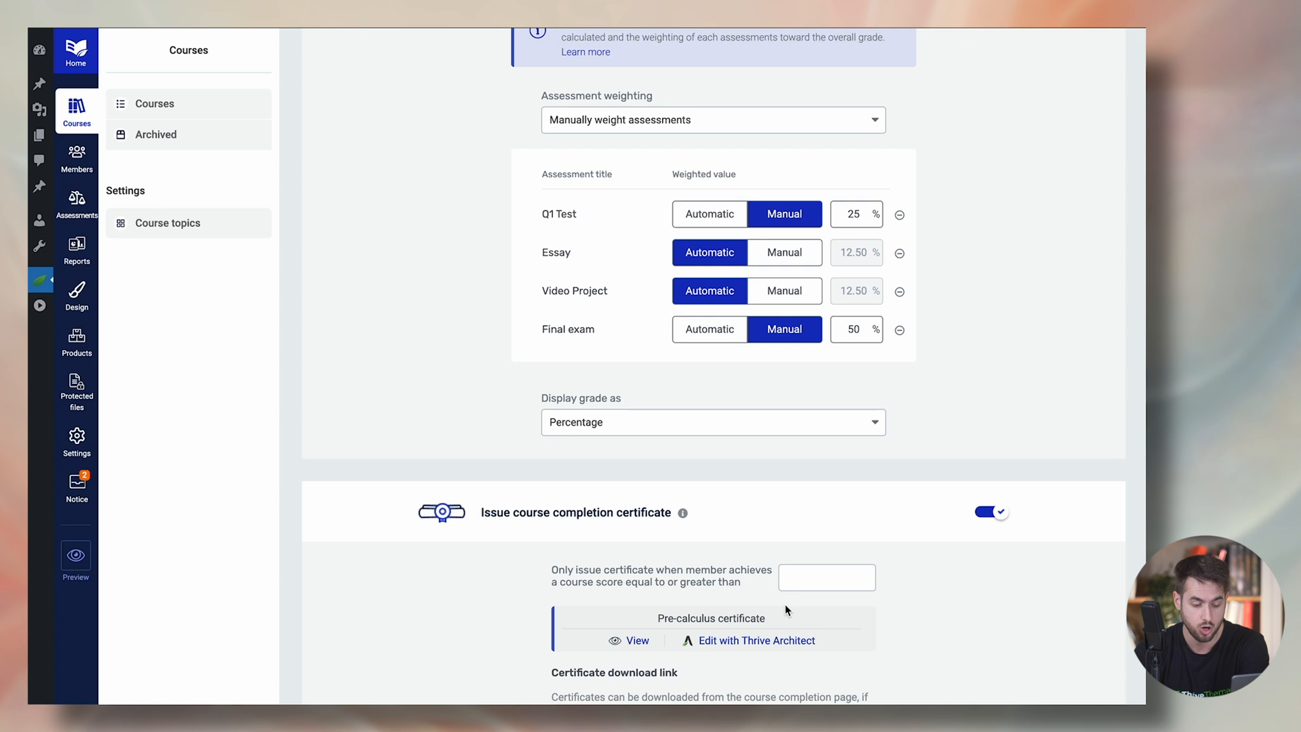
pyautogui.scroll(-3)
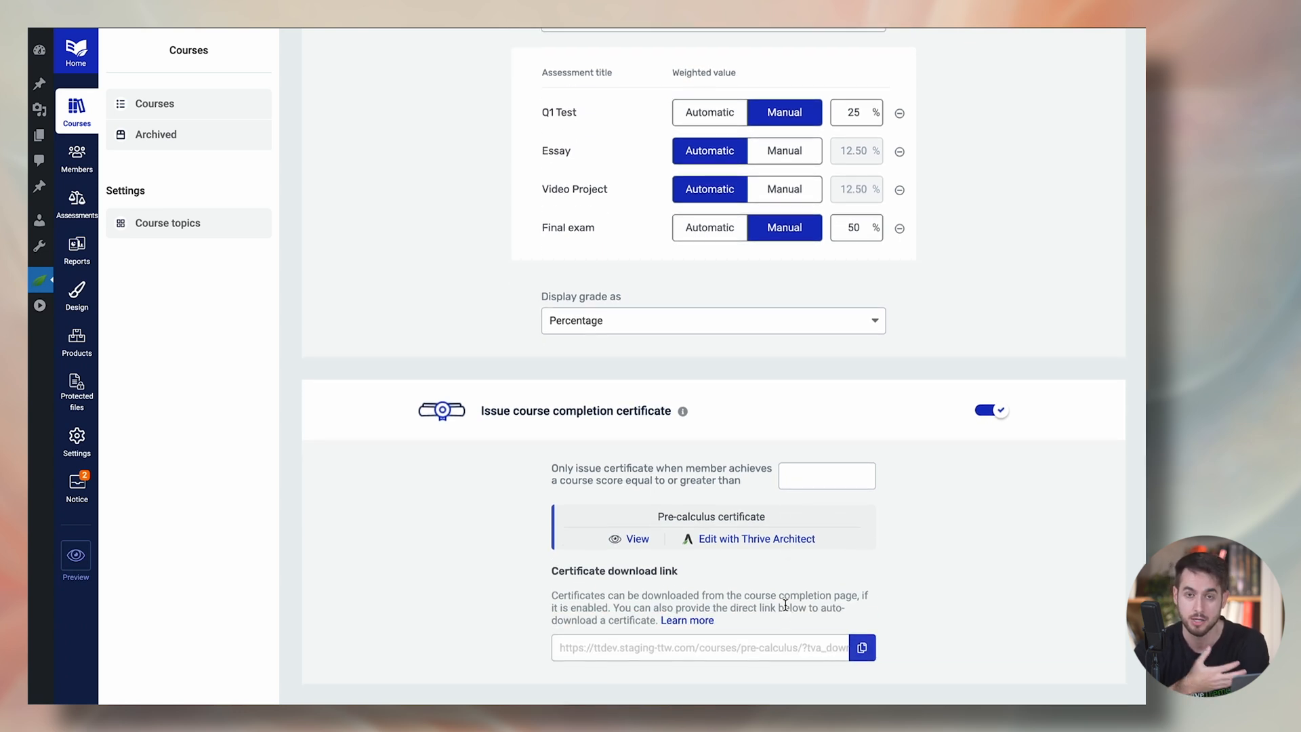
pyautogui.scroll(-3)
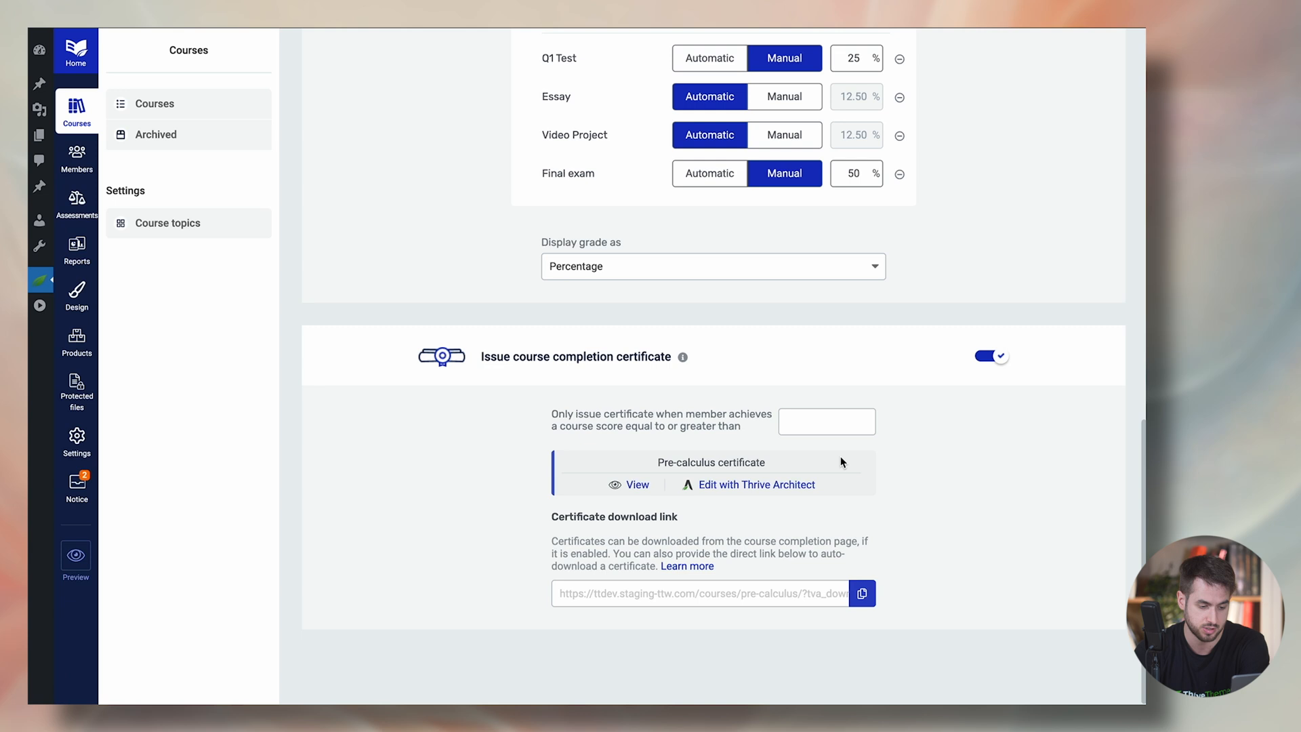
# Set the minimum course score required for the certificate in the score field (typed value 60).
pyautogui.click(826, 421)
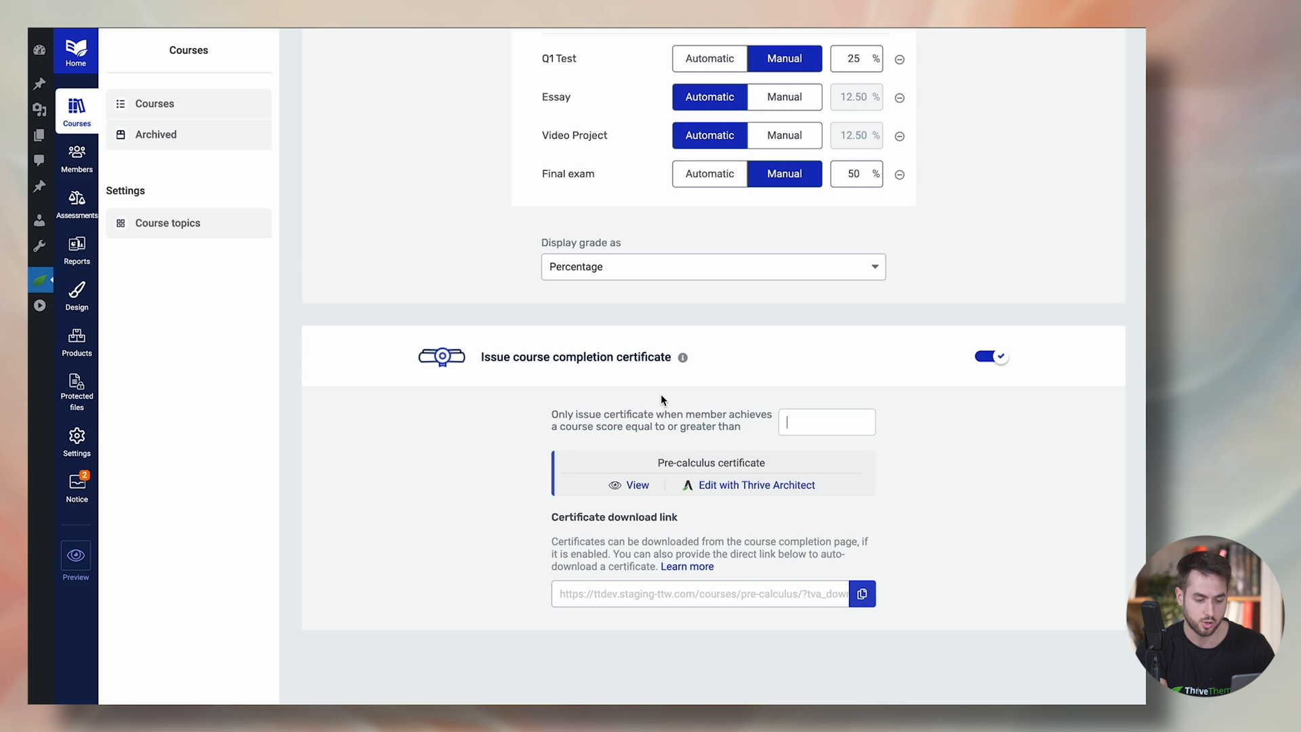
pyautogui.write('60')
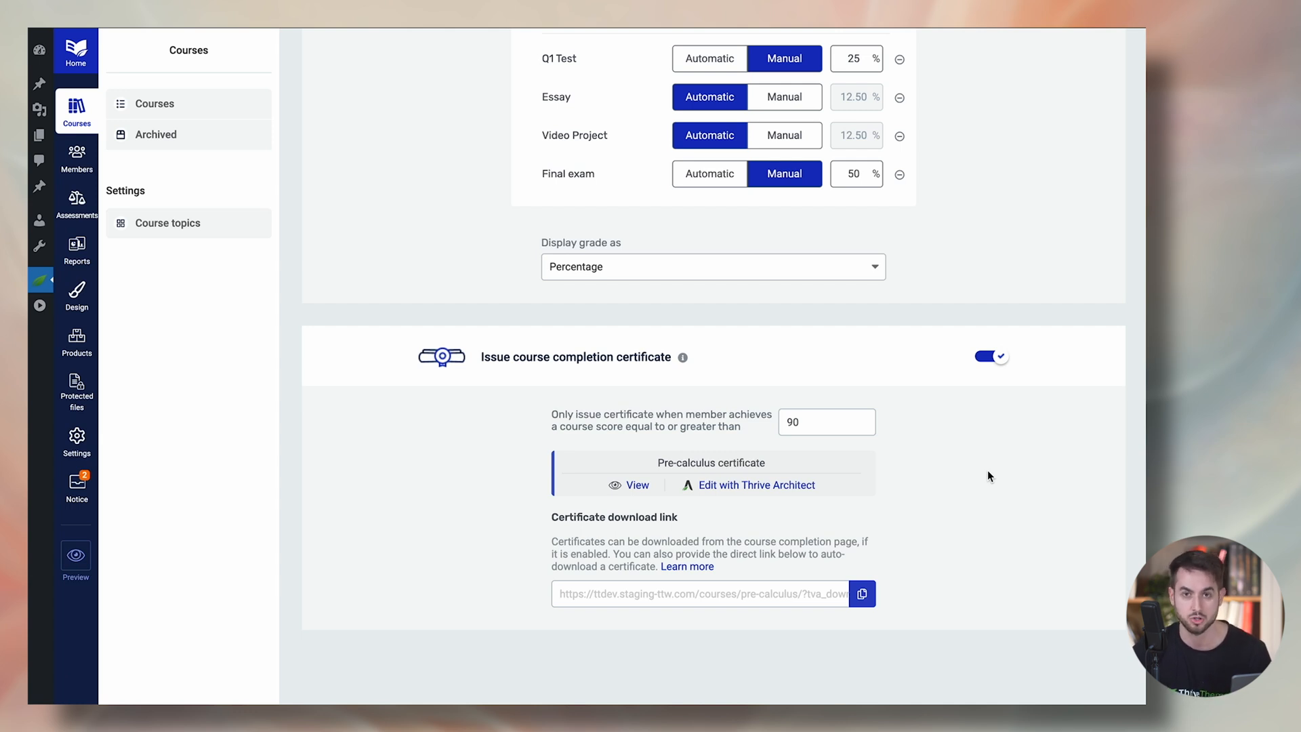
pyautogui.scroll(3)
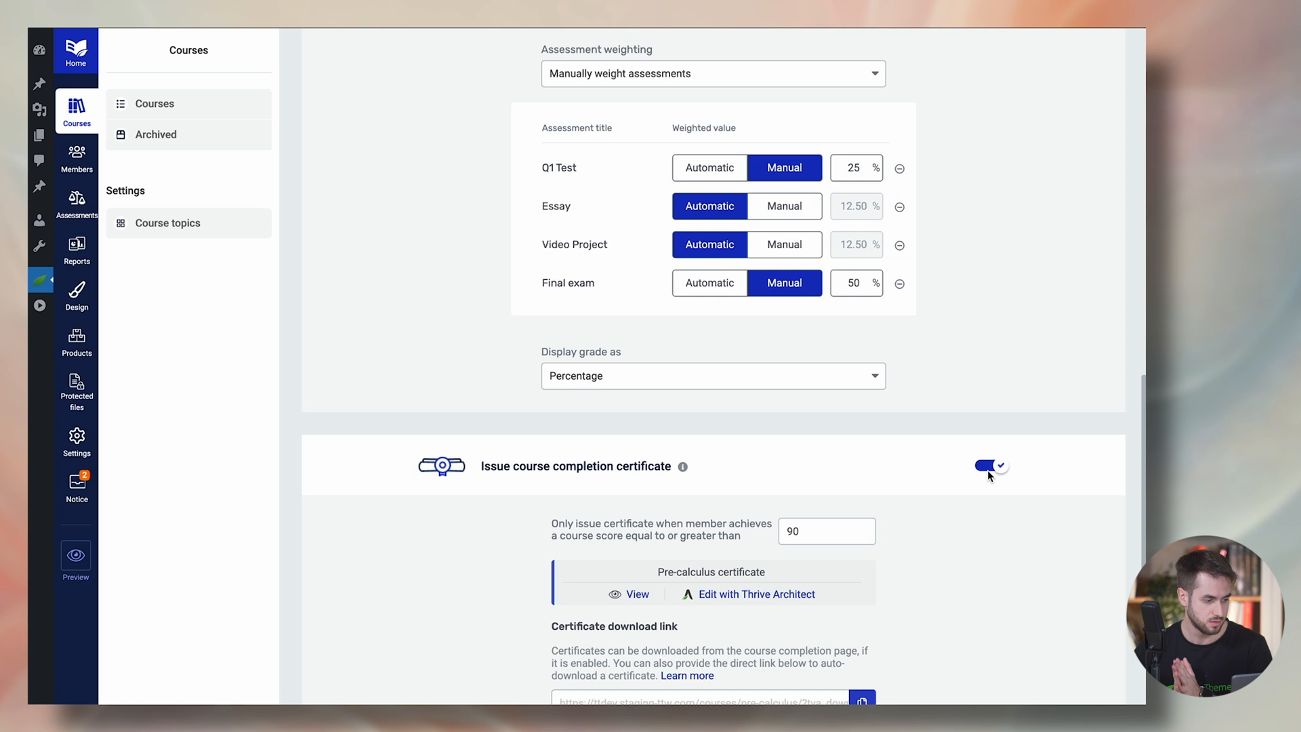